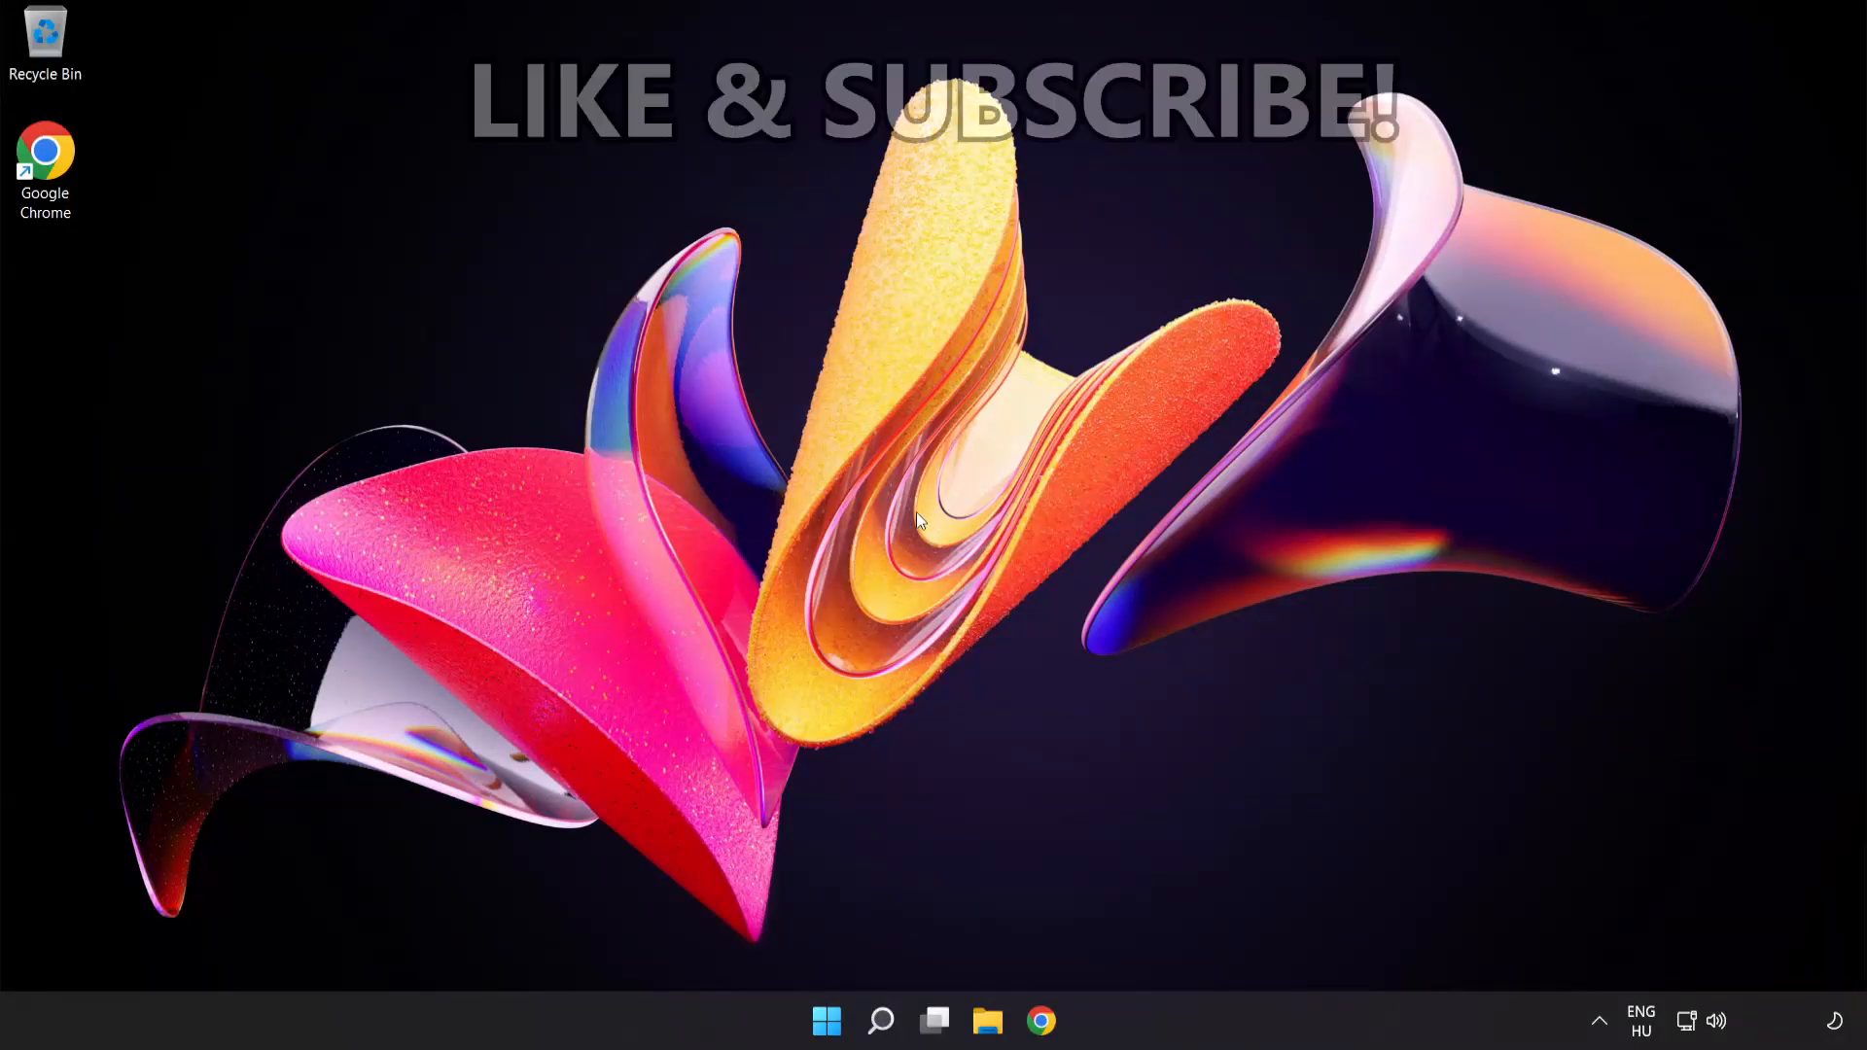
{"action": "mouse_move", "coordinate": [857, 943]}
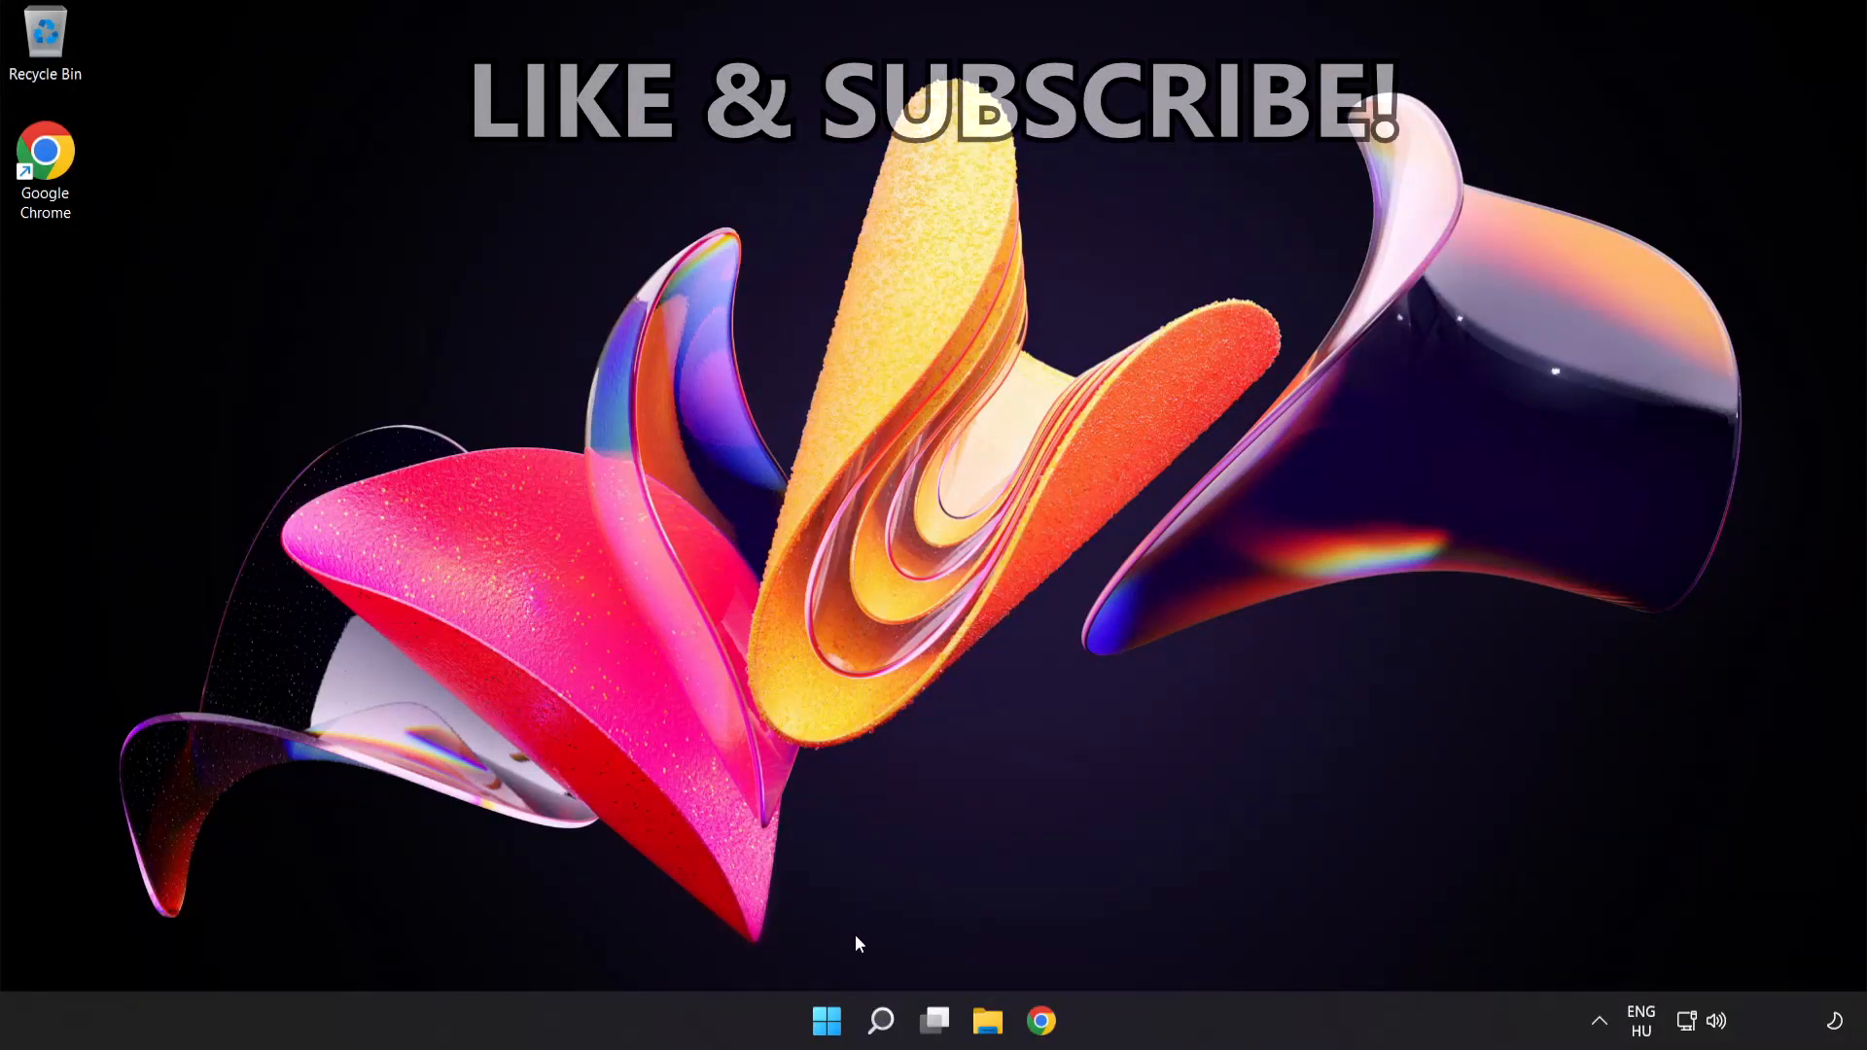
Search for 'cmd' and launch Command Prompt as administrator
{"action": "left_click", "coordinate": [879, 1021]}
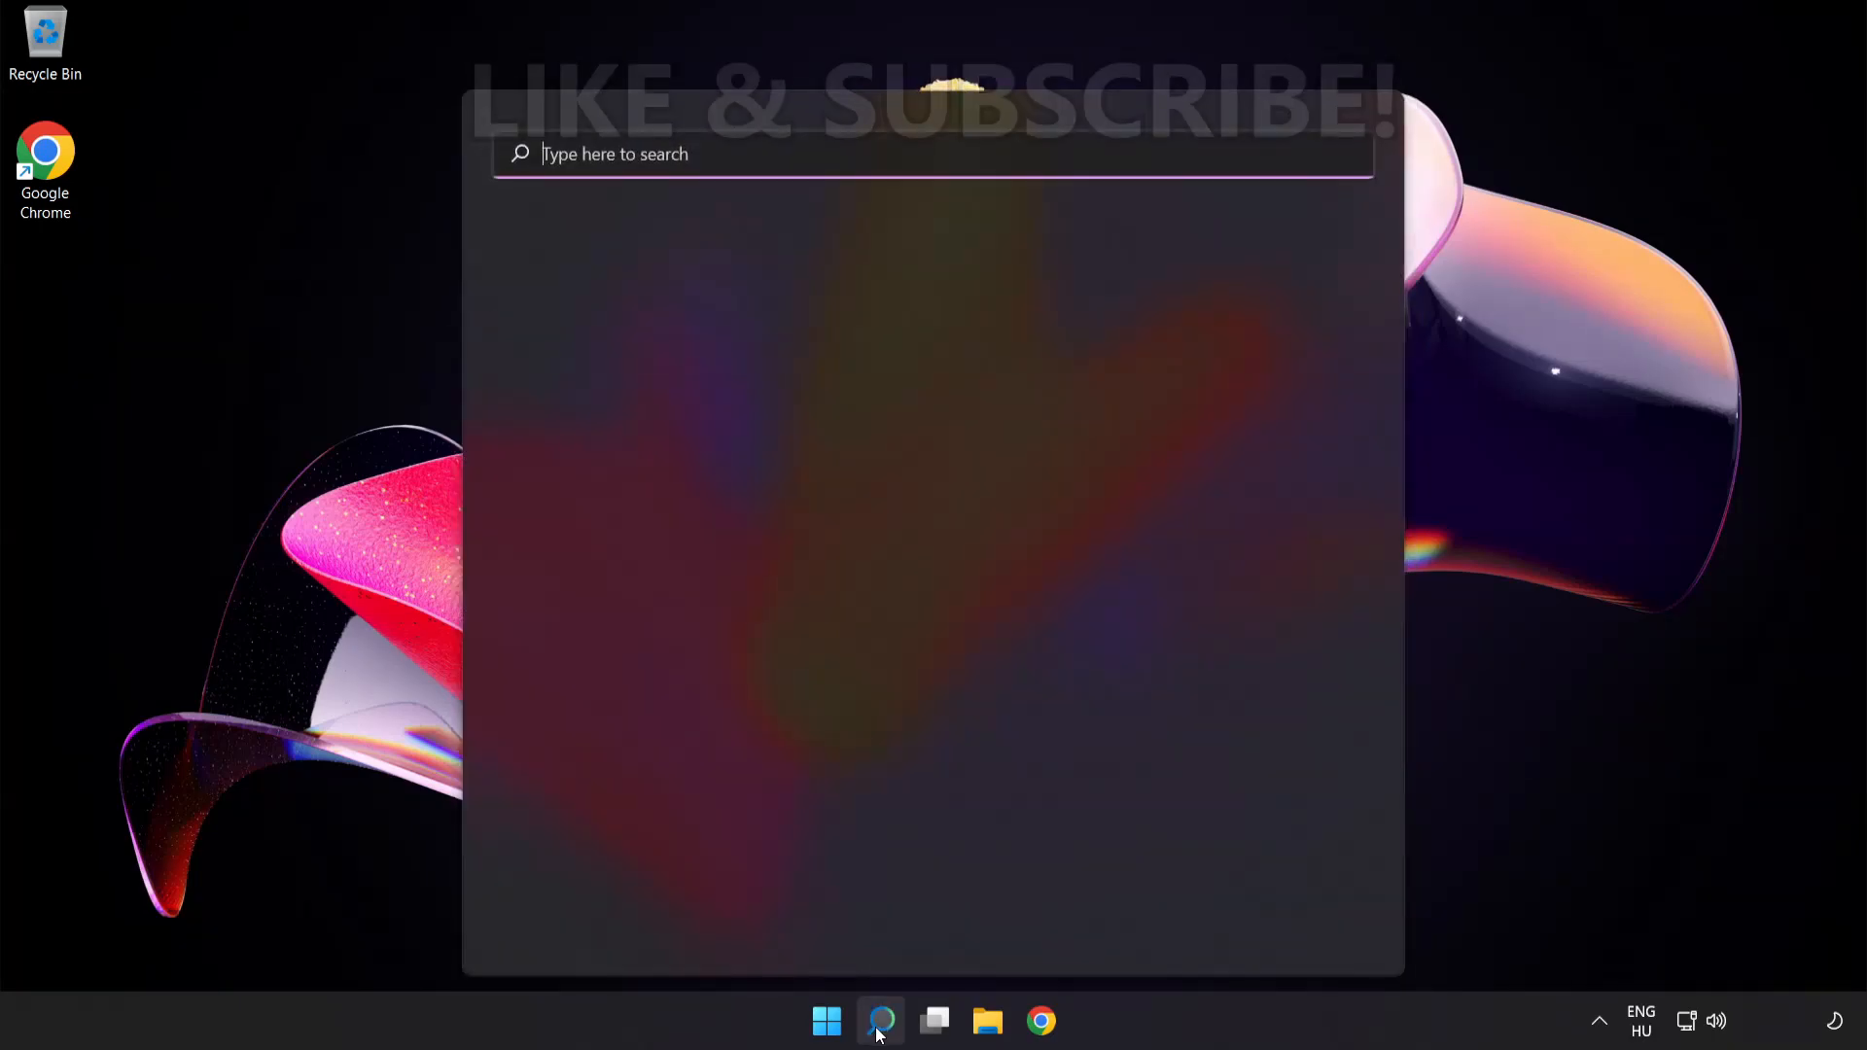
{"action": "type", "text": "c"}
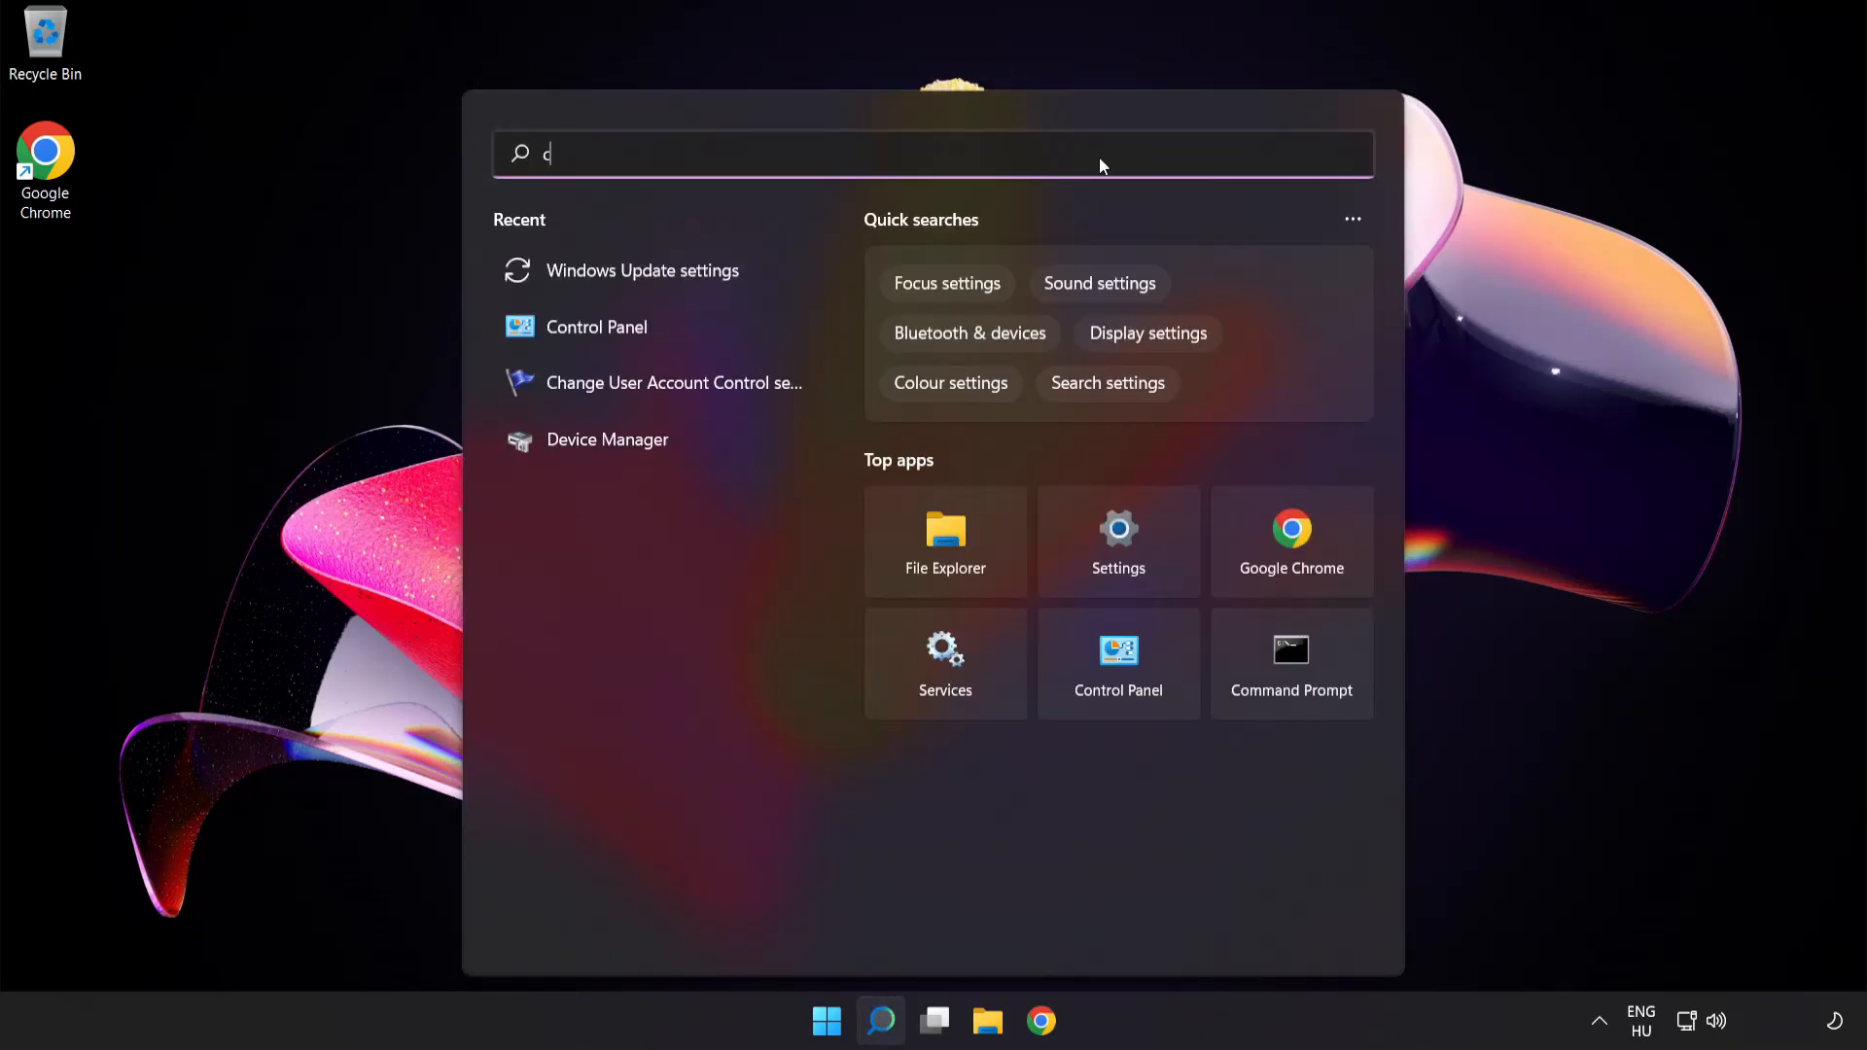
{"action": "type", "text": "md"}
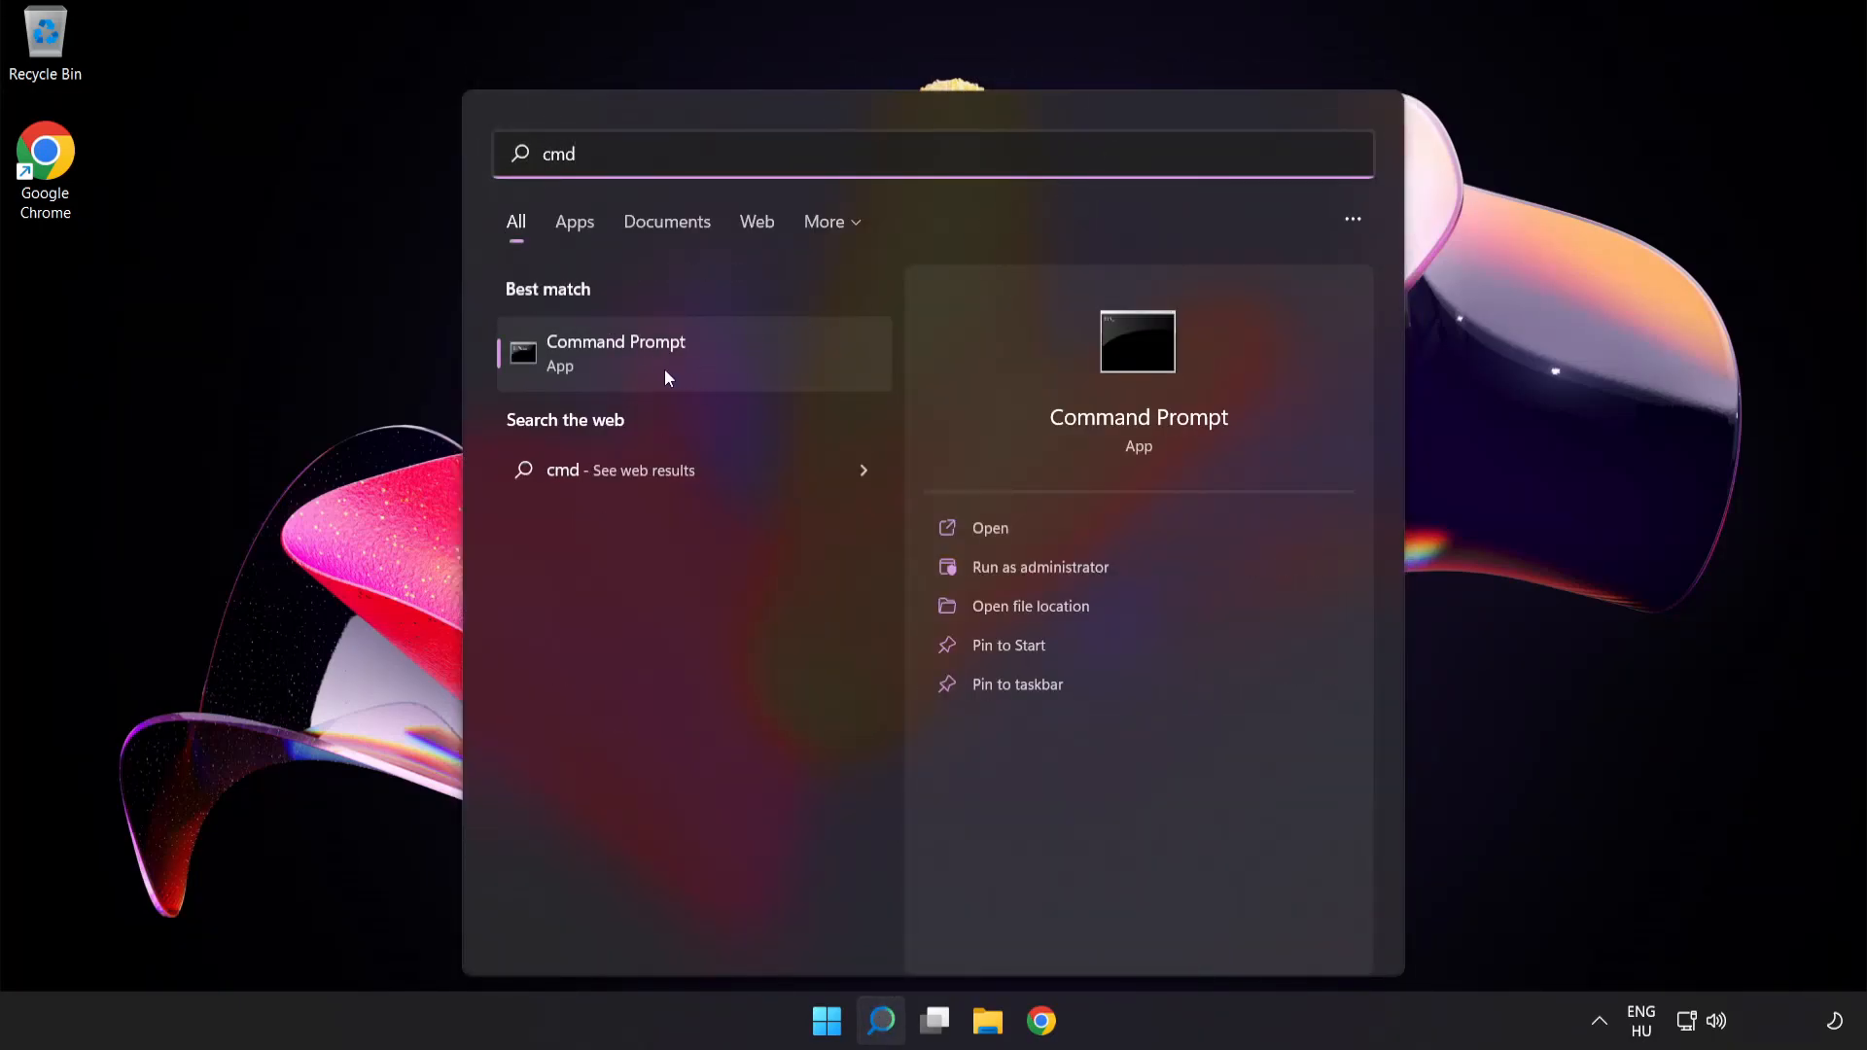
{"action": "right_click", "coordinate": [616, 352]}
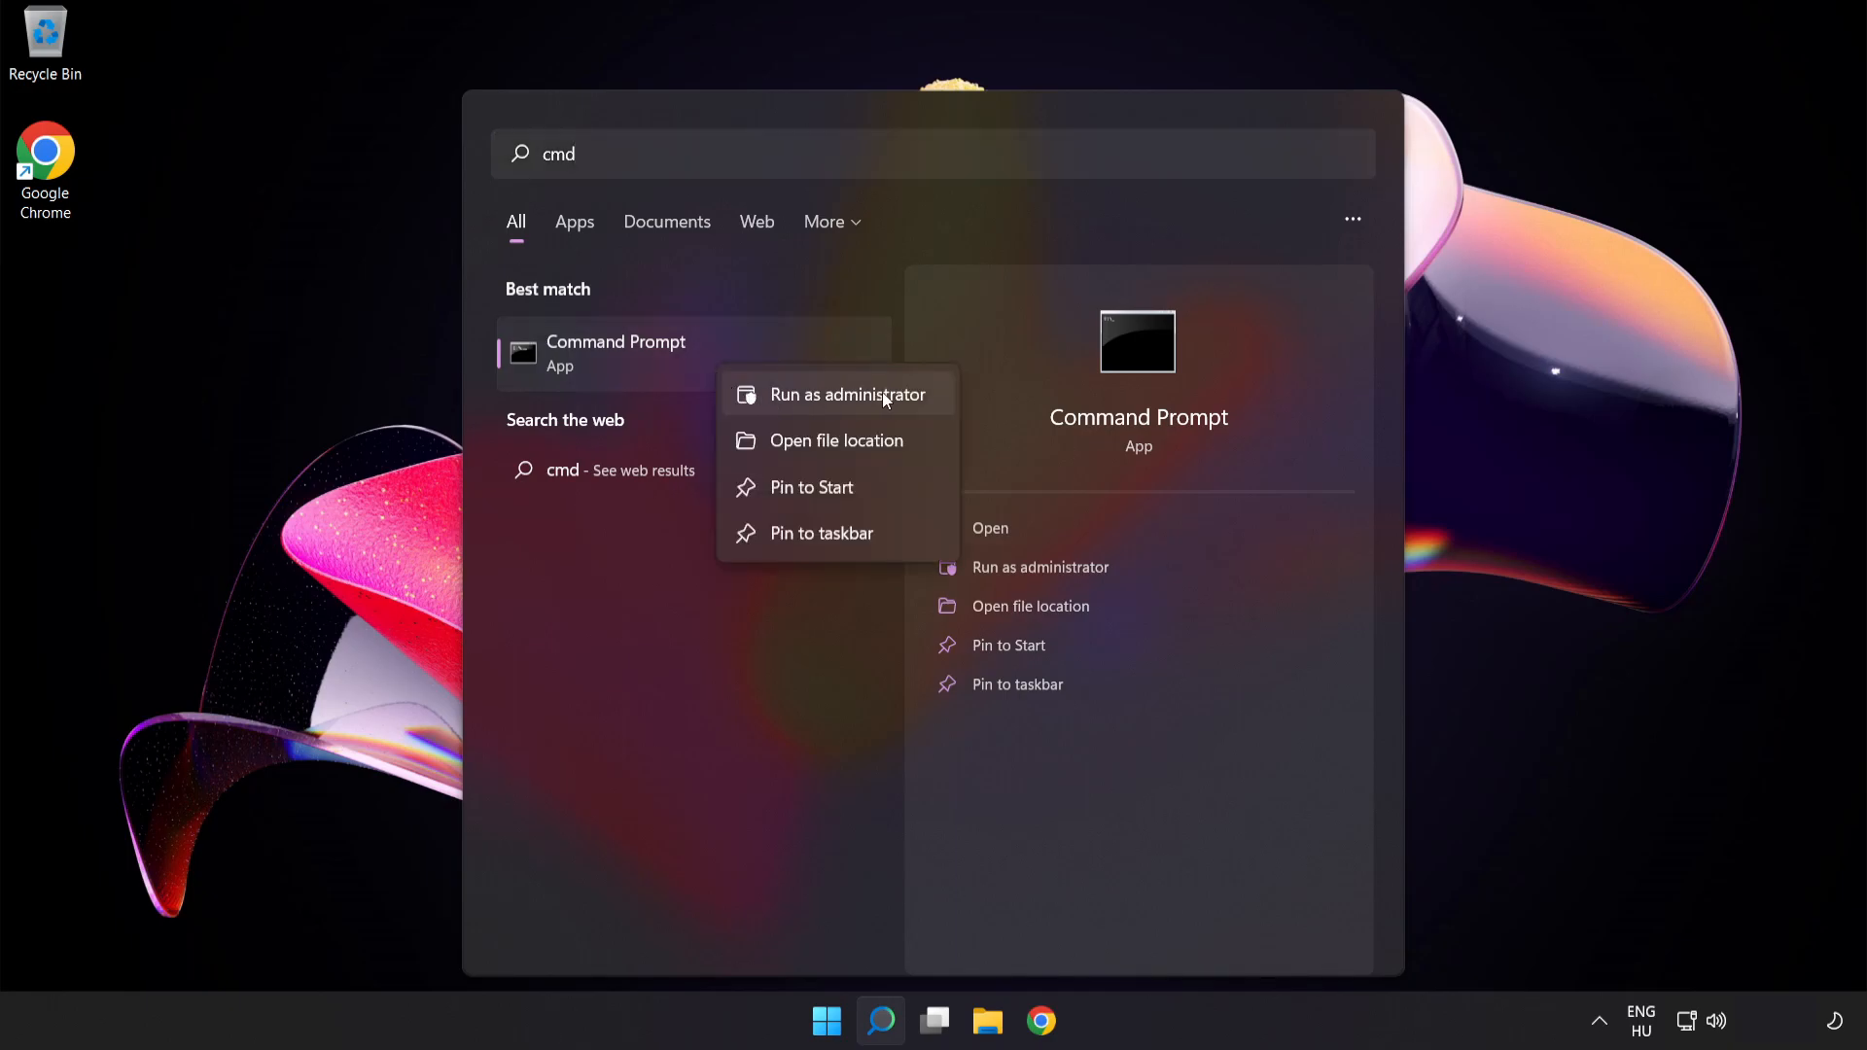
{"action": "left_click", "coordinate": [852, 395]}
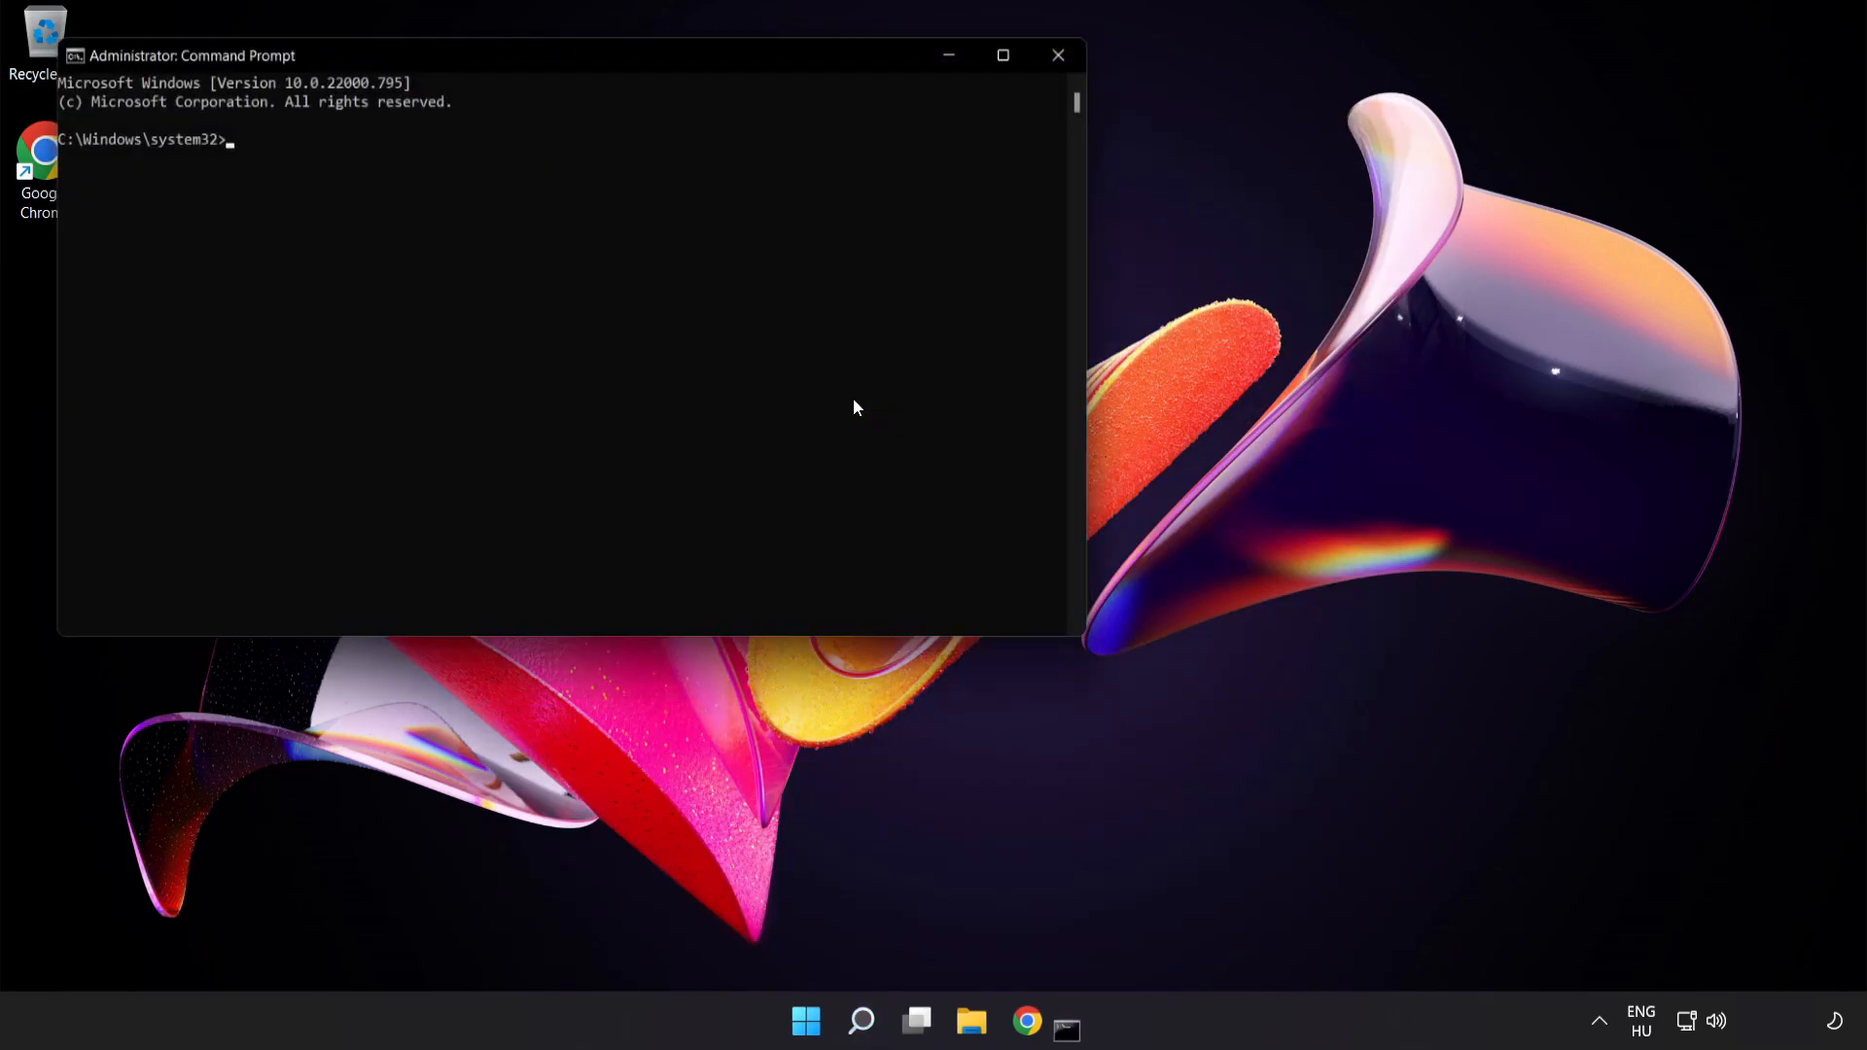
Flush the DNS resolver cache with ipconfig /flushdns
{"action": "left_click_drag", "start_coordinate": [193, 54], "coordinate": [496, 220]}
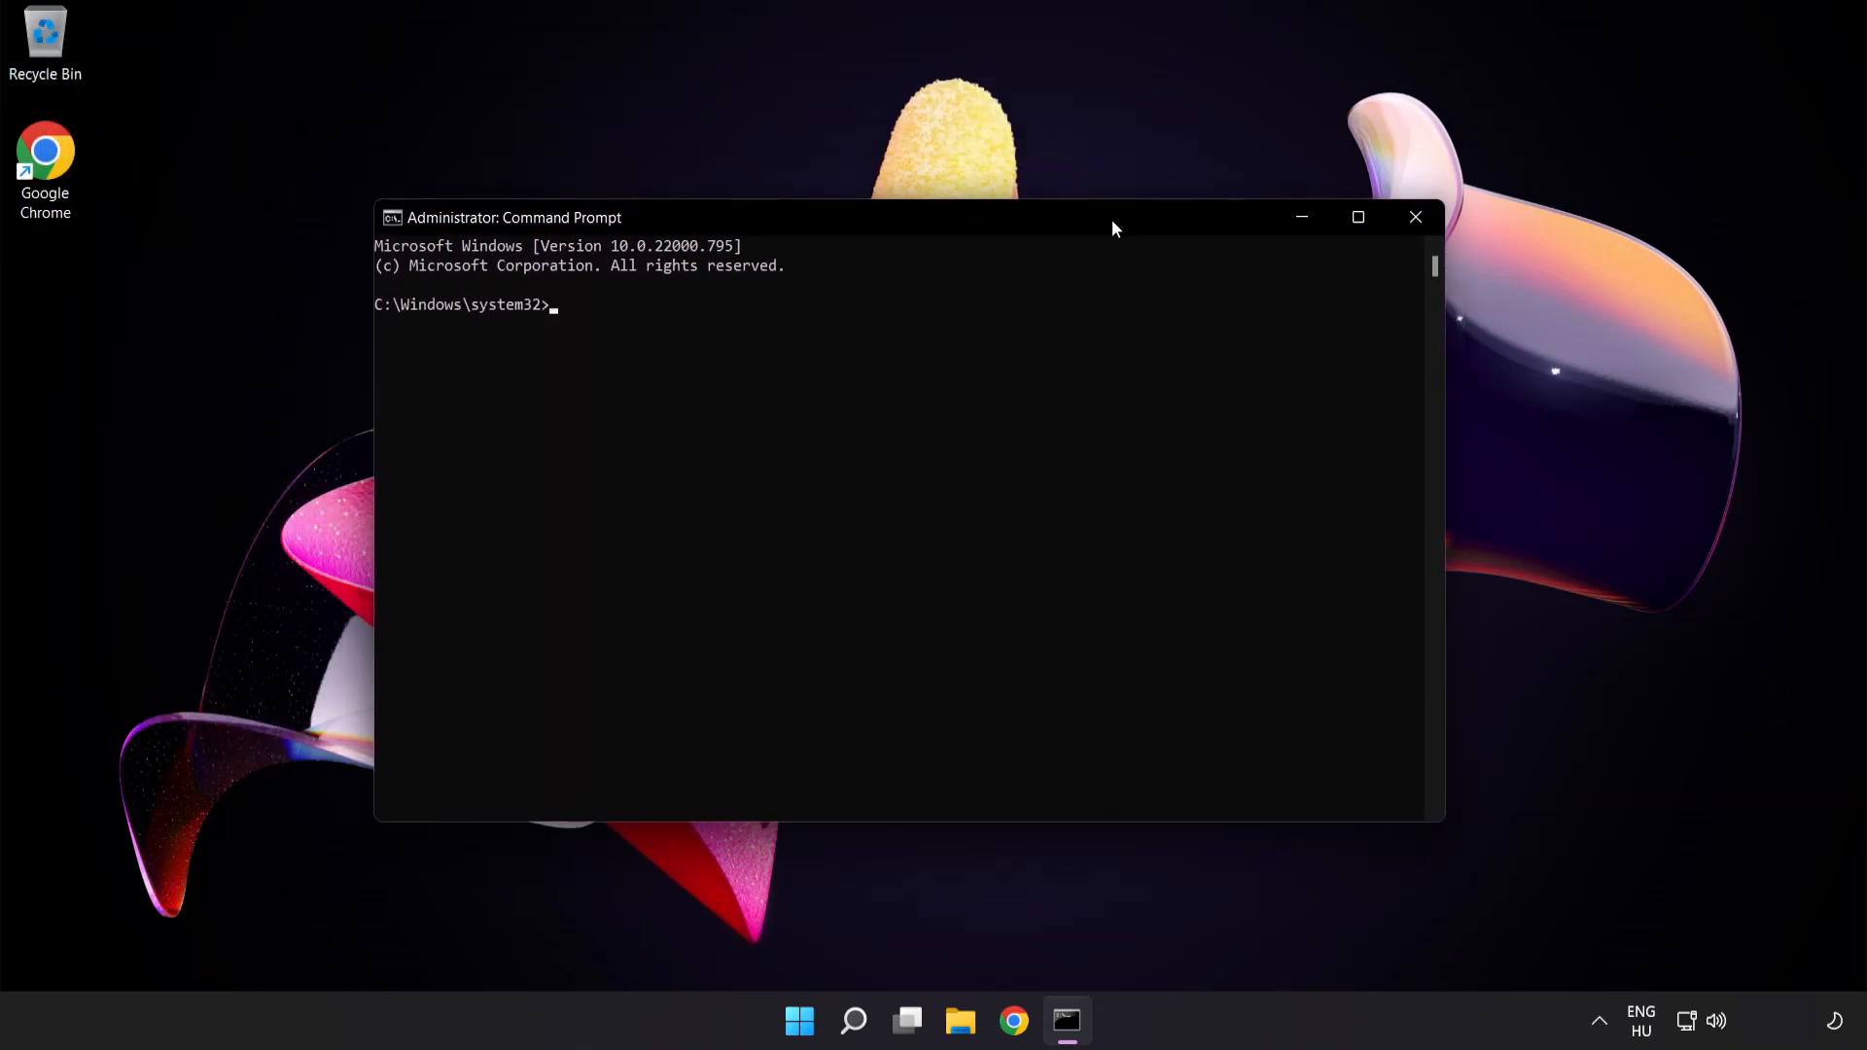
{"action": "type", "text": "ip"}
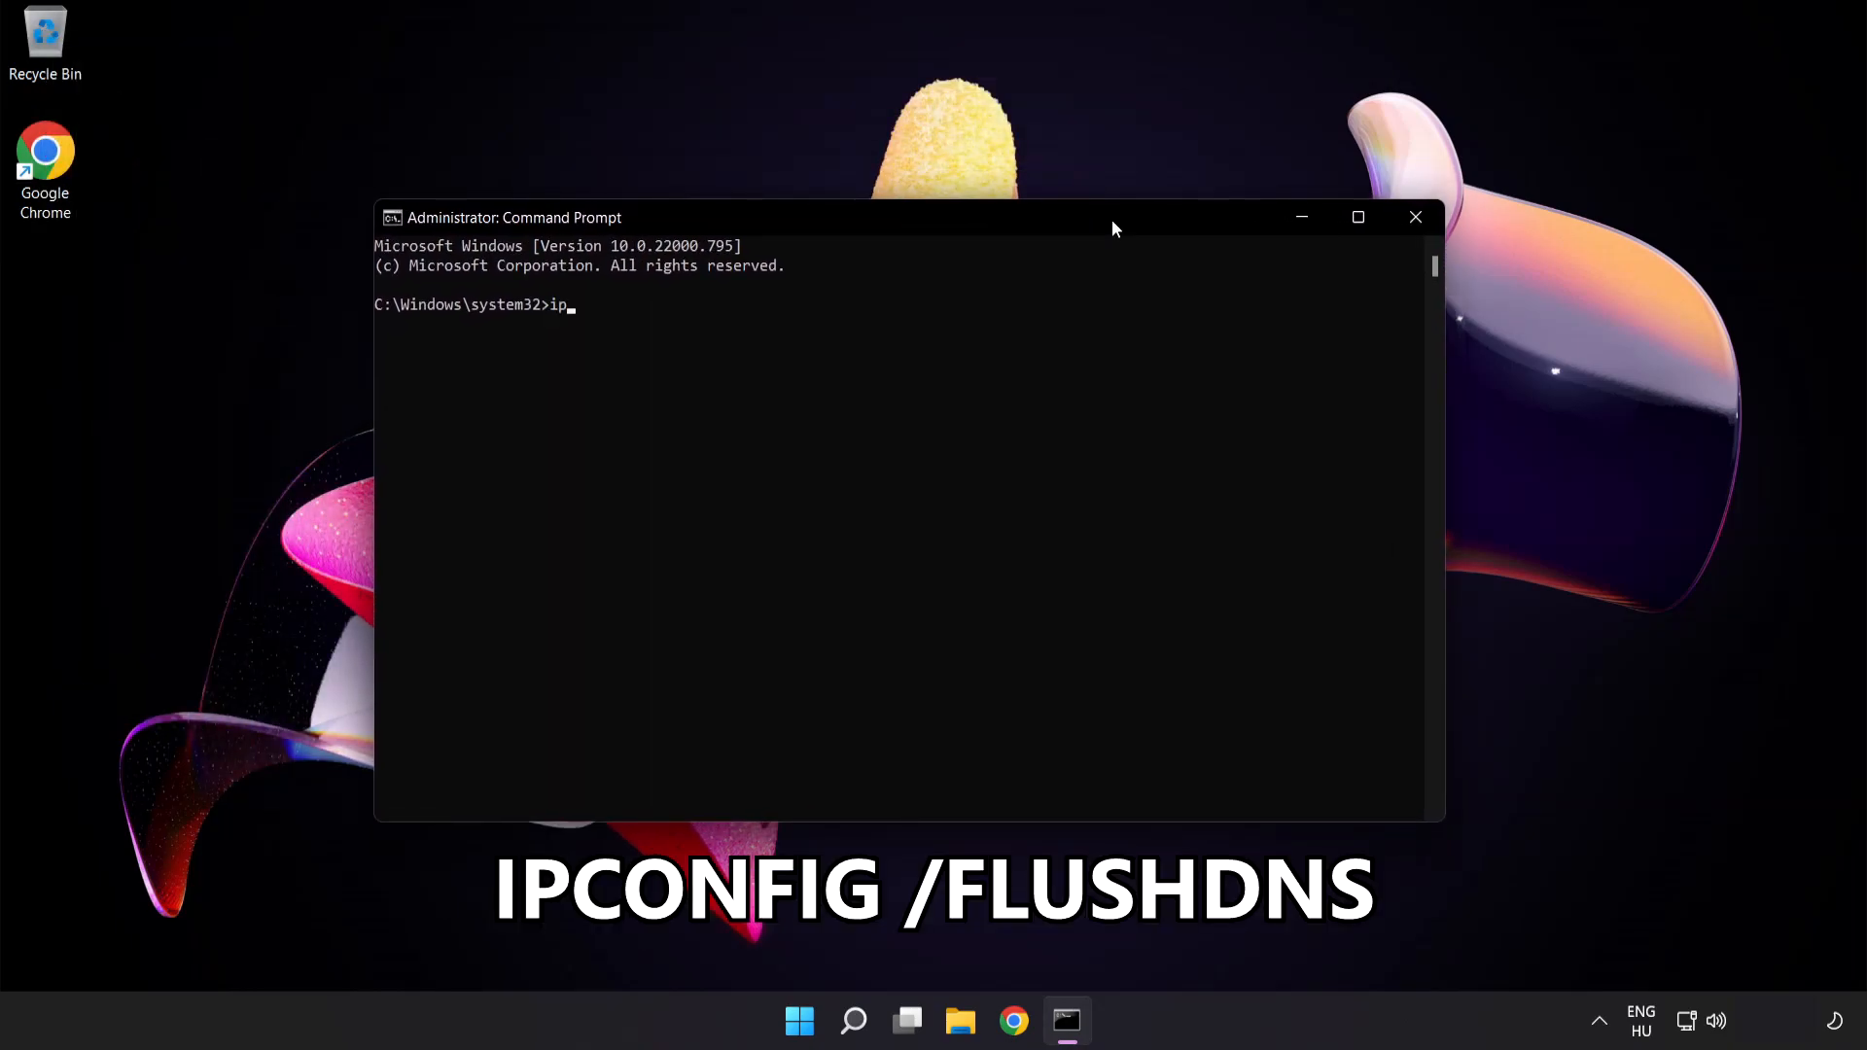
{"action": "type", "text": "config"}
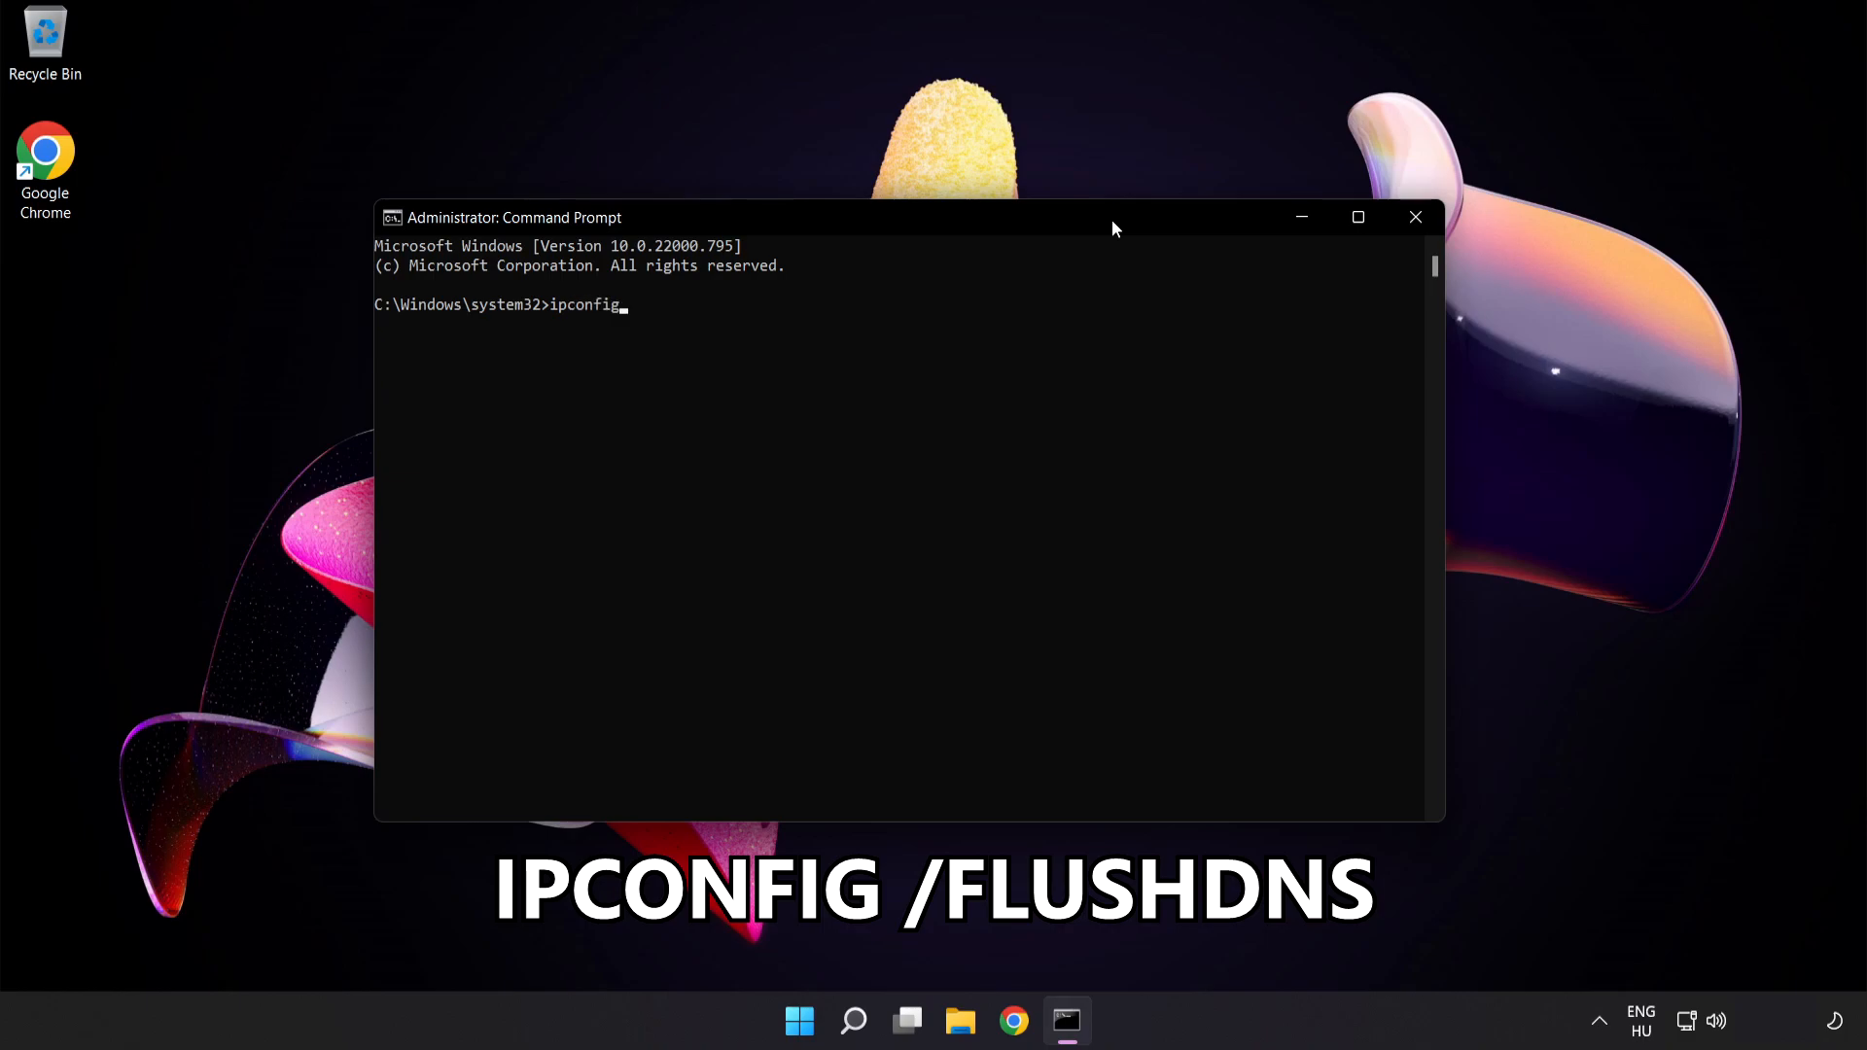
{"action": "type", "text": "/flu"}
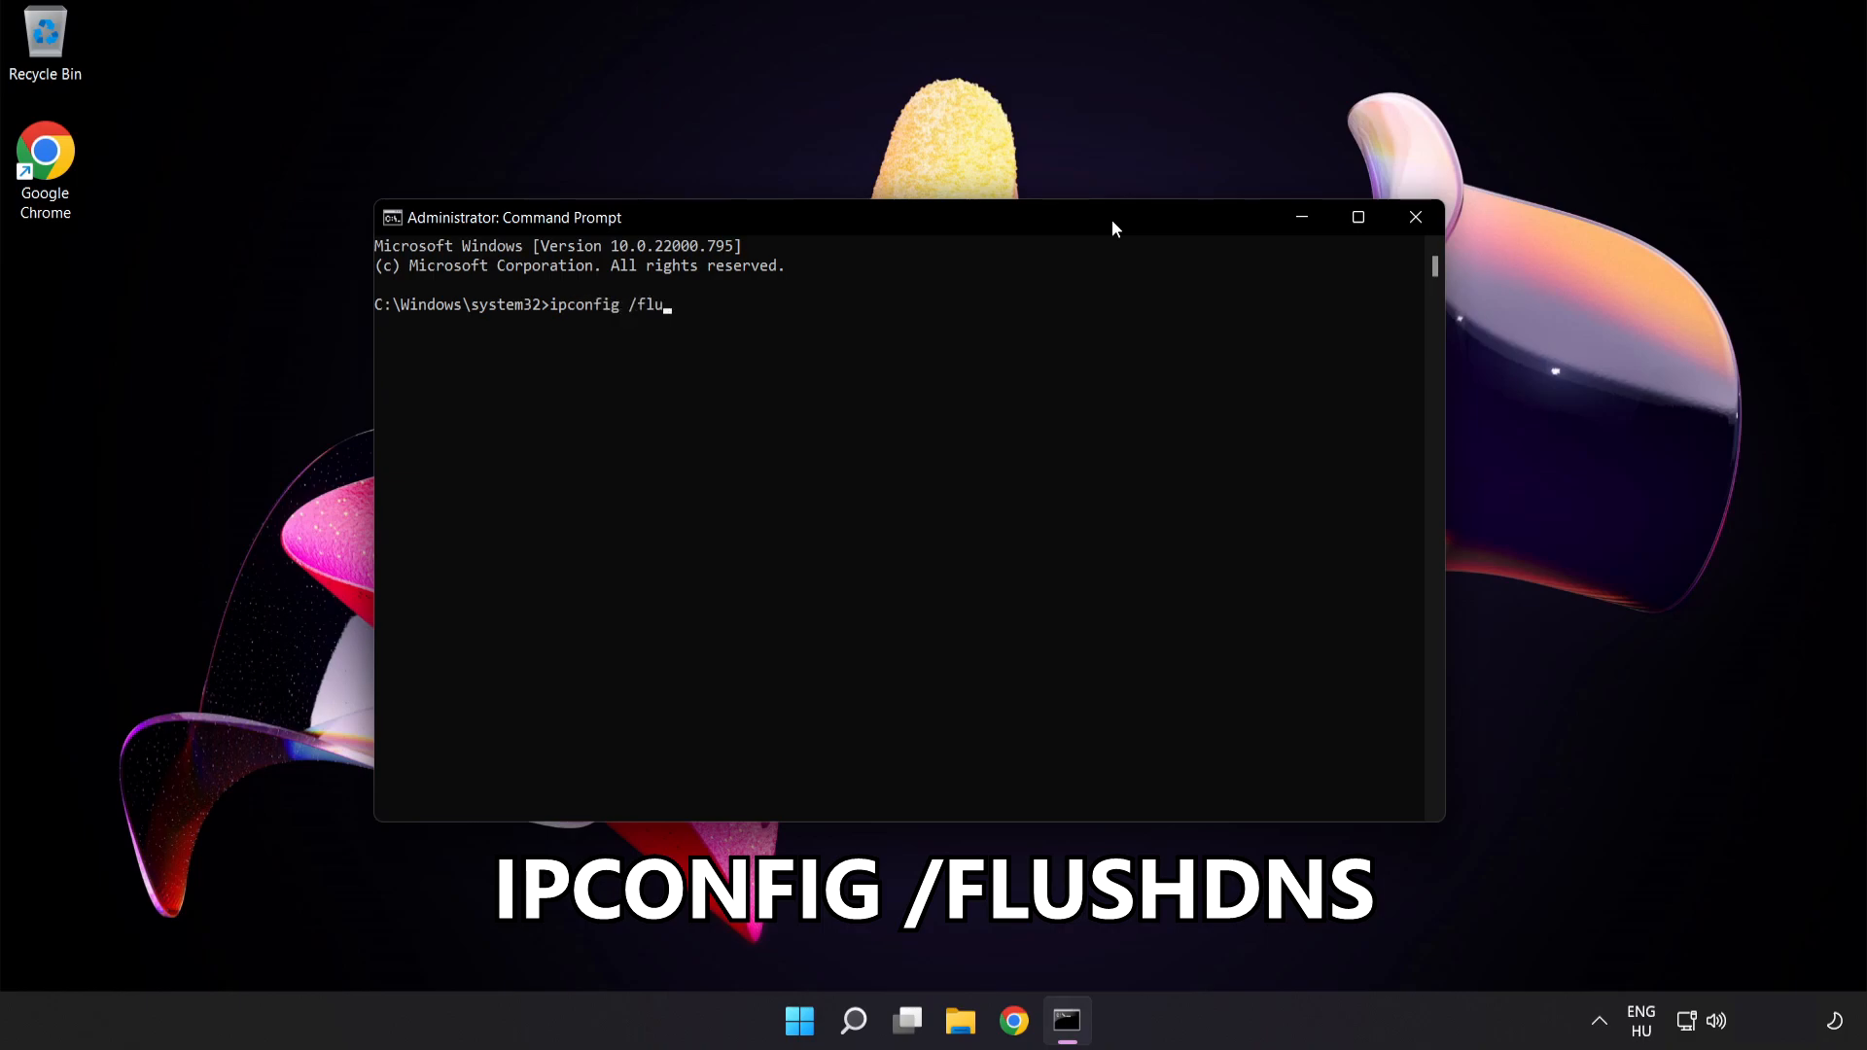
{"action": "type", "text": "shdns"}
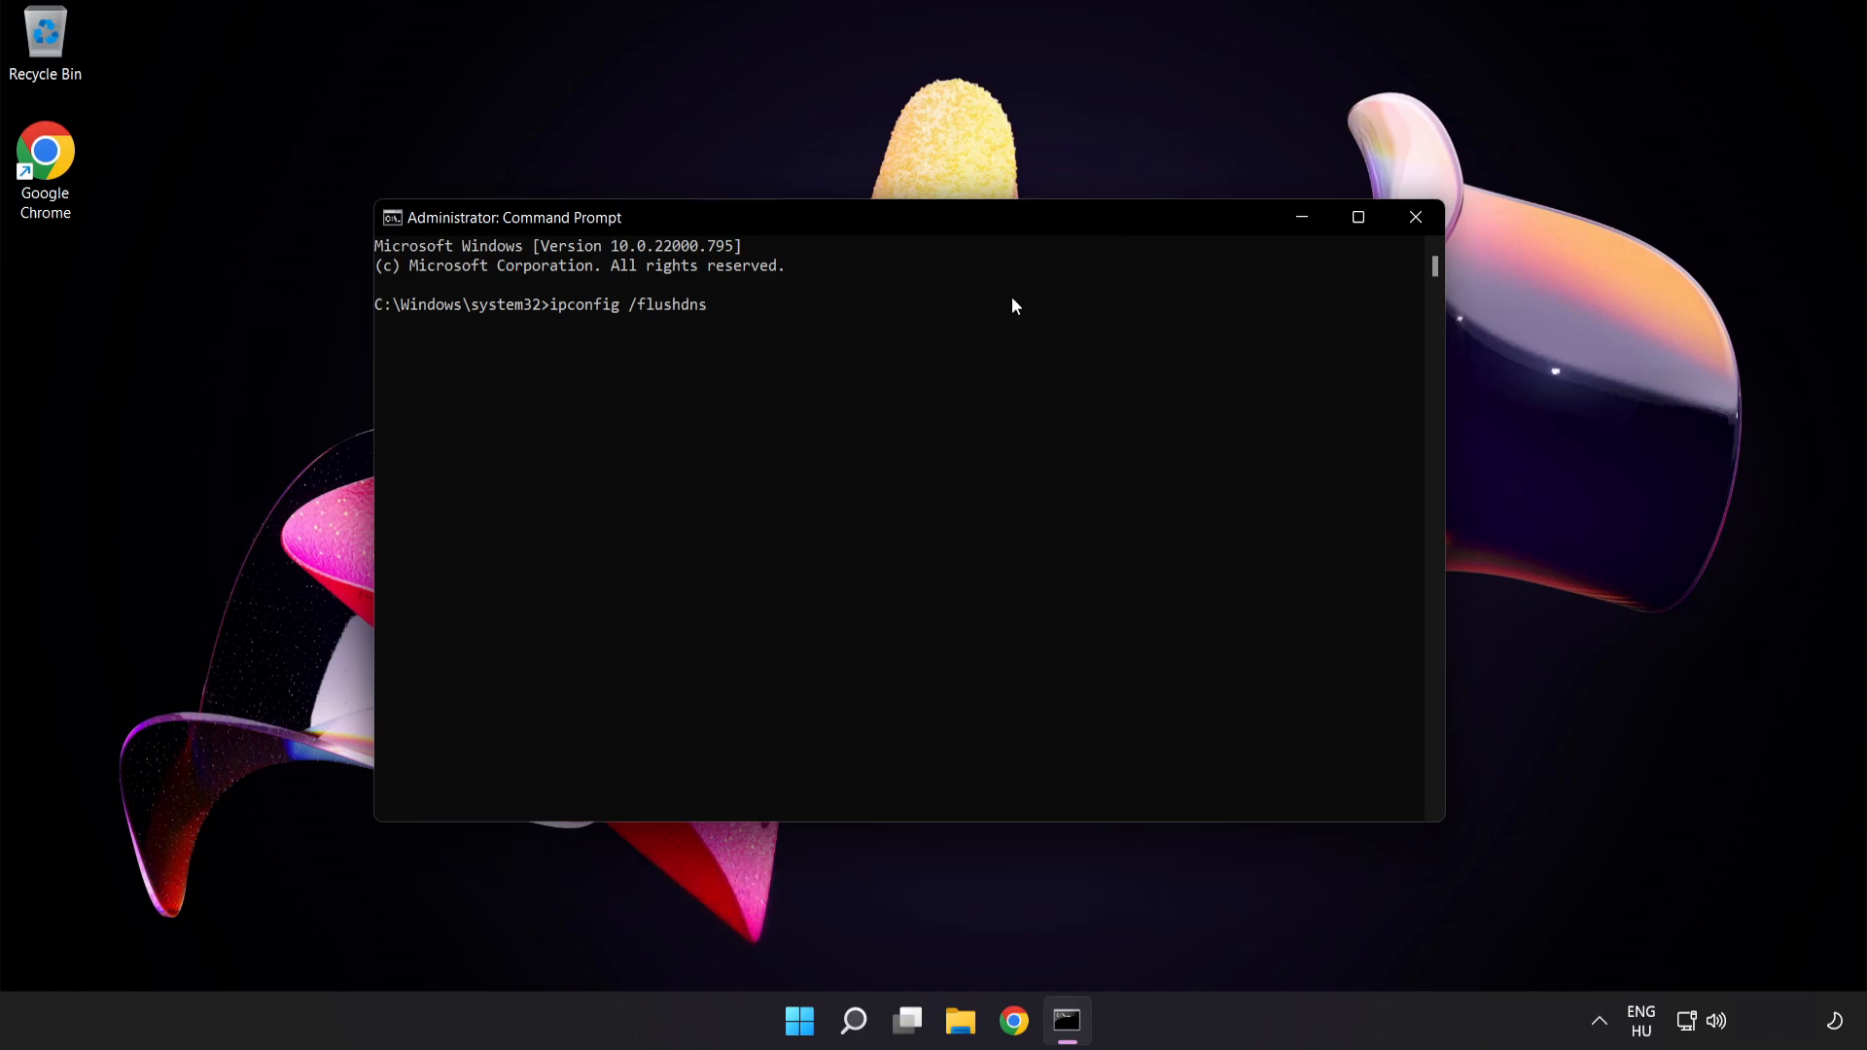
{"action": "key", "text": "Return"}
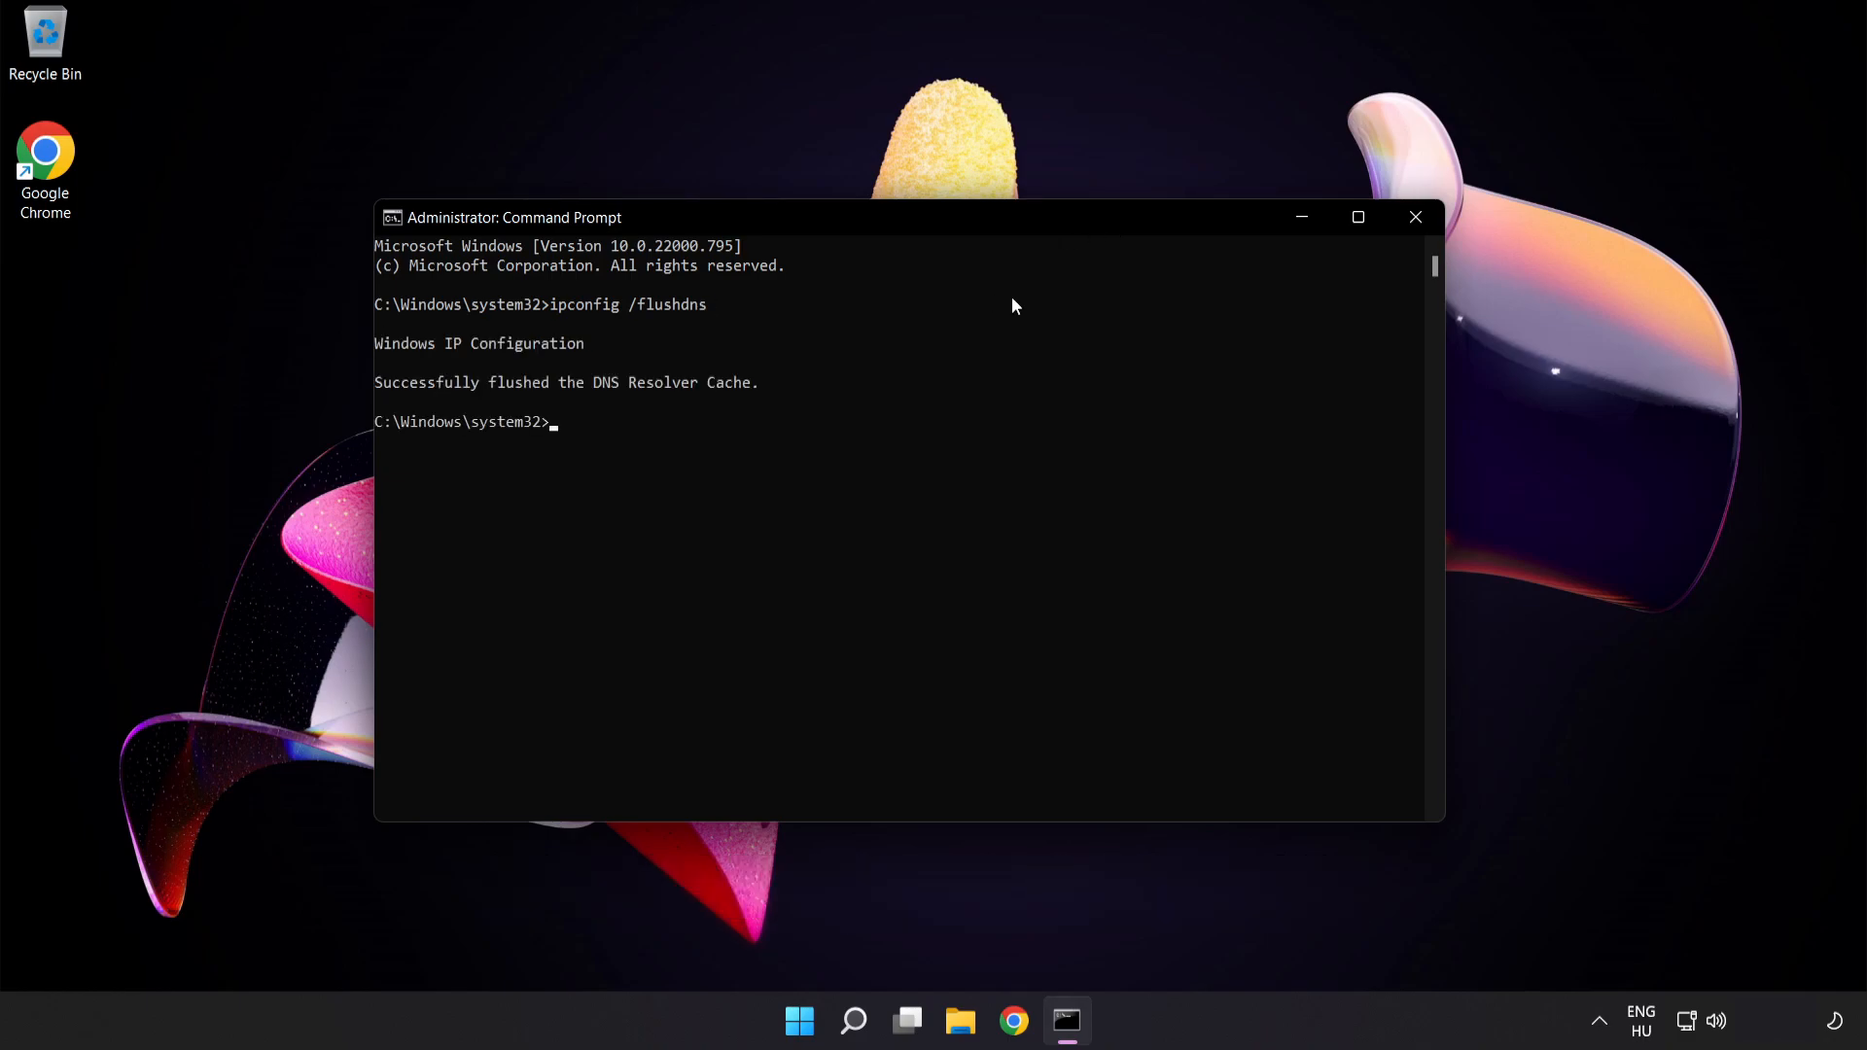
Reset the Winsock catalog with netsh winsock reset, then exit the console
{"action": "type", "text": "net"}
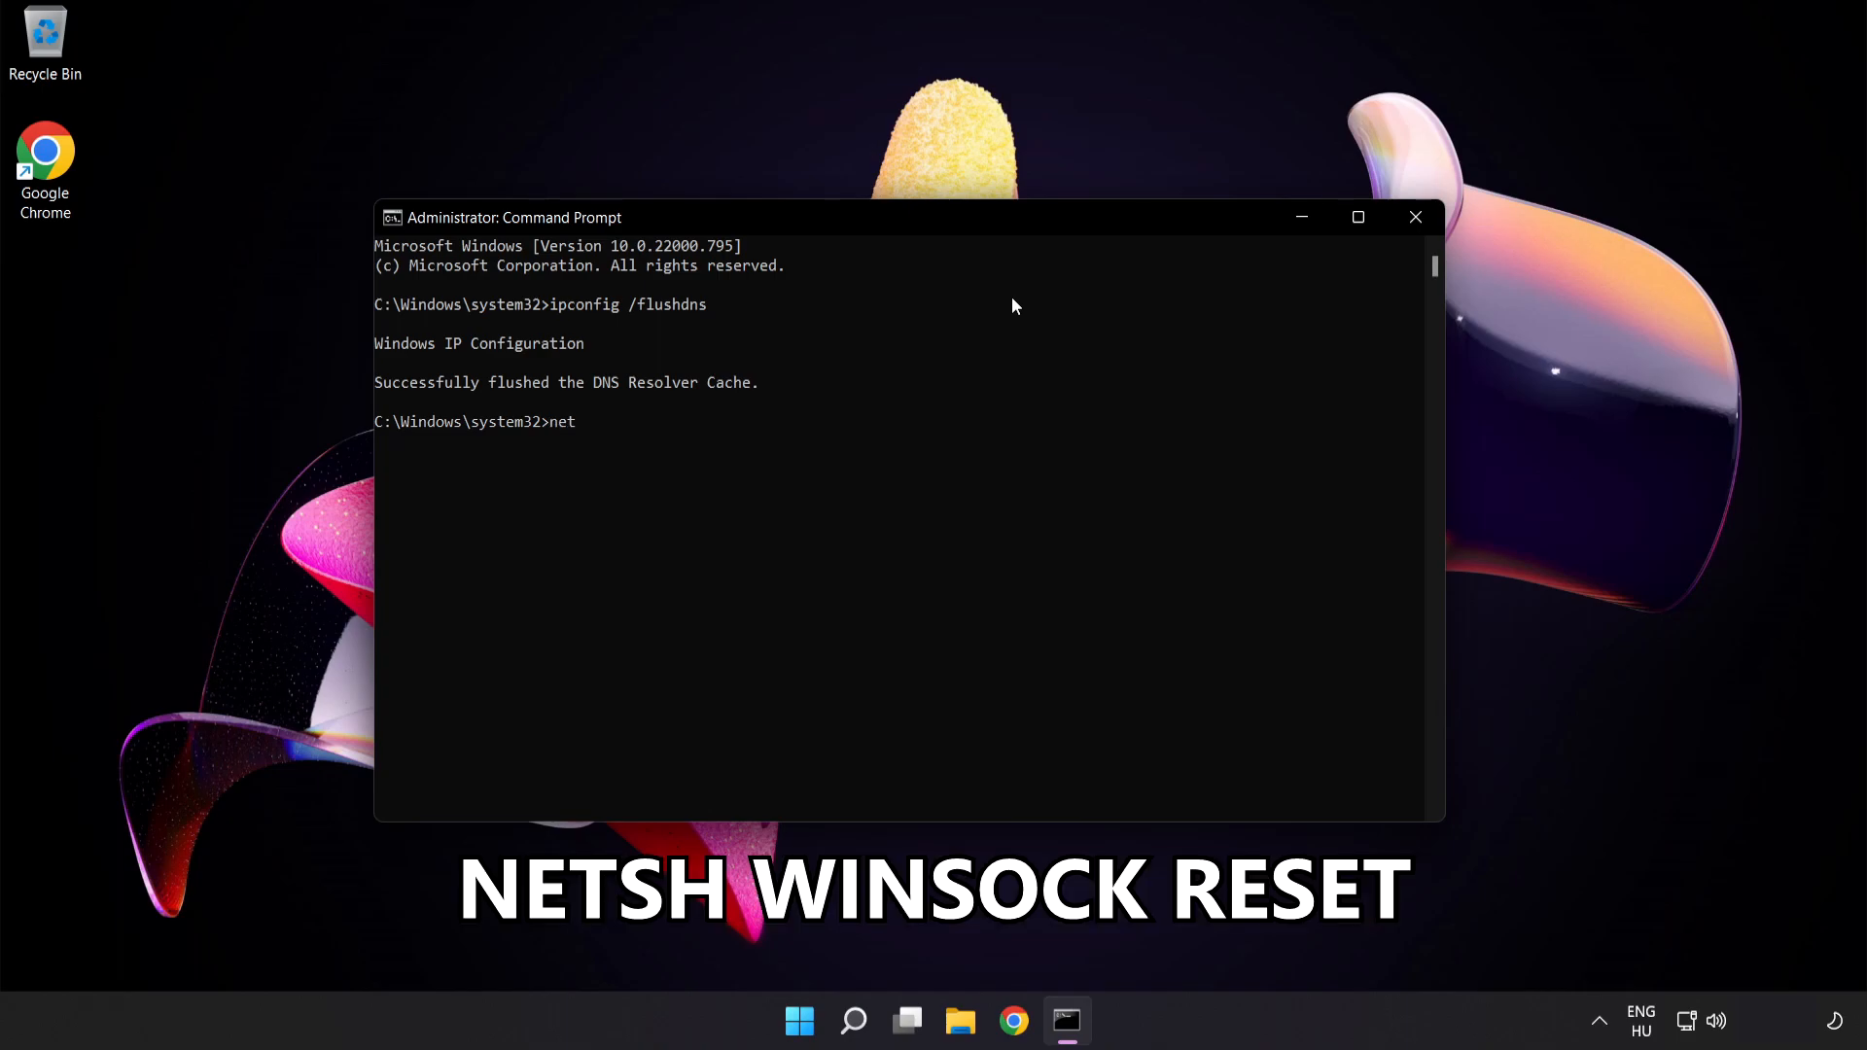
{"action": "type", "text": "sh"}
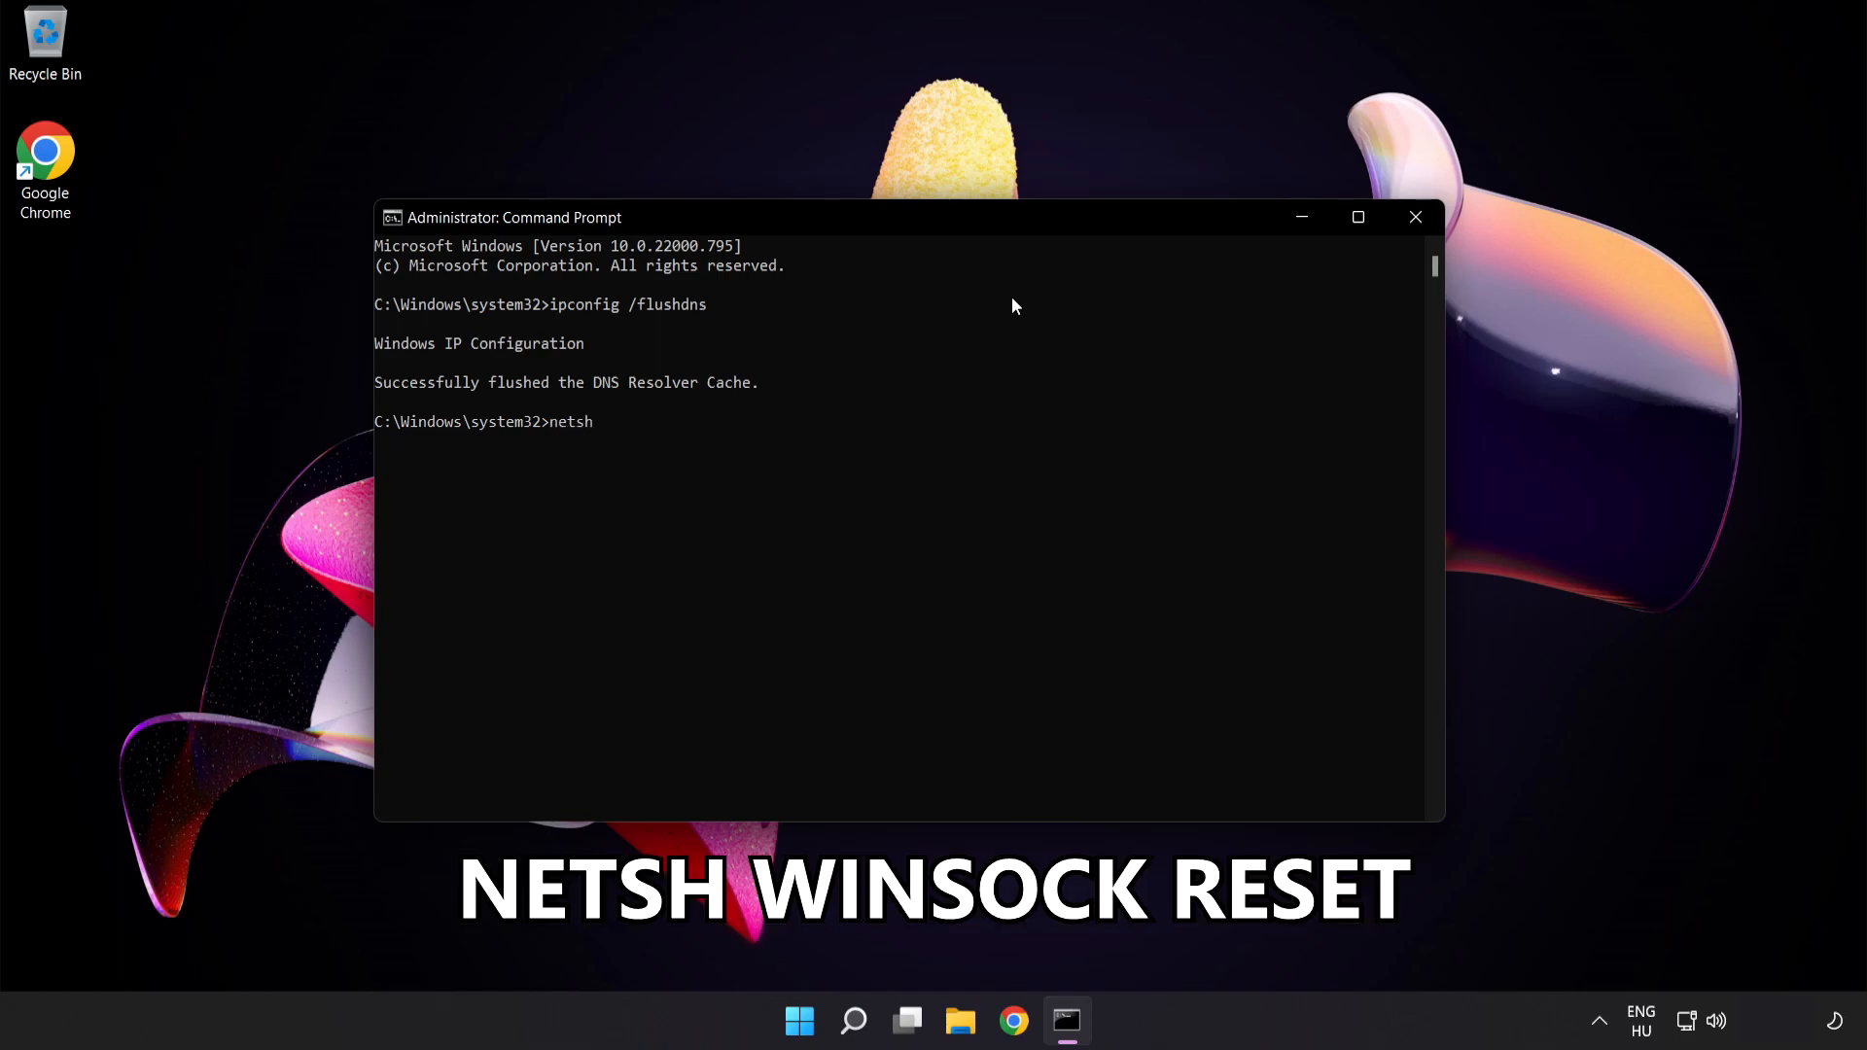
{"action": "type", "text": "winsock reset"}
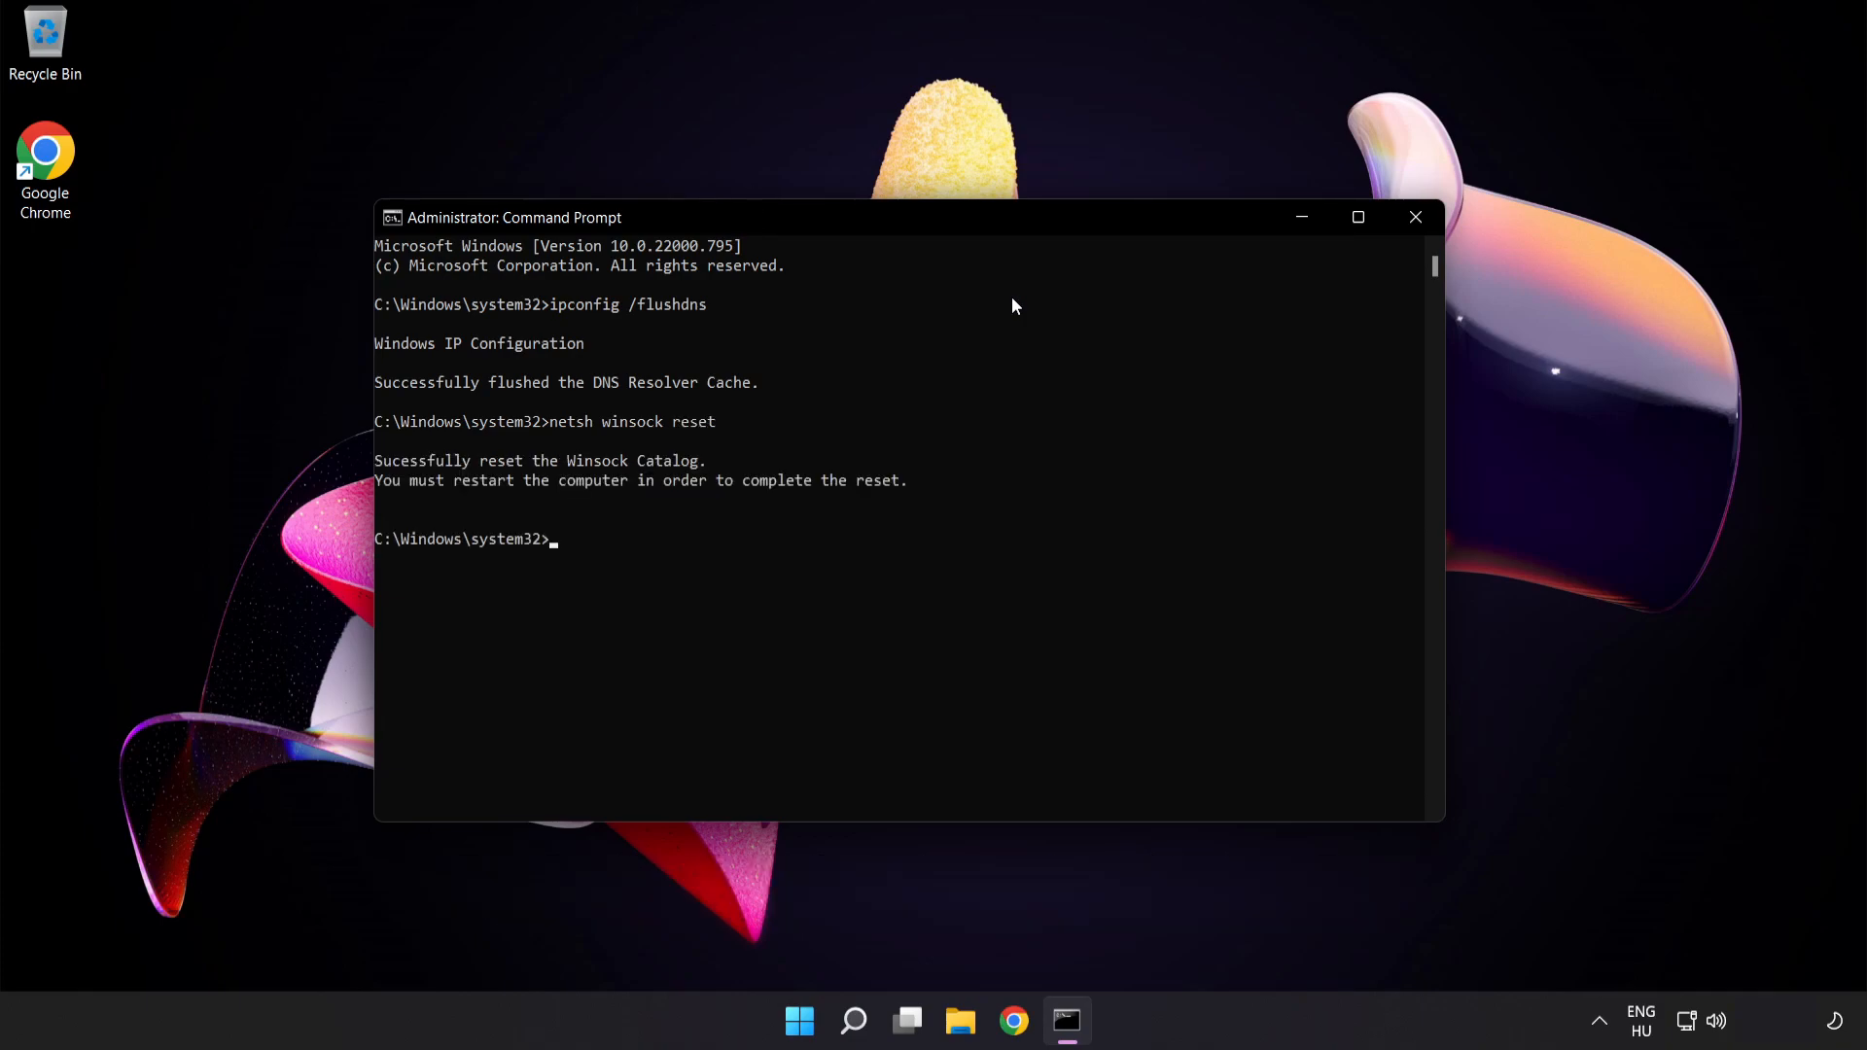
{"action": "type", "text": "ex"}
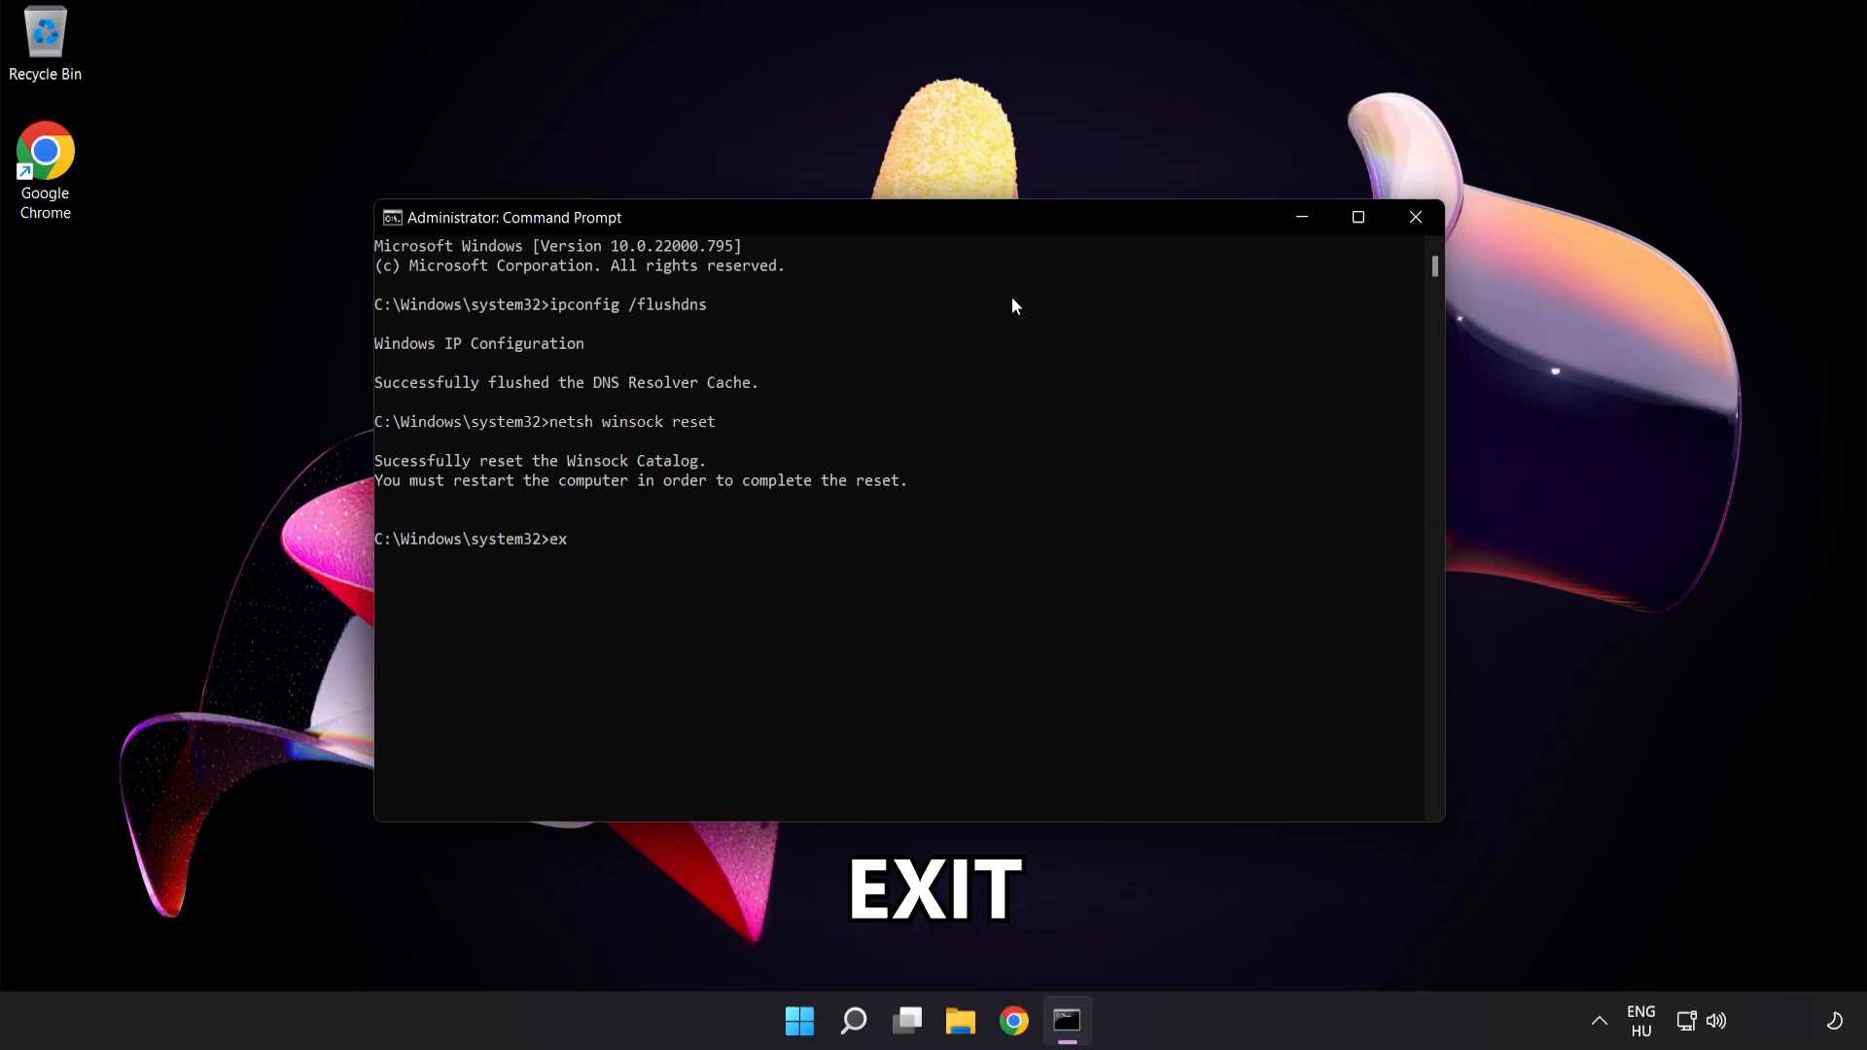
{"action": "type", "text": "it"}
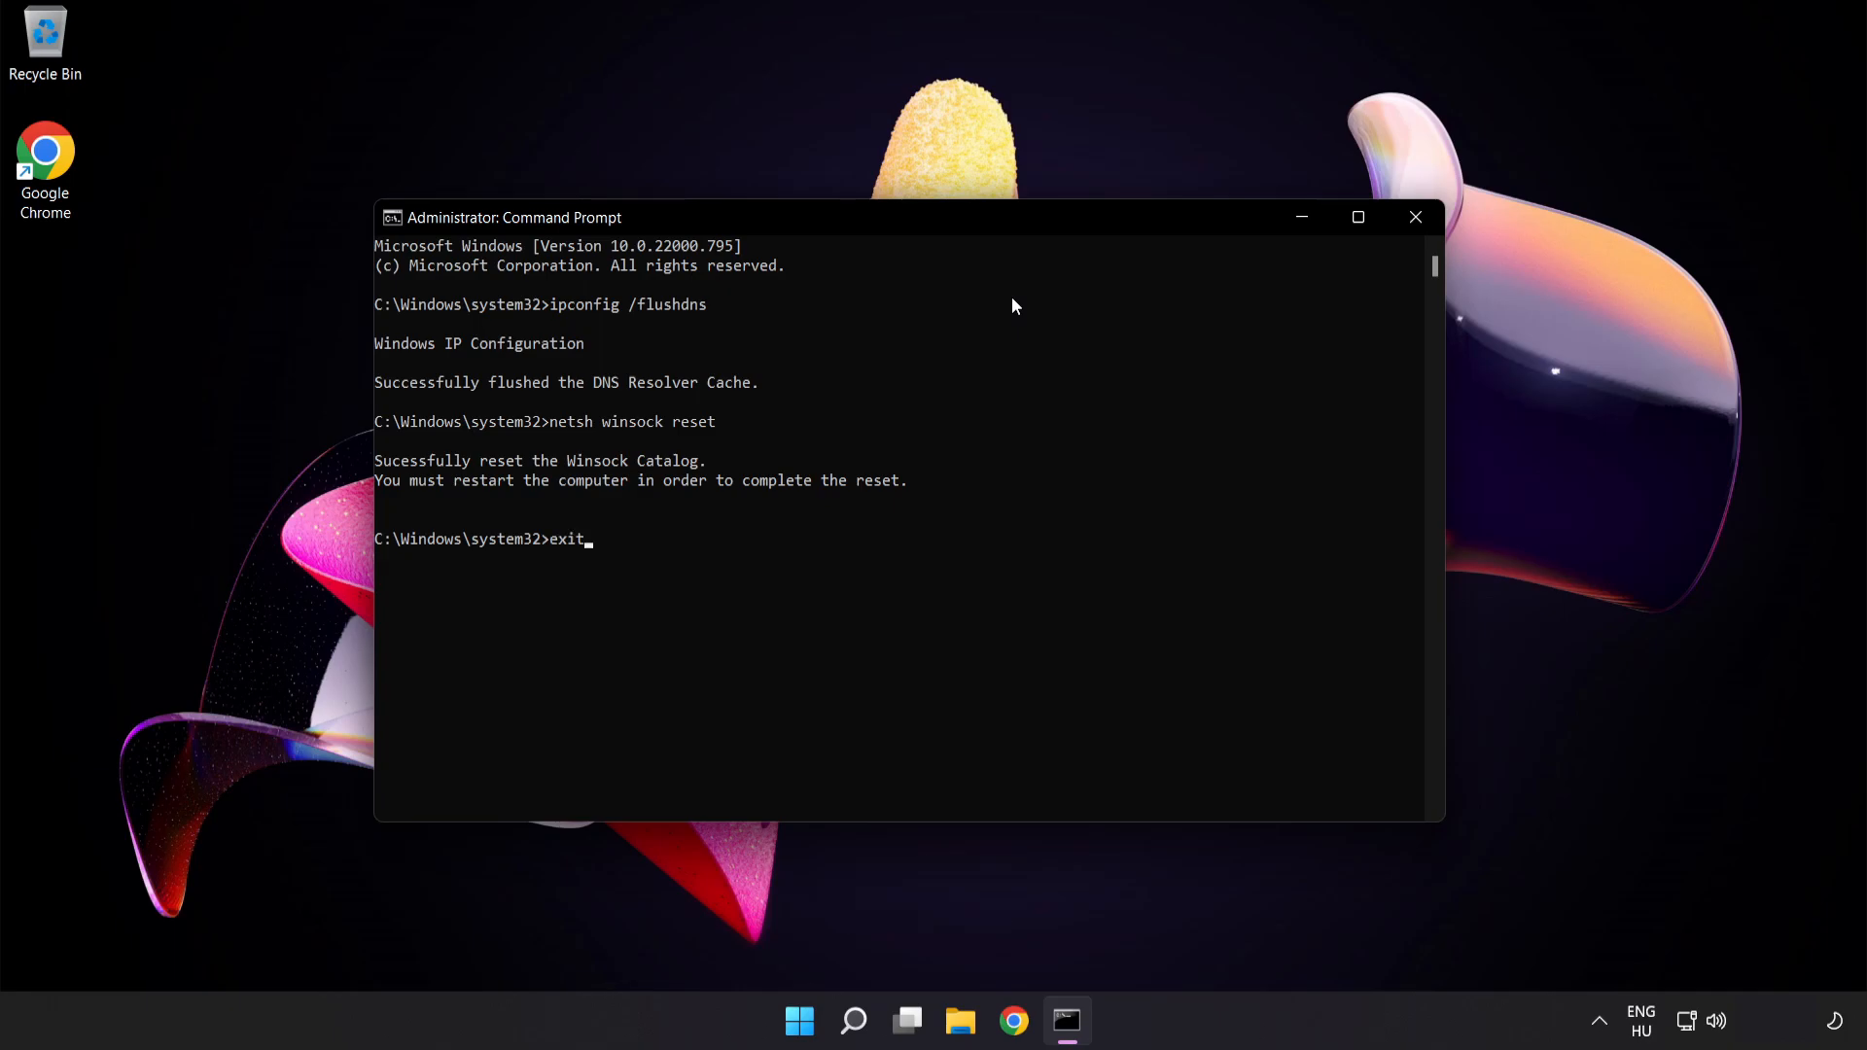
{"action": "key", "text": "Return"}
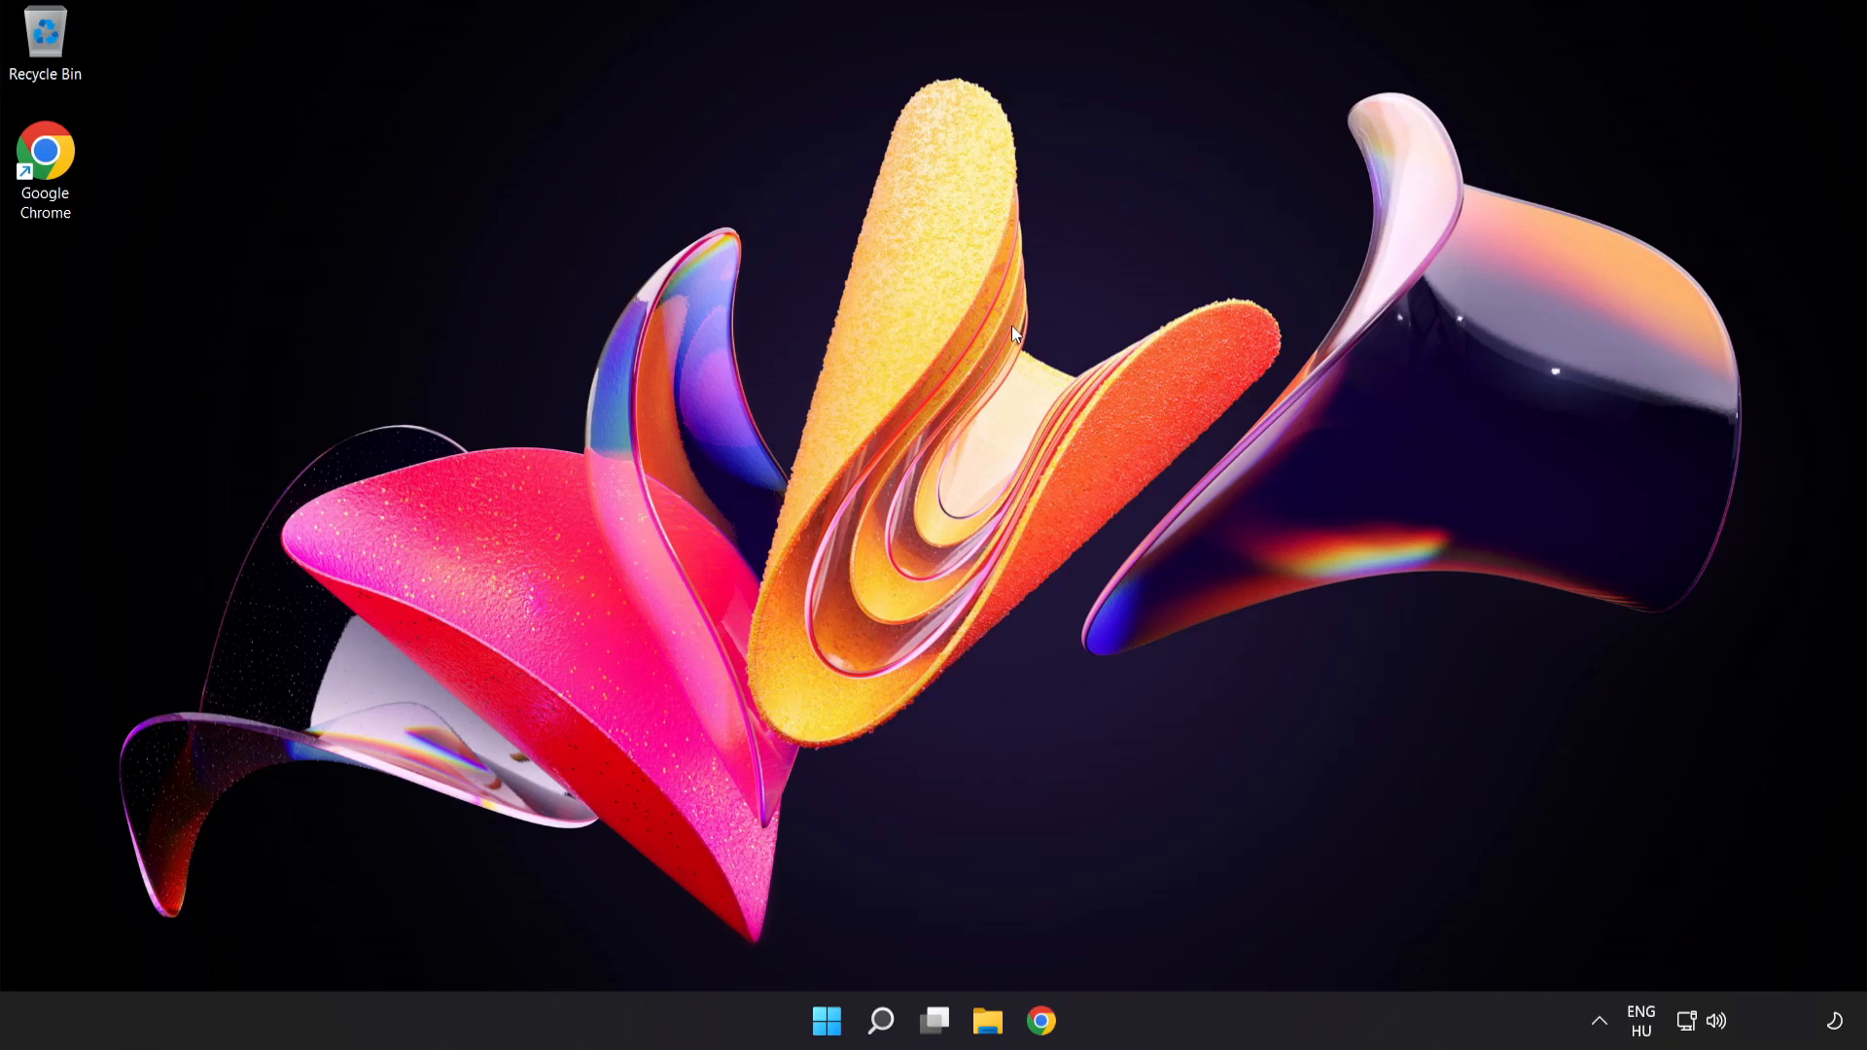
{"action": "mouse_move", "coordinate": [1715, 1005]}
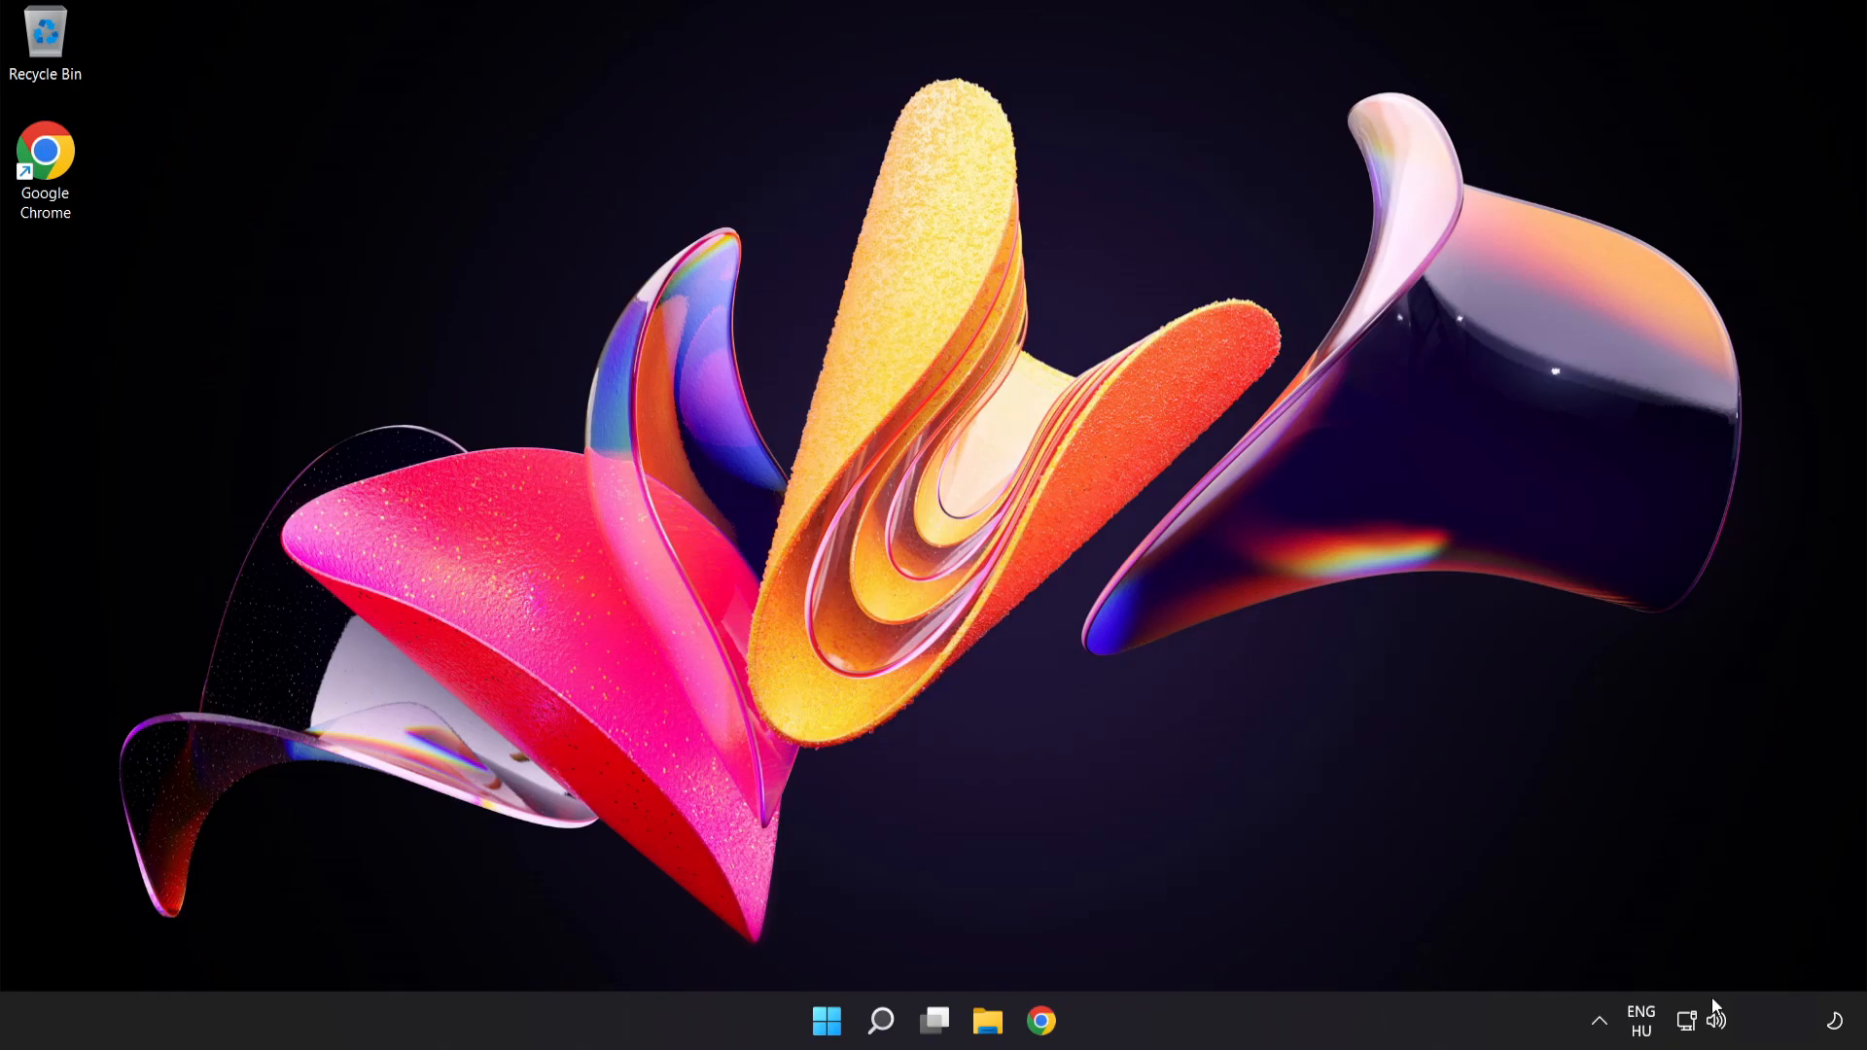
{"action": "mouse_move", "coordinate": [1688, 1021]}
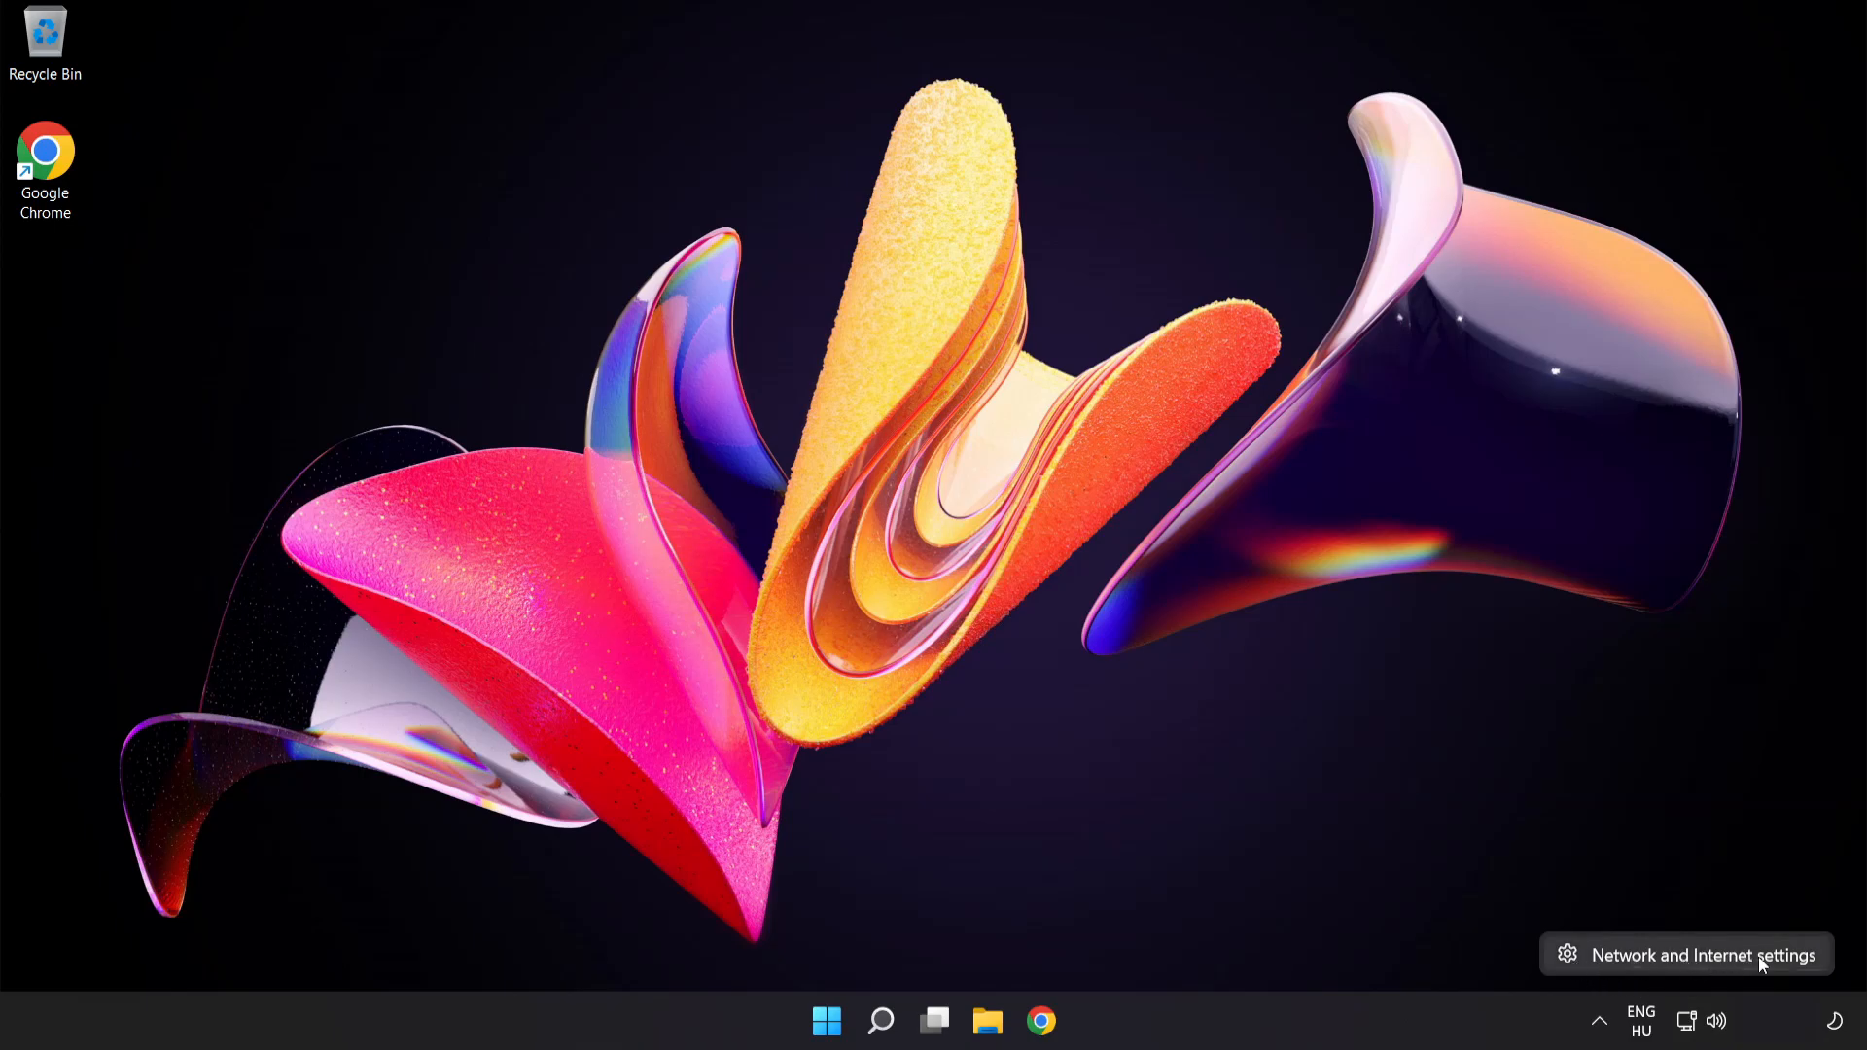
Bring up Network & internet settings from the system tray network icon
{"action": "left_click", "coordinate": [1704, 953]}
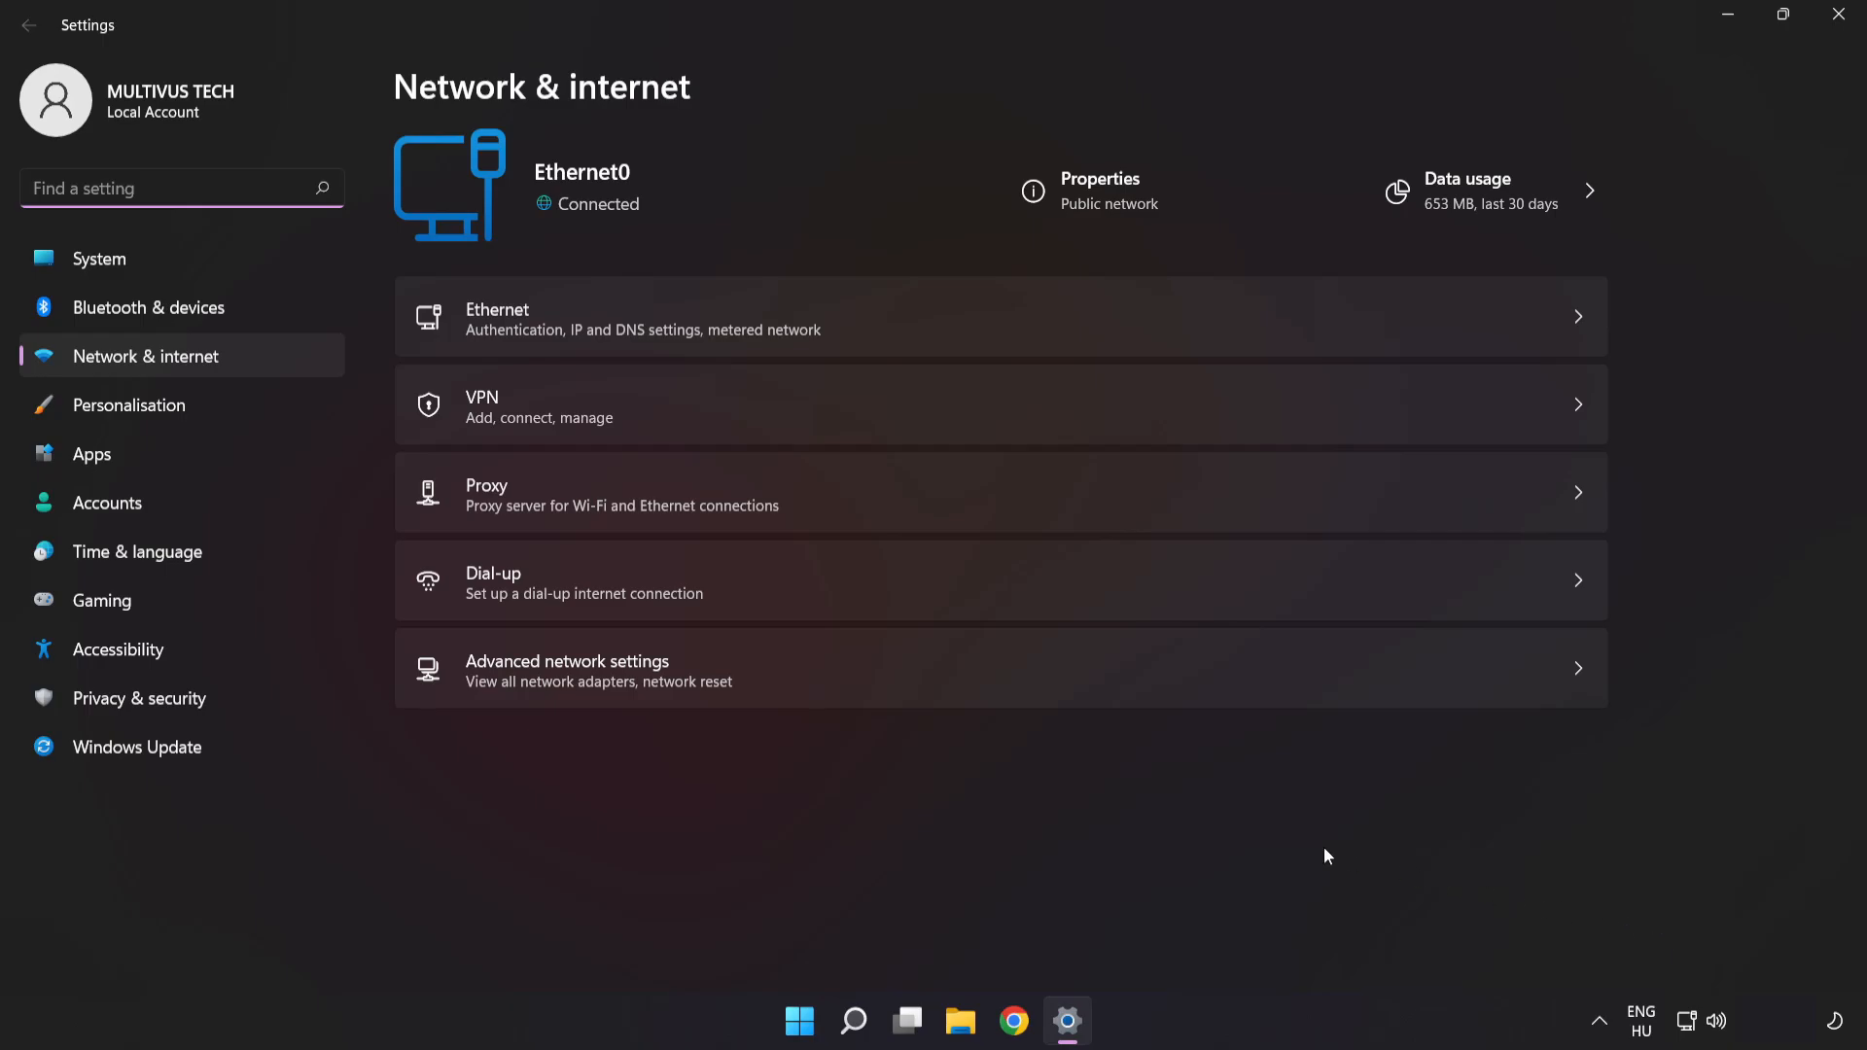
{"action": "mouse_move", "coordinate": [797, 682]}
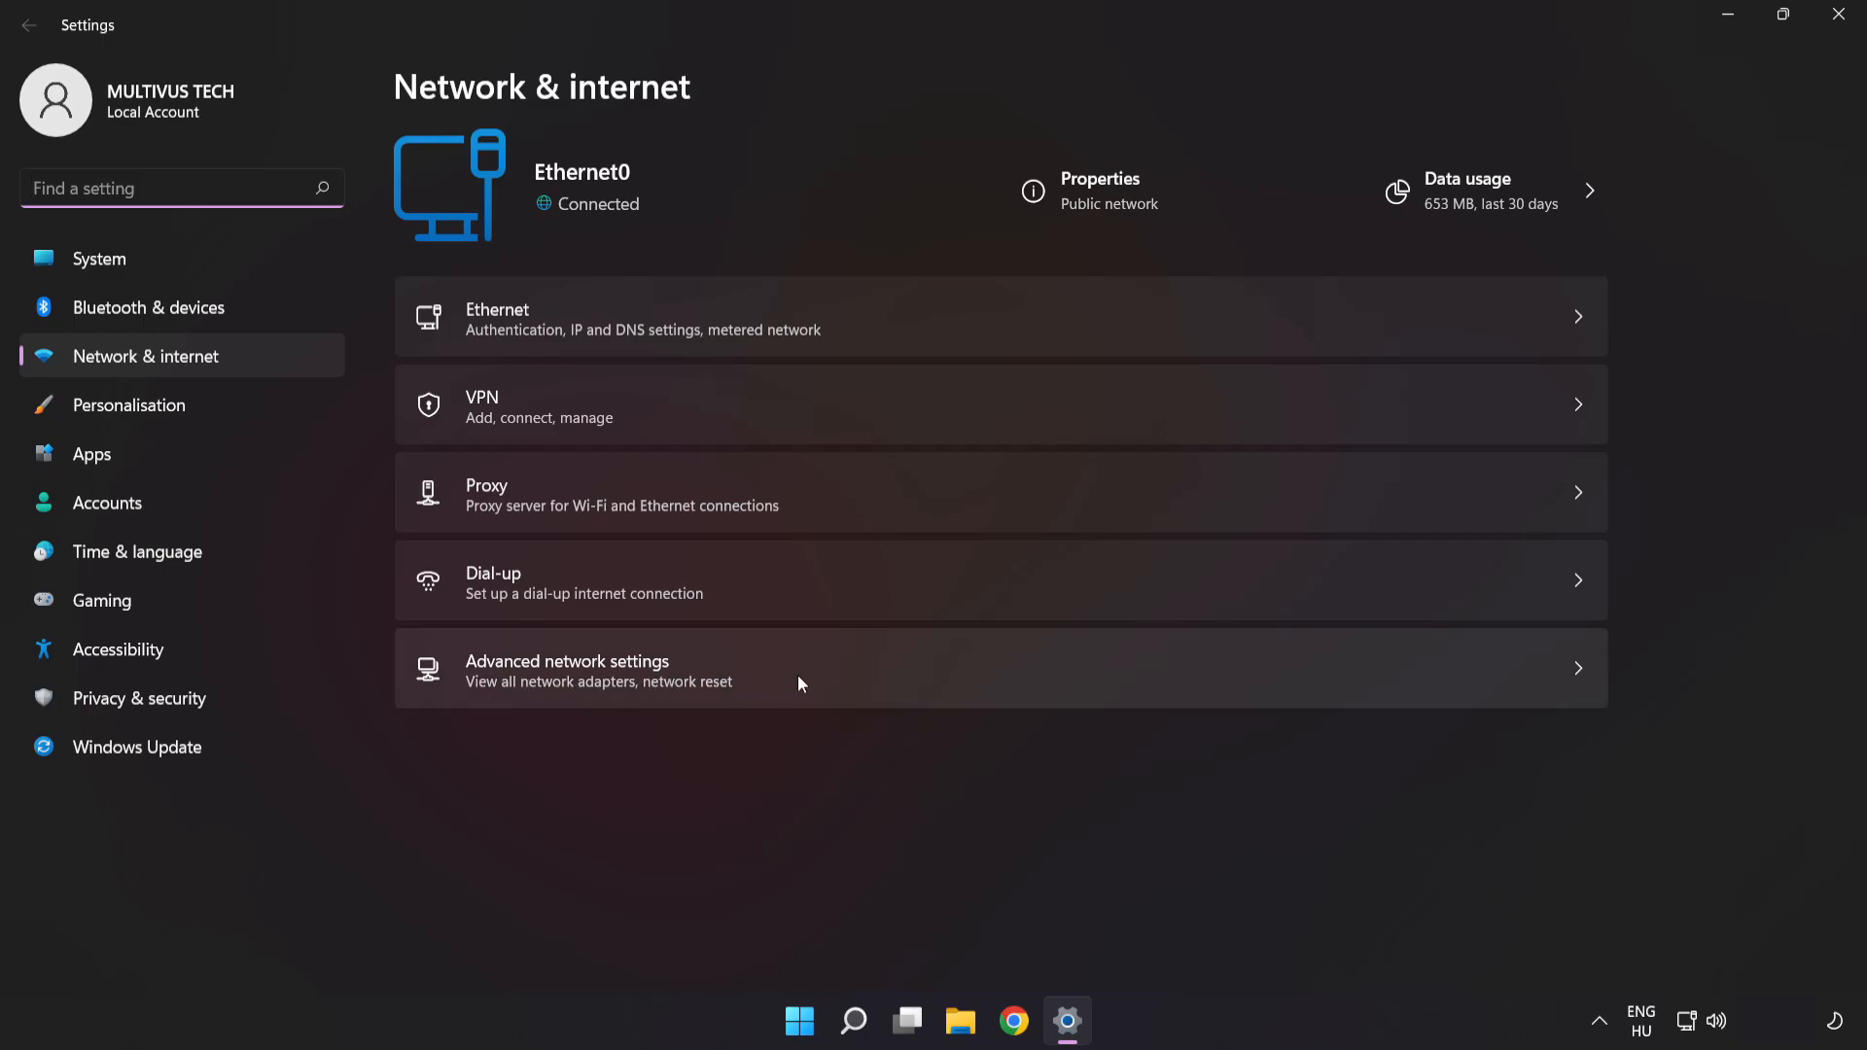
Go to the Advanced network settings page
{"action": "left_click", "coordinate": [797, 667]}
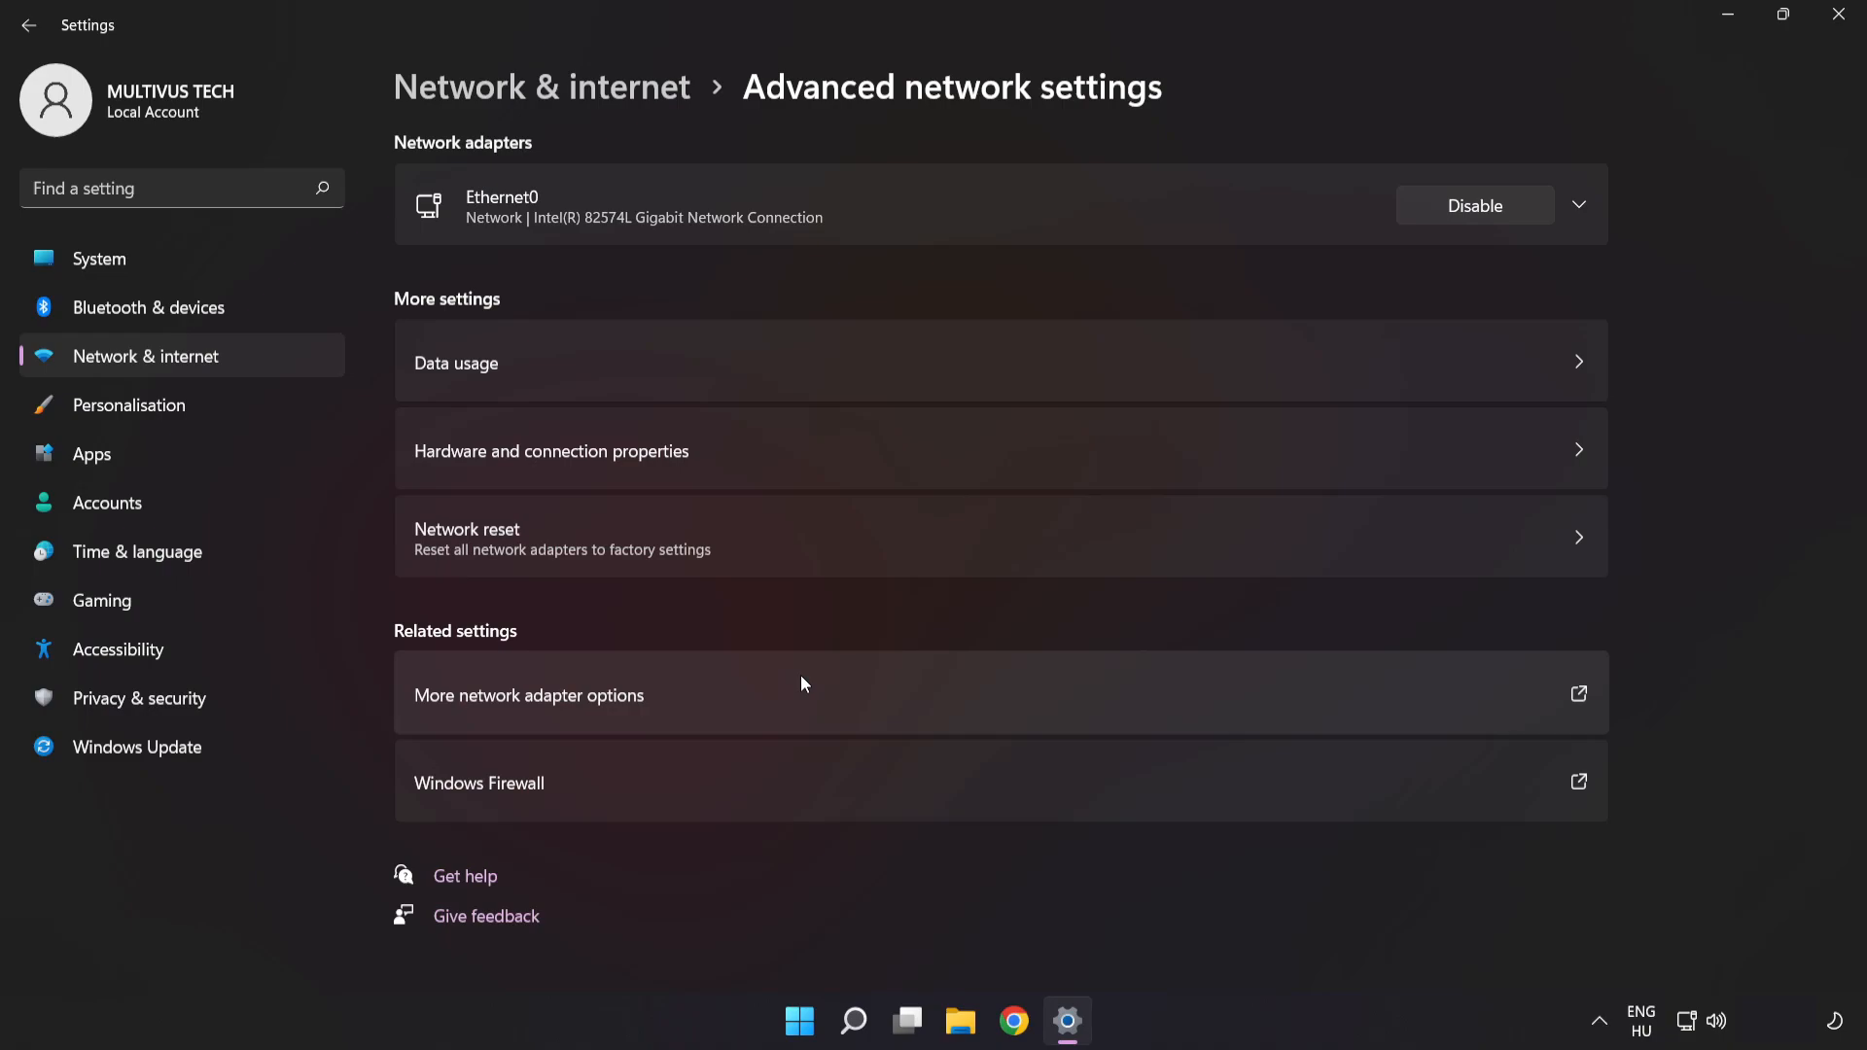
{"action": "mouse_move", "coordinate": [581, 708]}
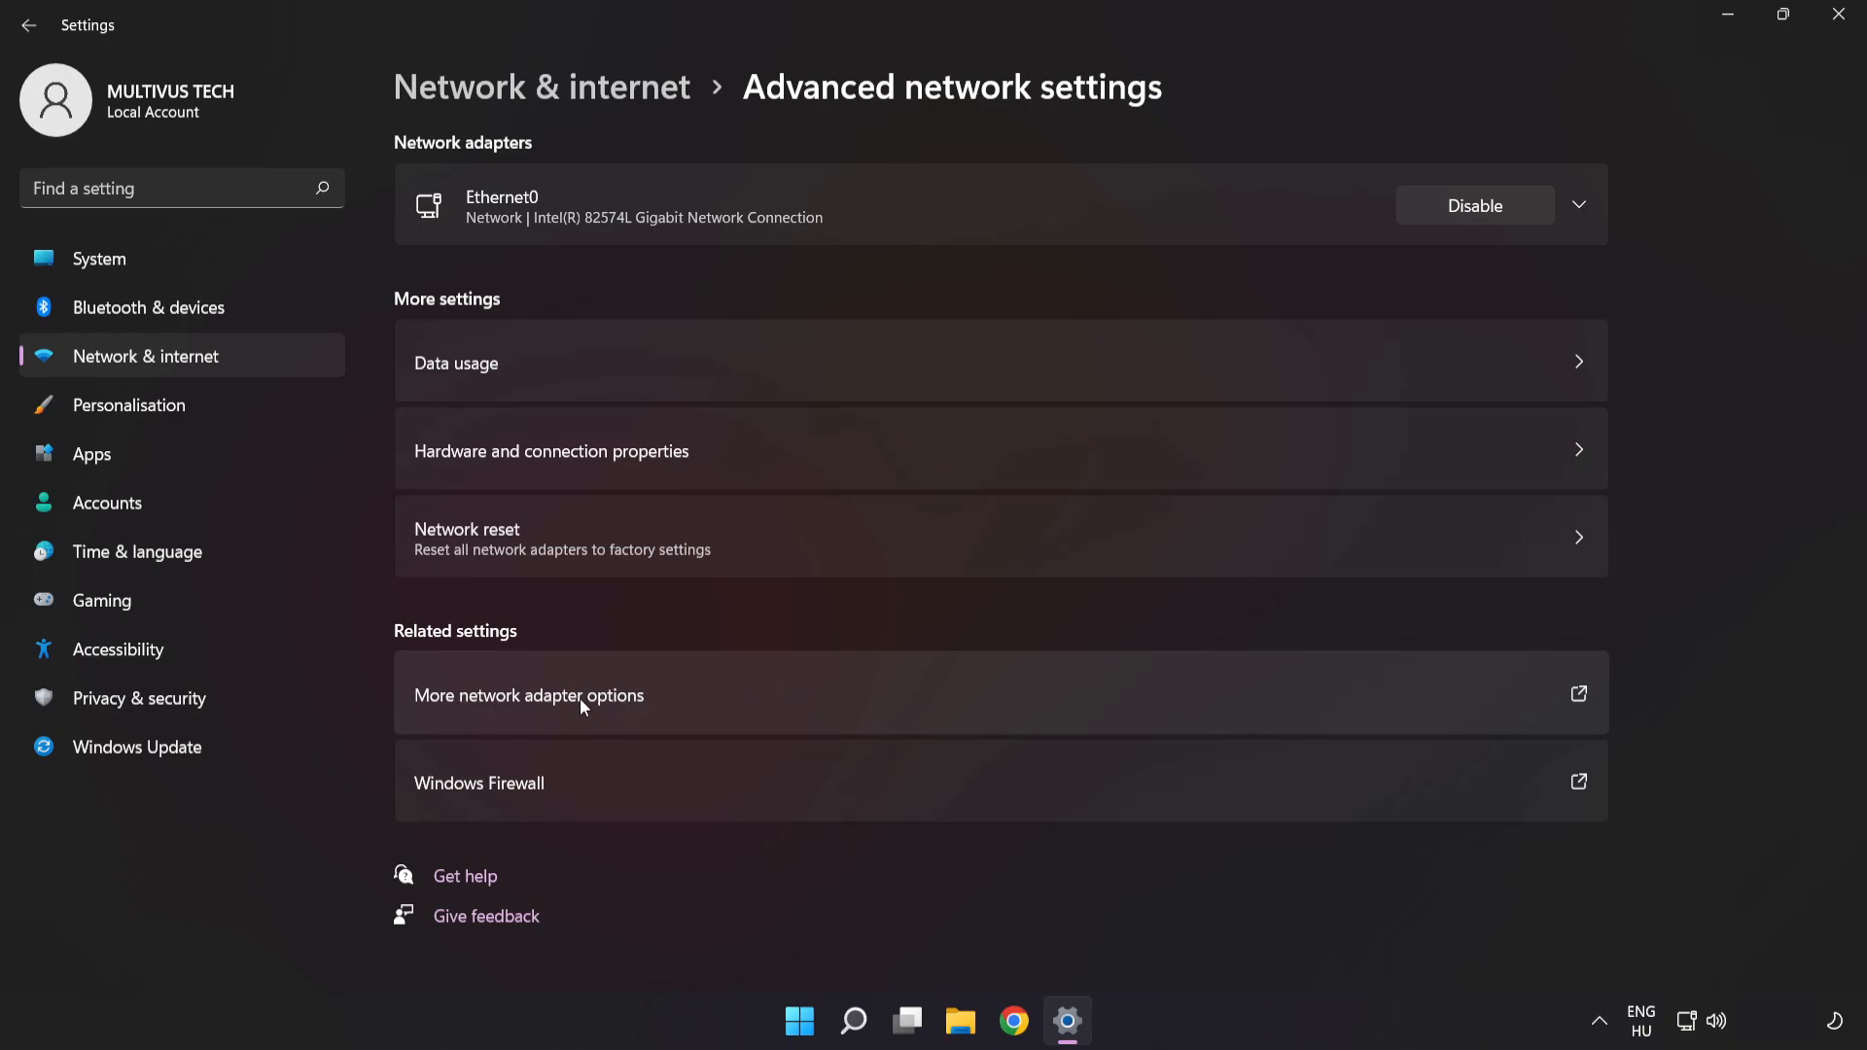
From the adapter list, bring up Ethernet0's Internet Protocol Version 4 (TCP/IPv4) properties
{"action": "left_click", "coordinate": [527, 696]}
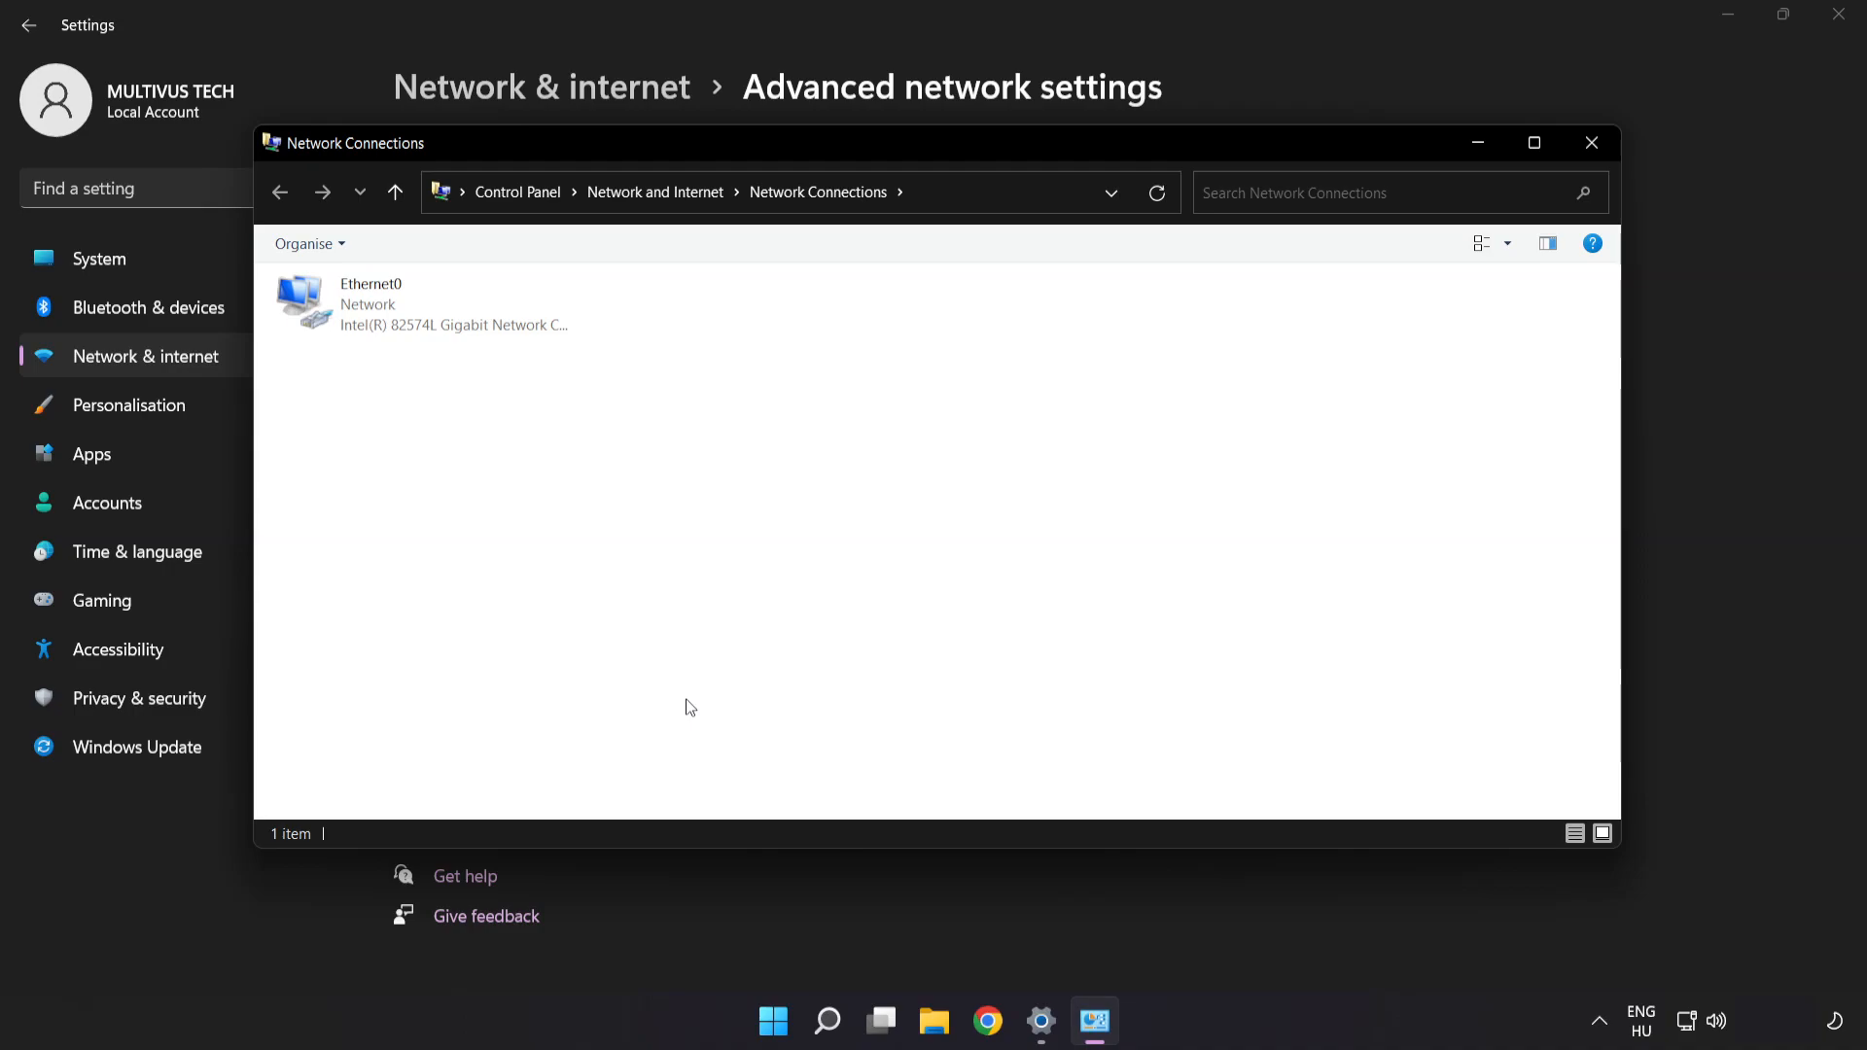
{"action": "left_click", "coordinate": [422, 304]}
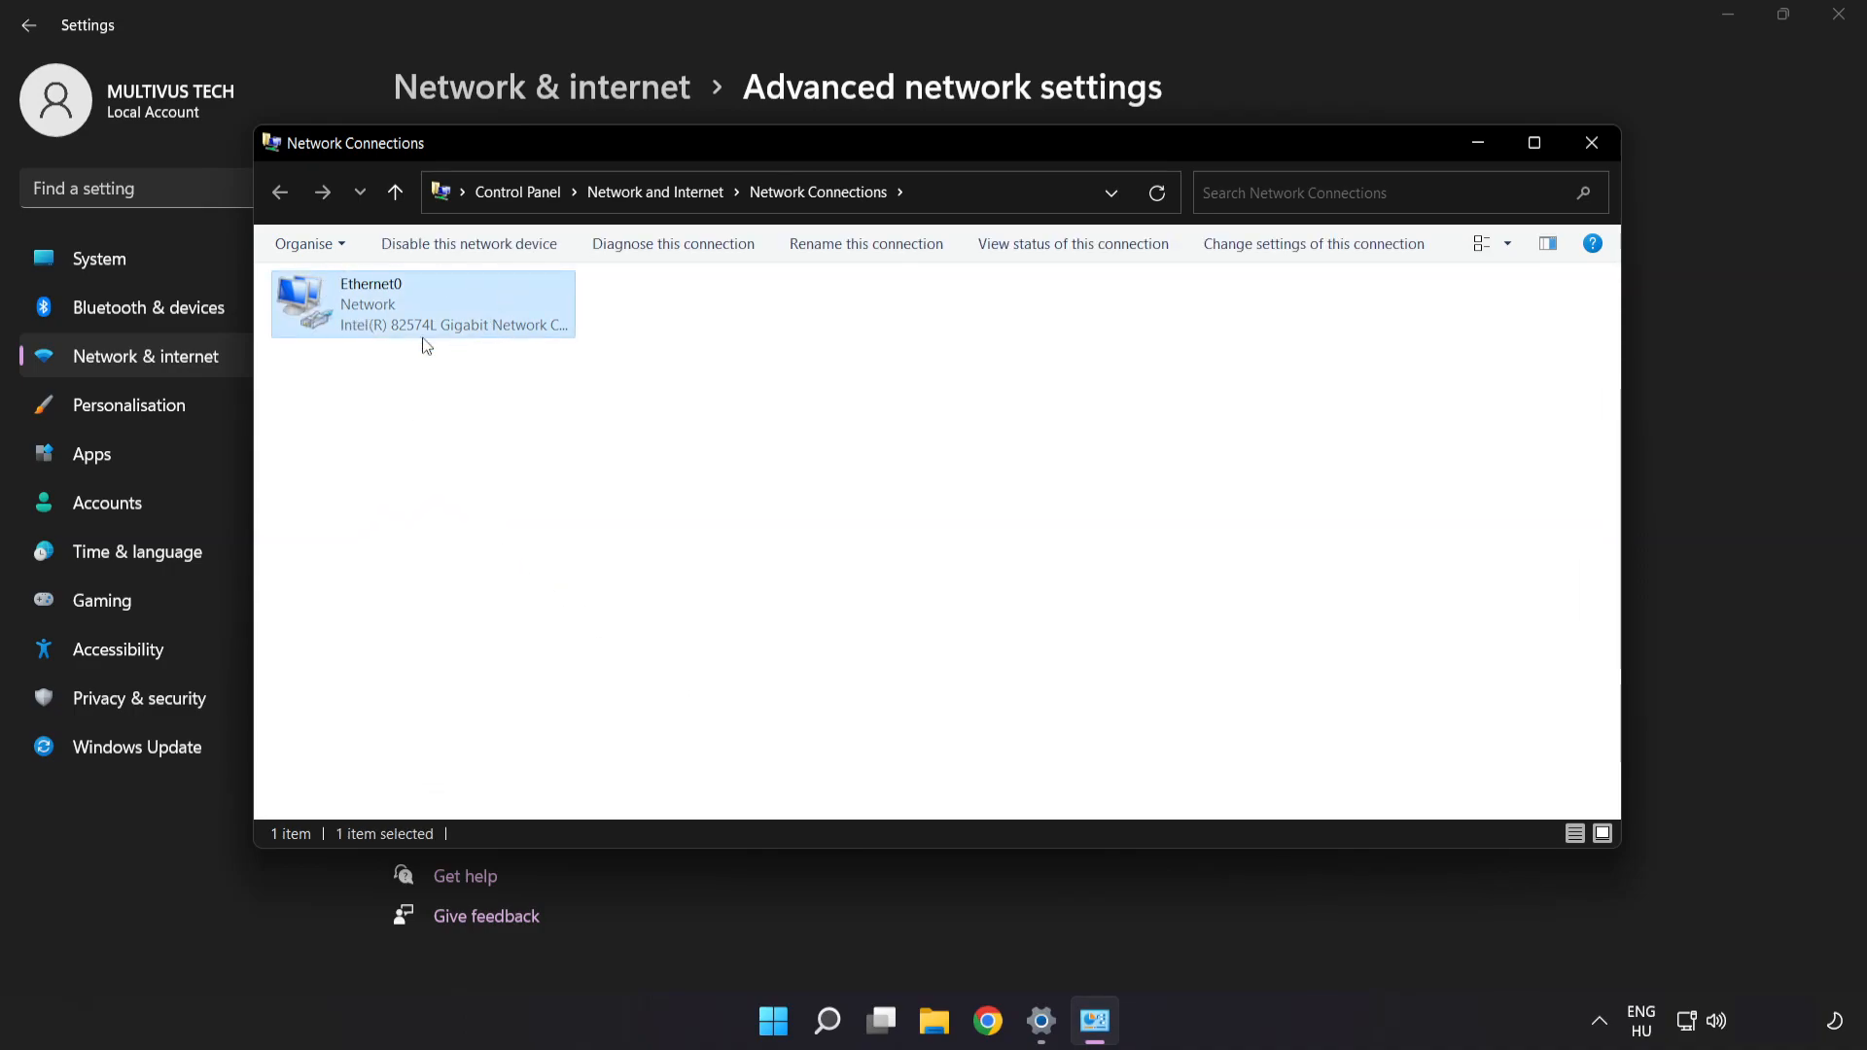
{"action": "mouse_move", "coordinate": [418, 319]}
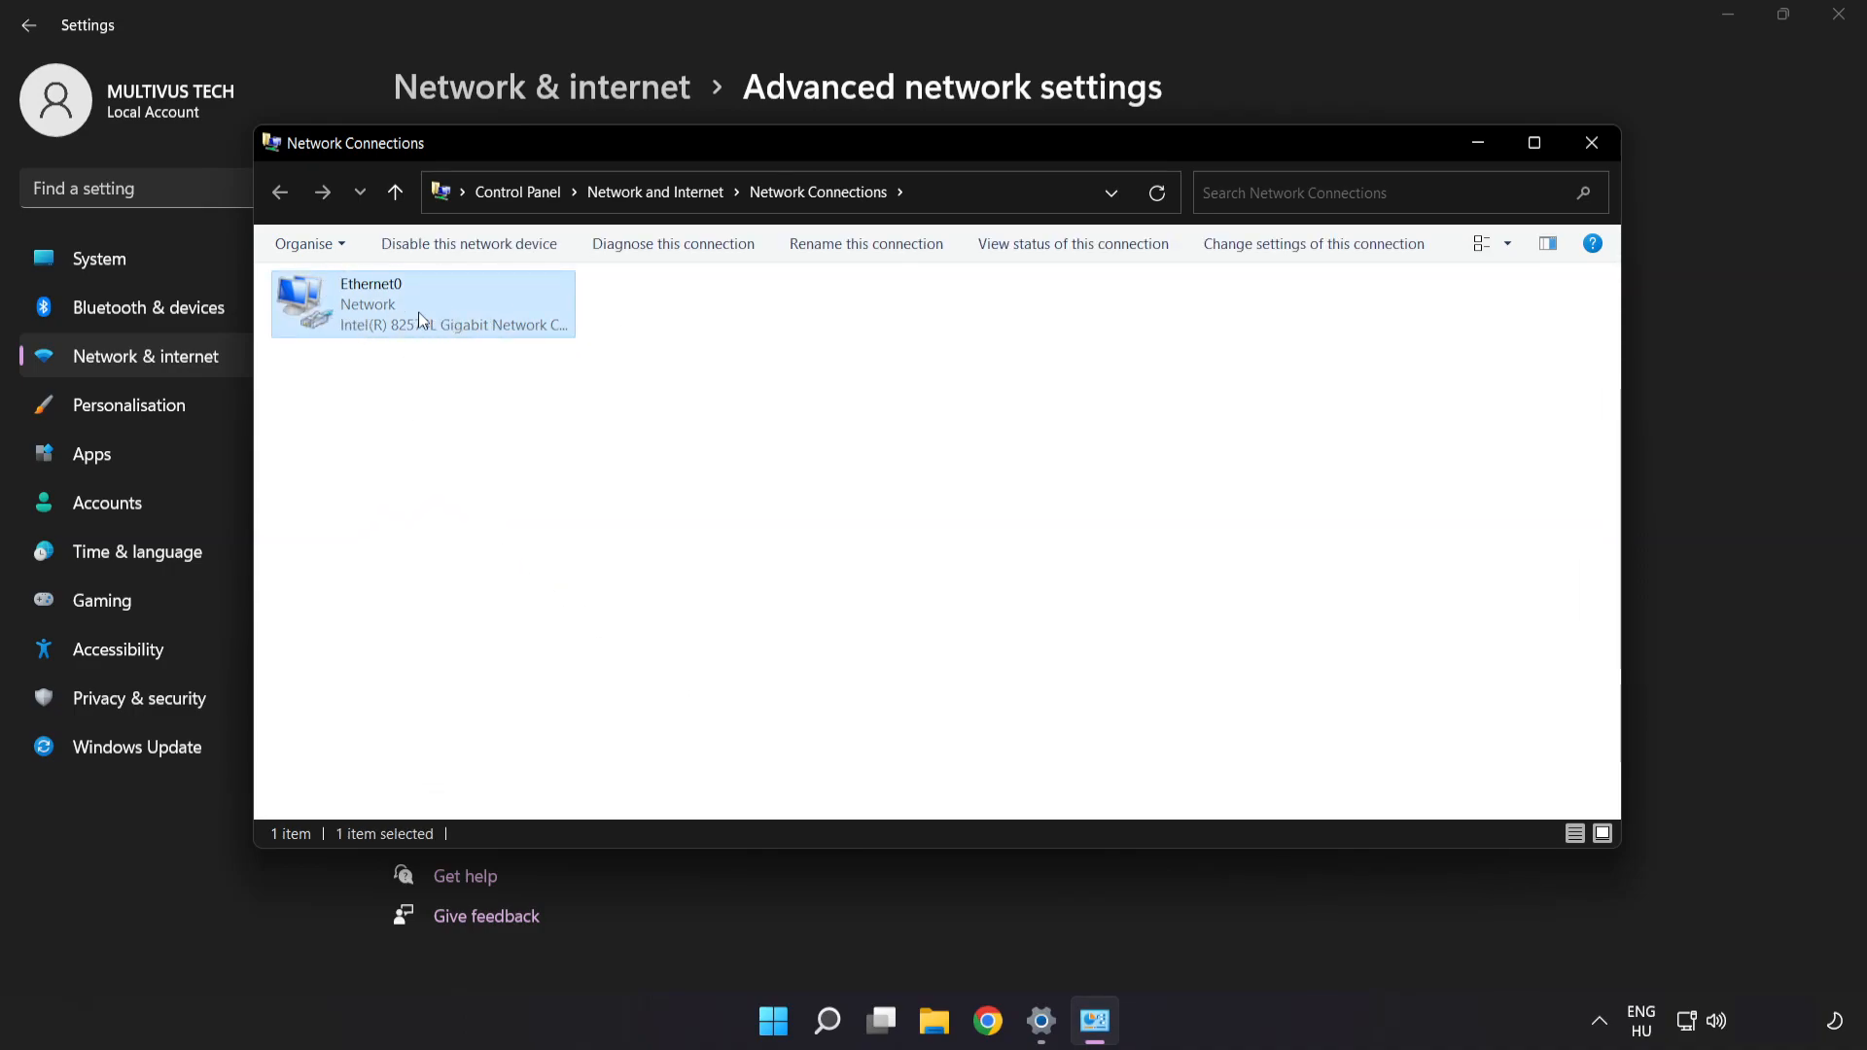
{"action": "right_click", "coordinate": [416, 304]}
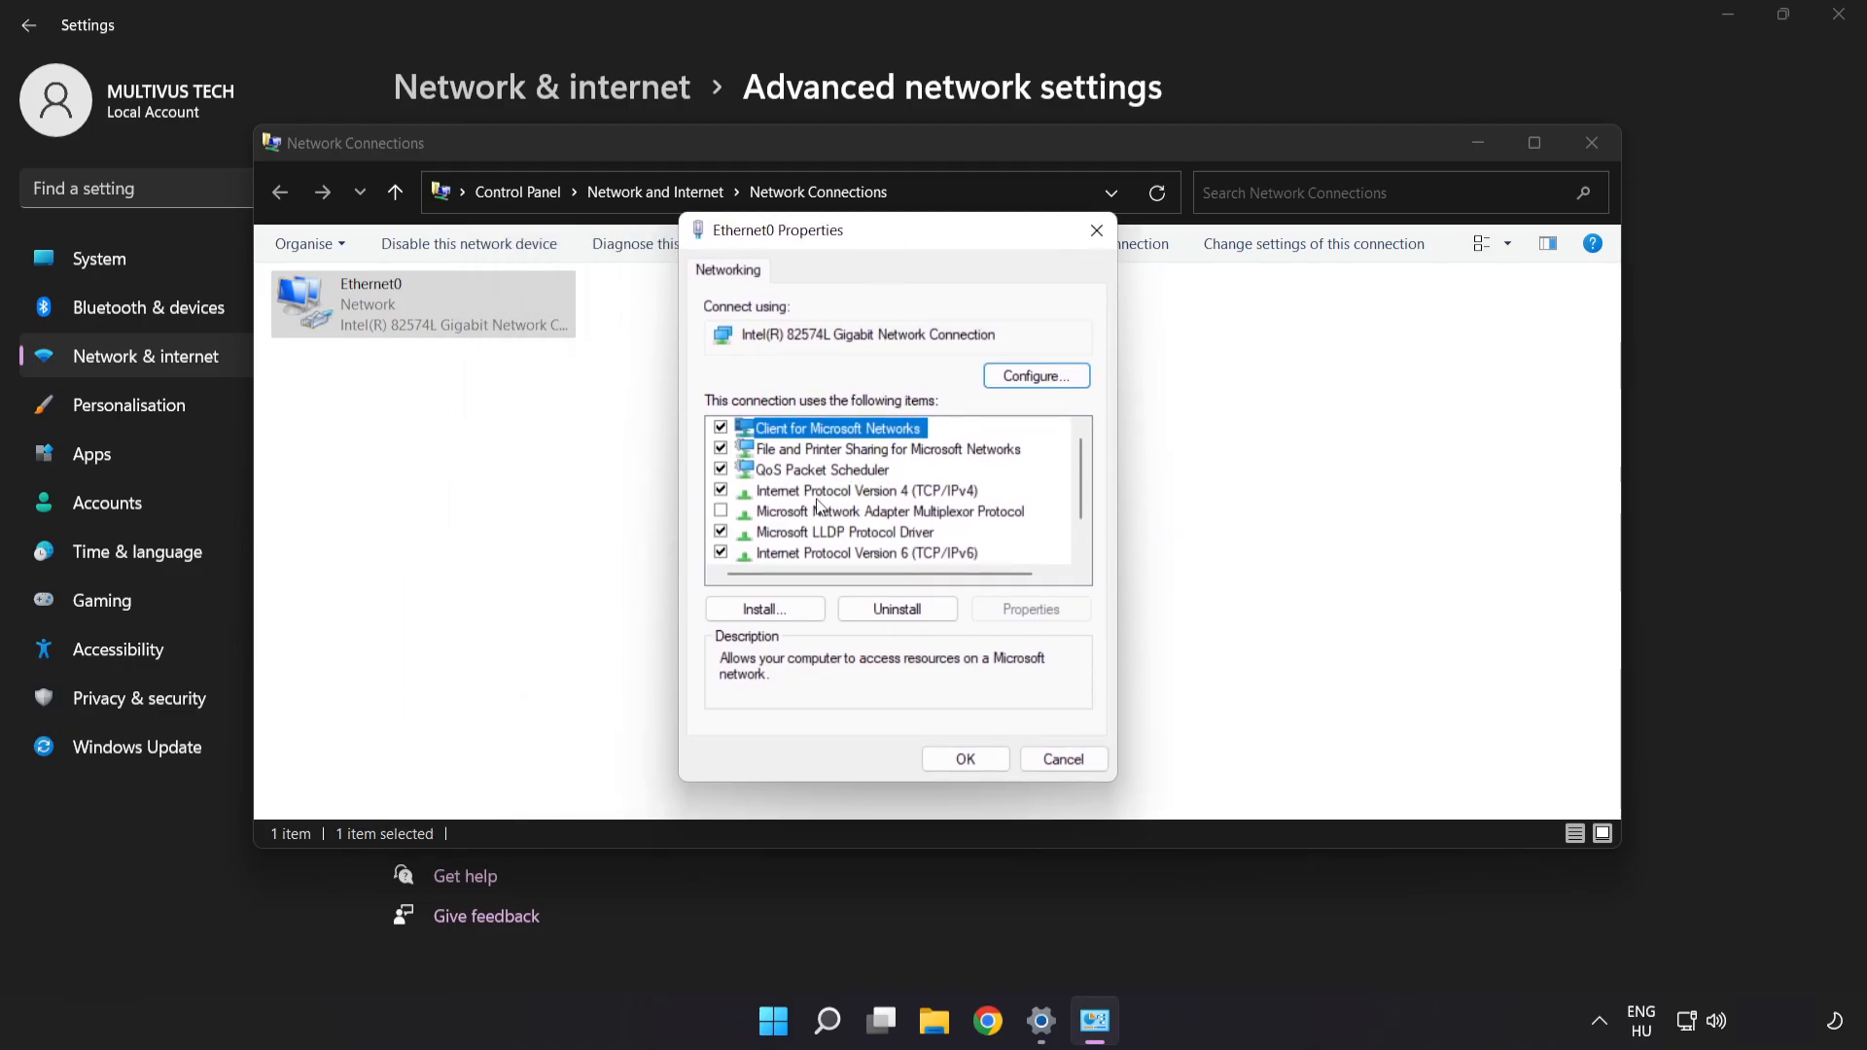
{"action": "left_click", "coordinate": [867, 490]}
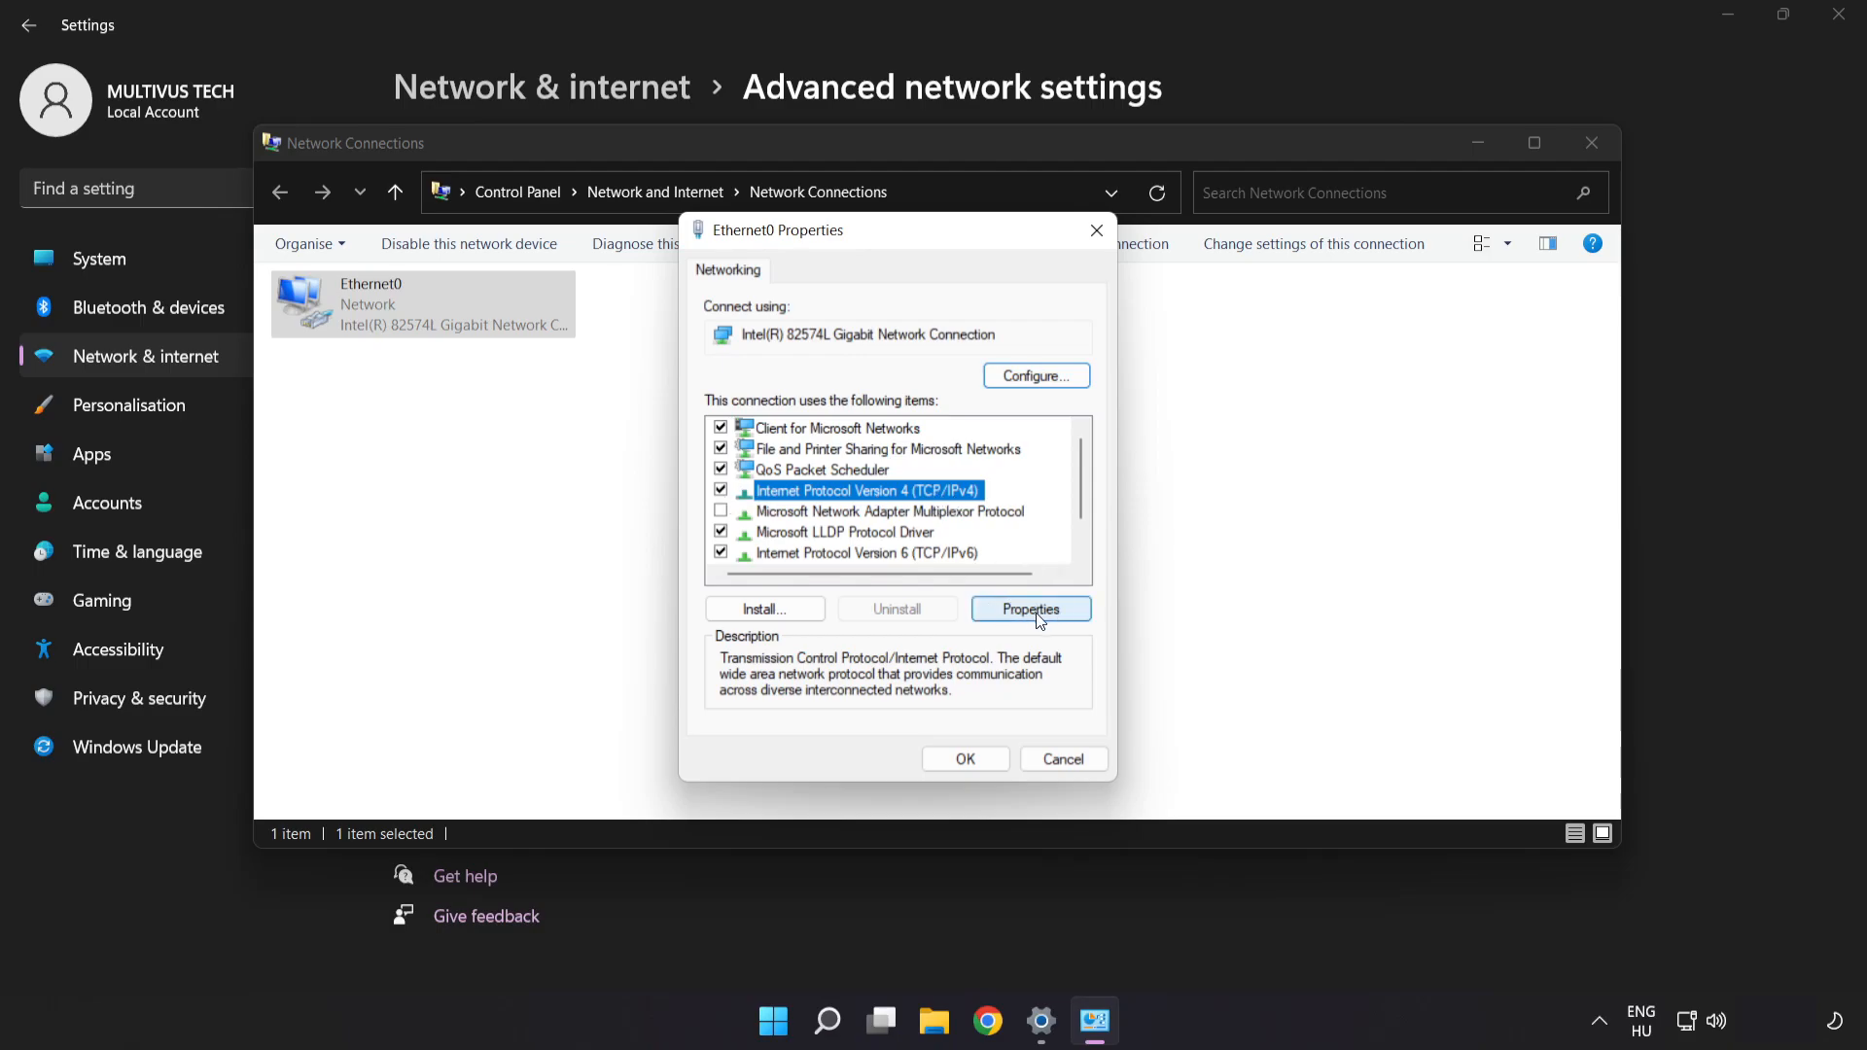
{"action": "left_click", "coordinate": [1029, 608]}
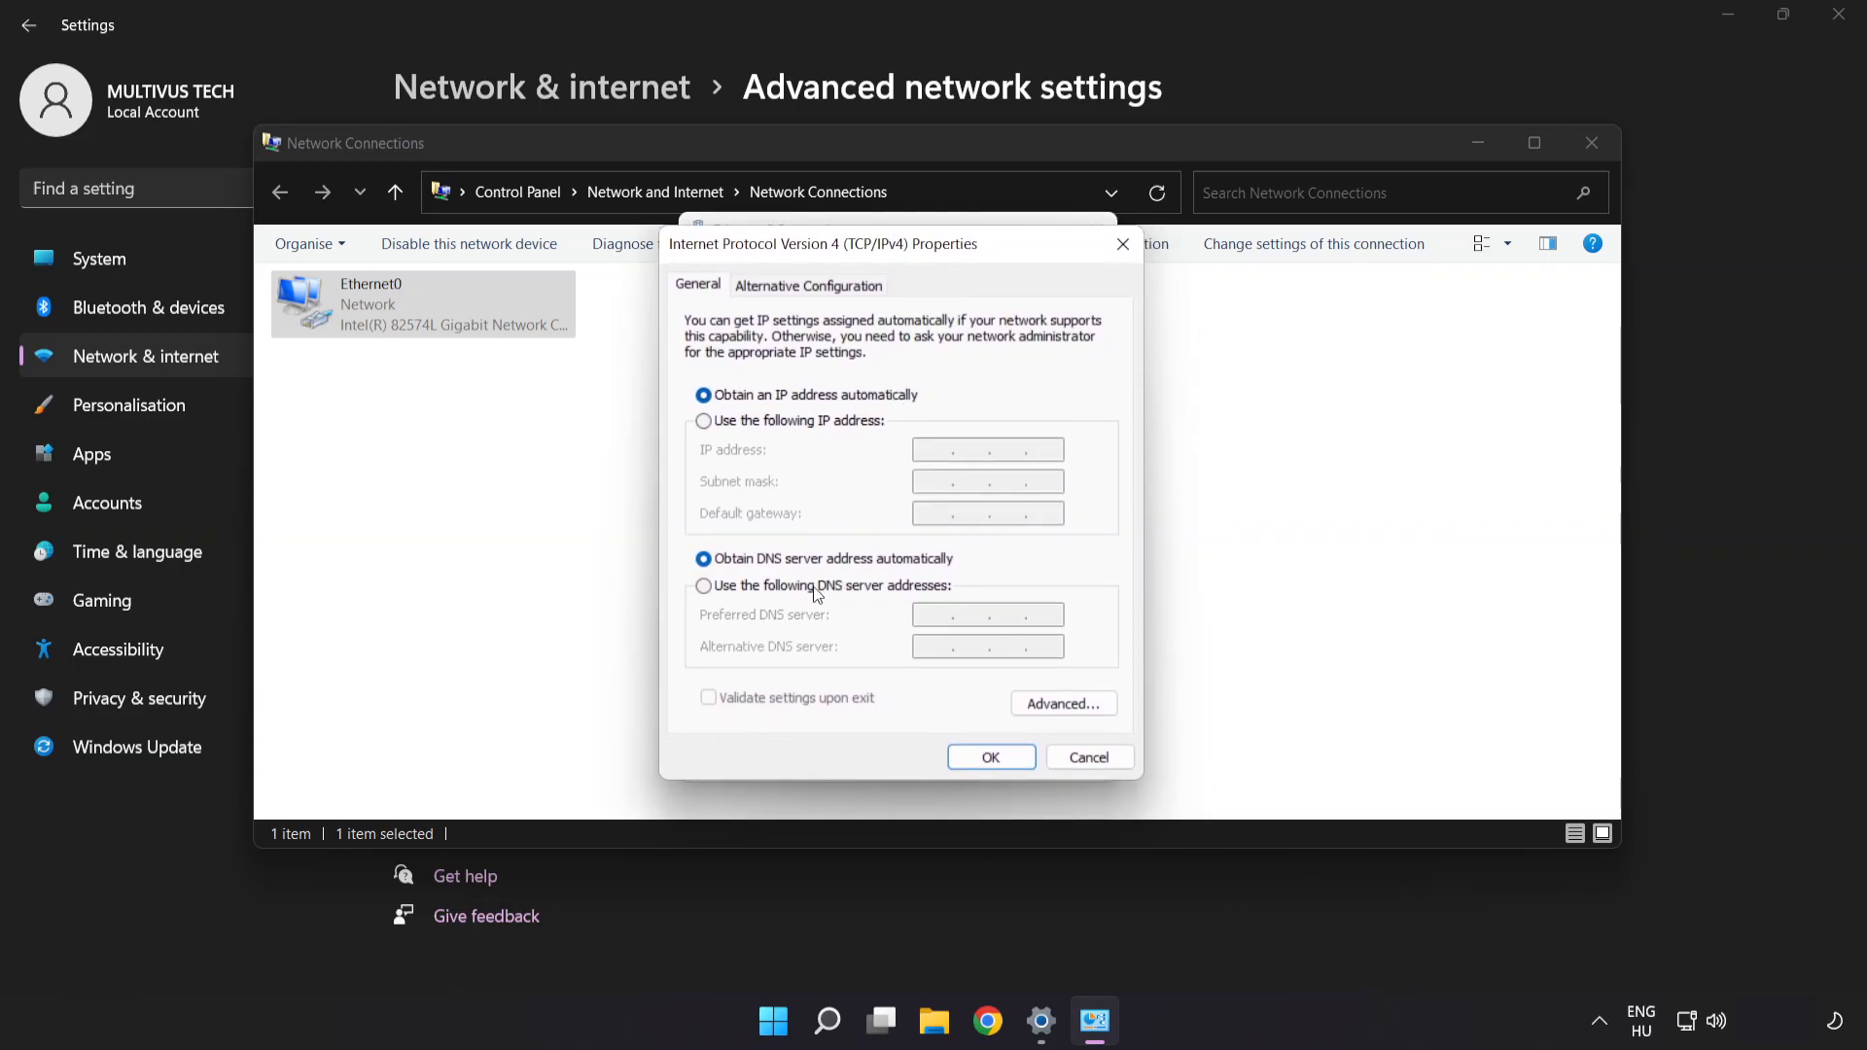
Set Ethernet0's DNS servers manually to 8.8.8.8 and 8.8.4.4 and confirm
{"action": "left_click", "coordinate": [704, 585]}
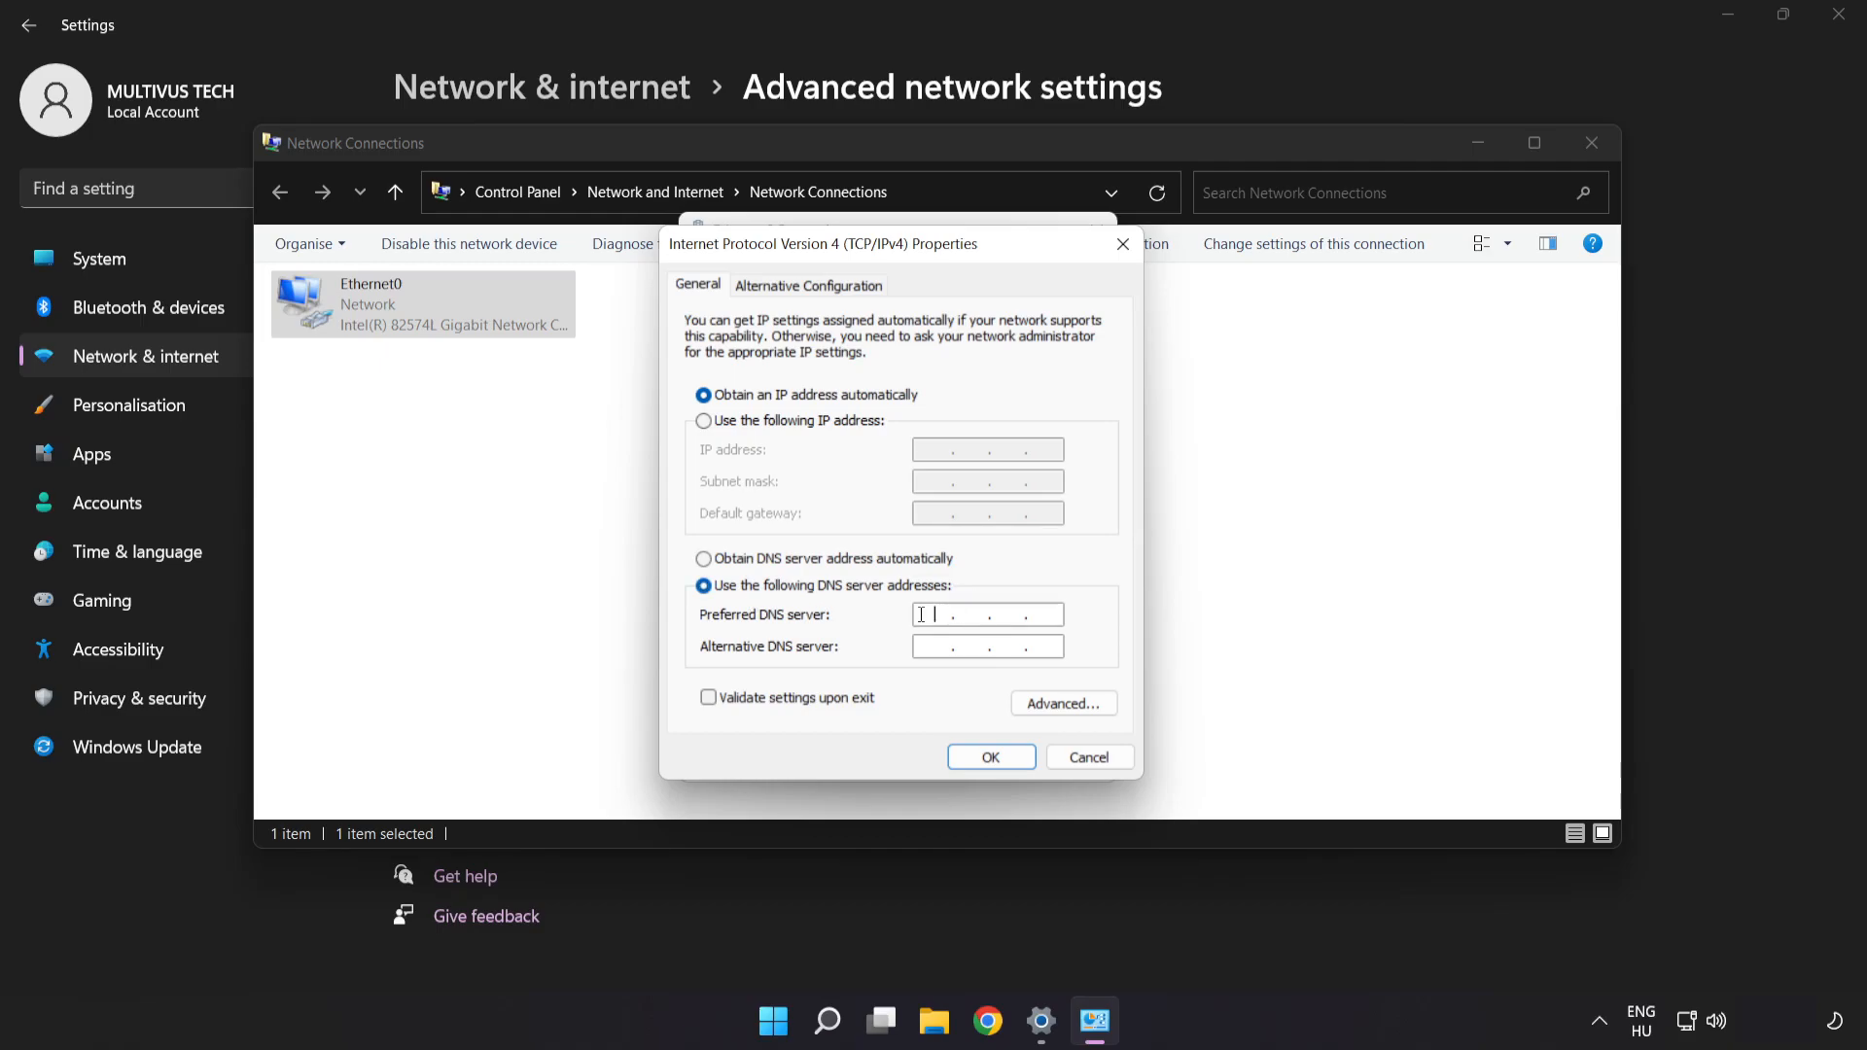
{"action": "type", "text": "8.8.8."}
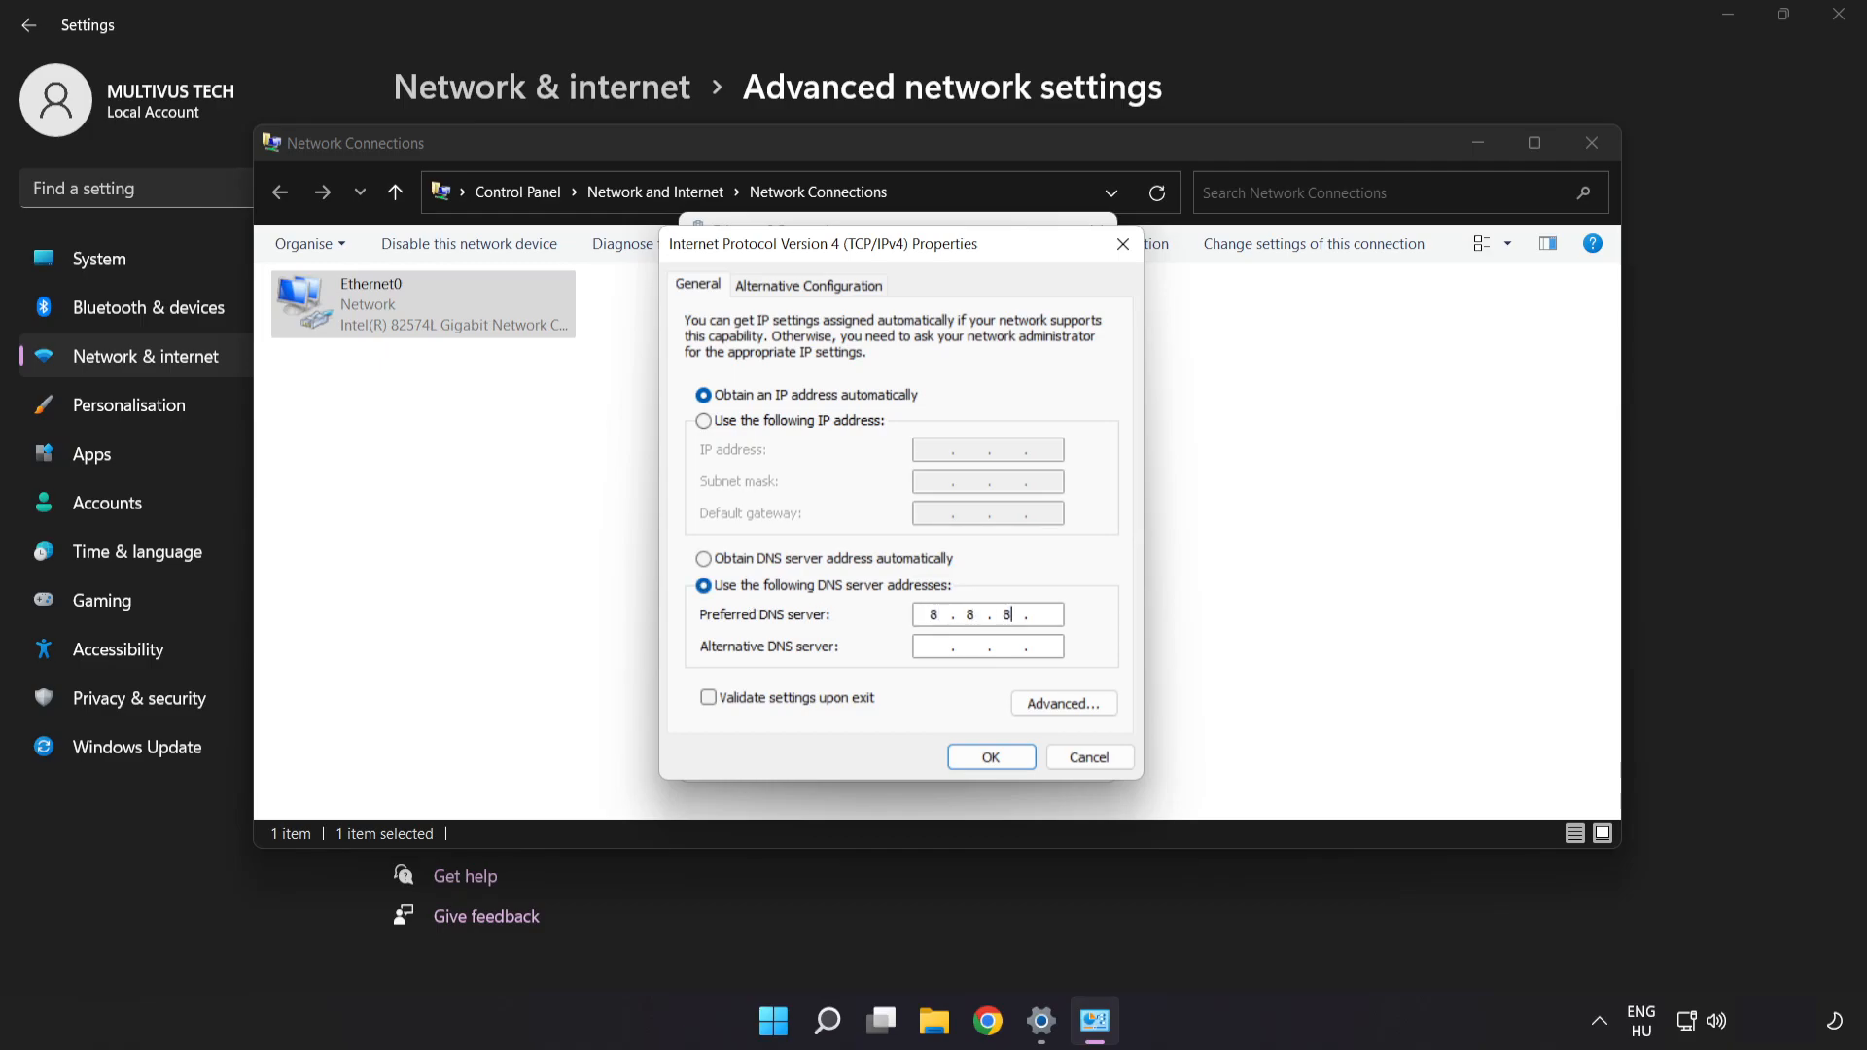
{"action": "type", "text": "8"}
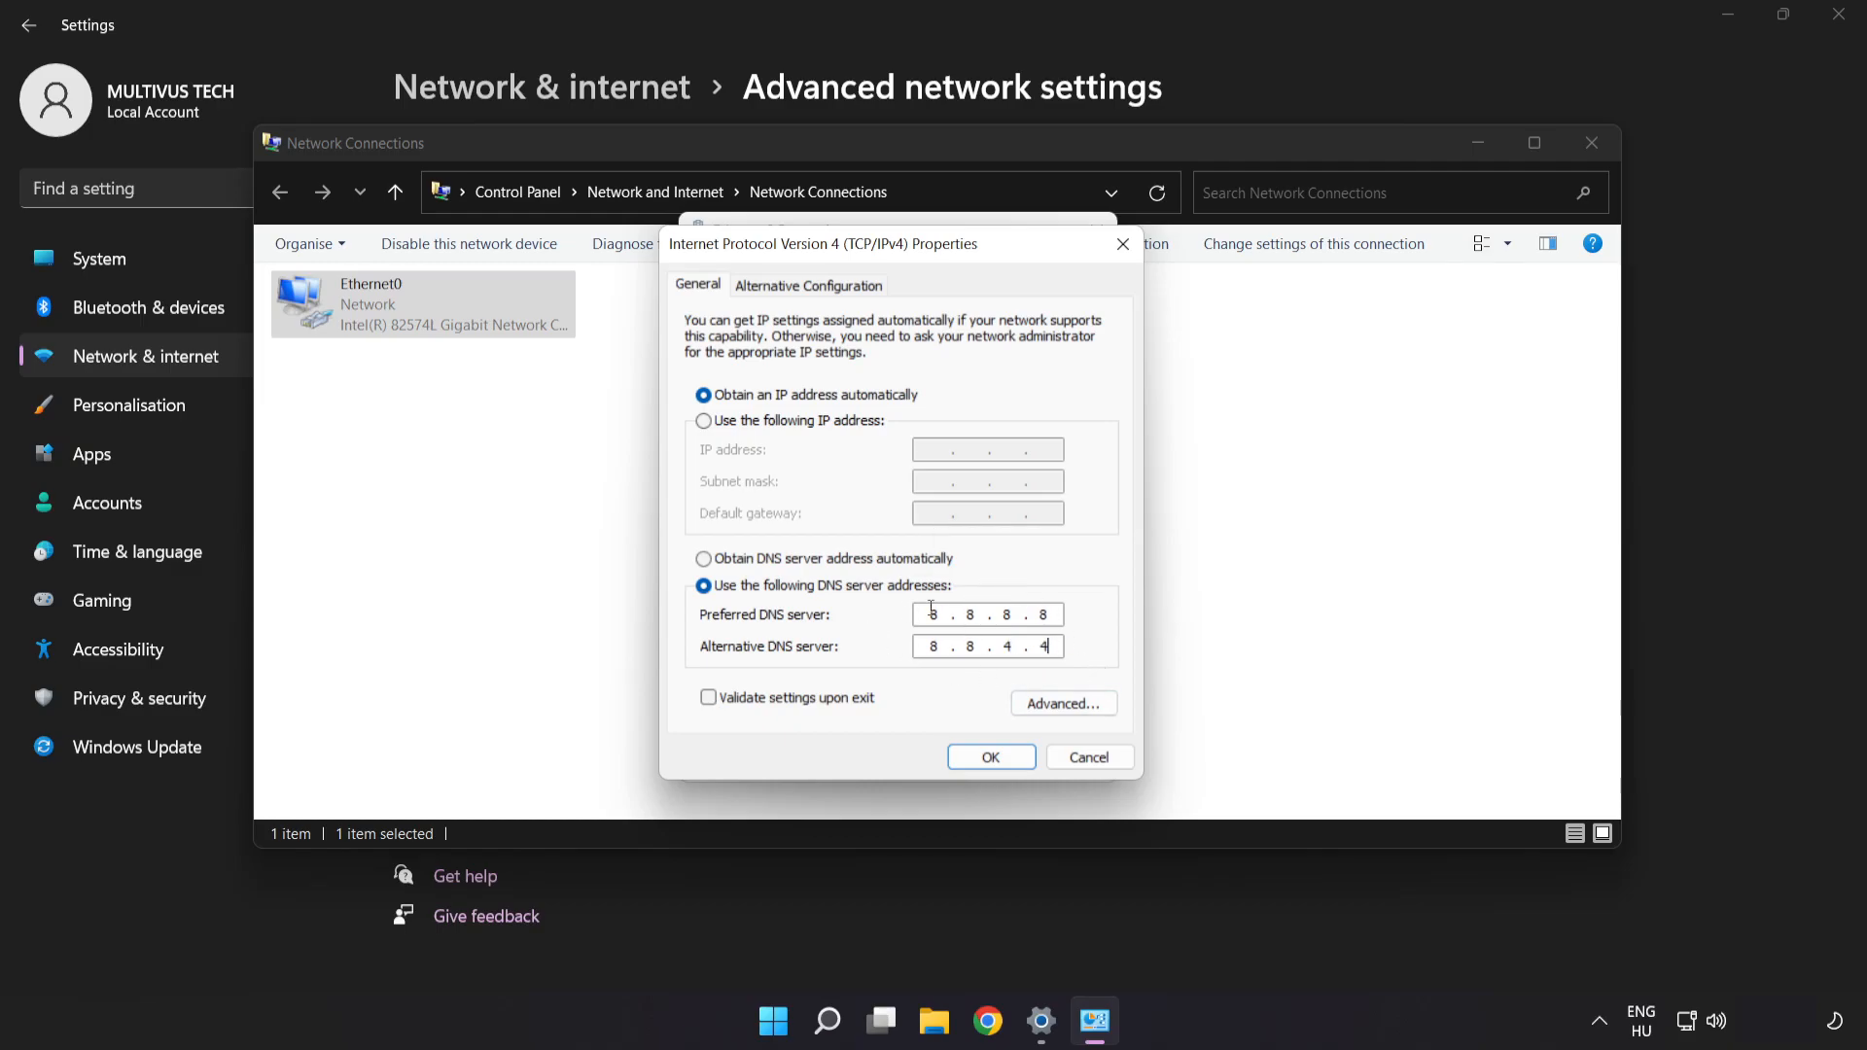
{"action": "left_click", "coordinate": [990, 756]}
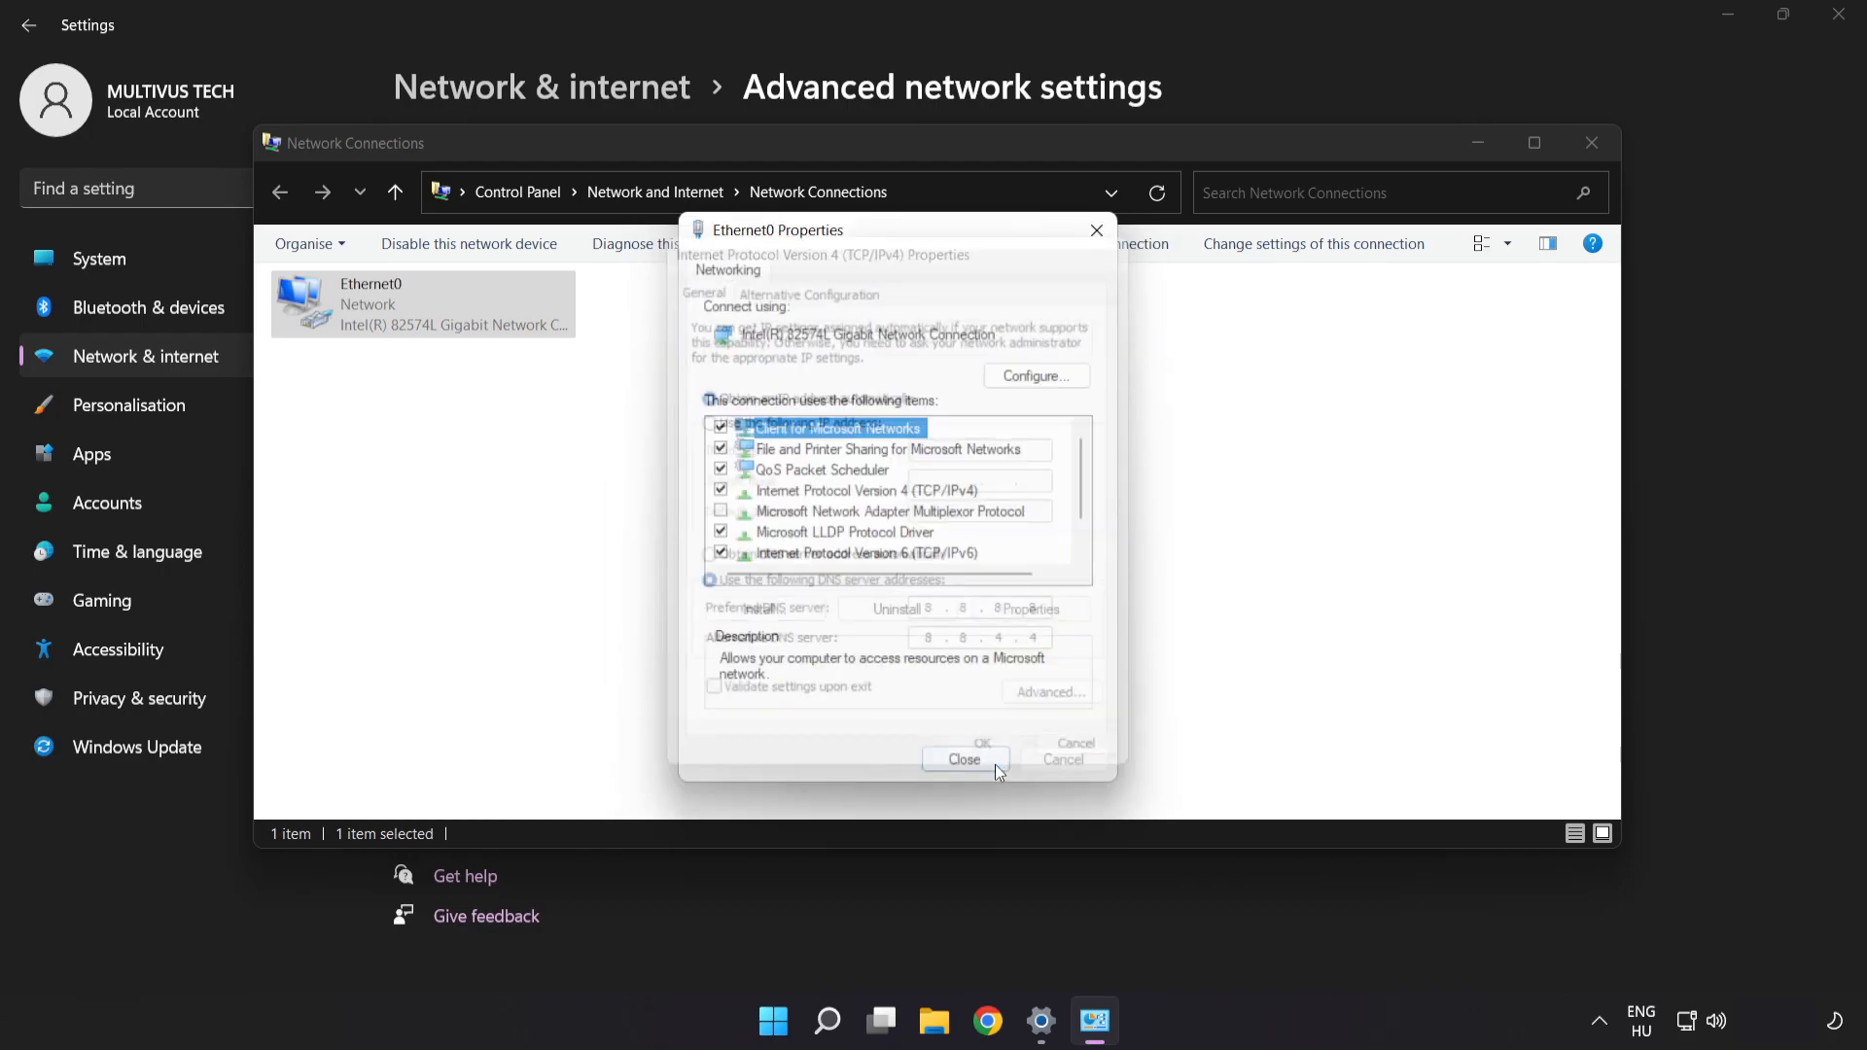
Close Ethernet0 Properties, the Network Connections window and Settings
{"action": "left_click", "coordinate": [982, 743]}
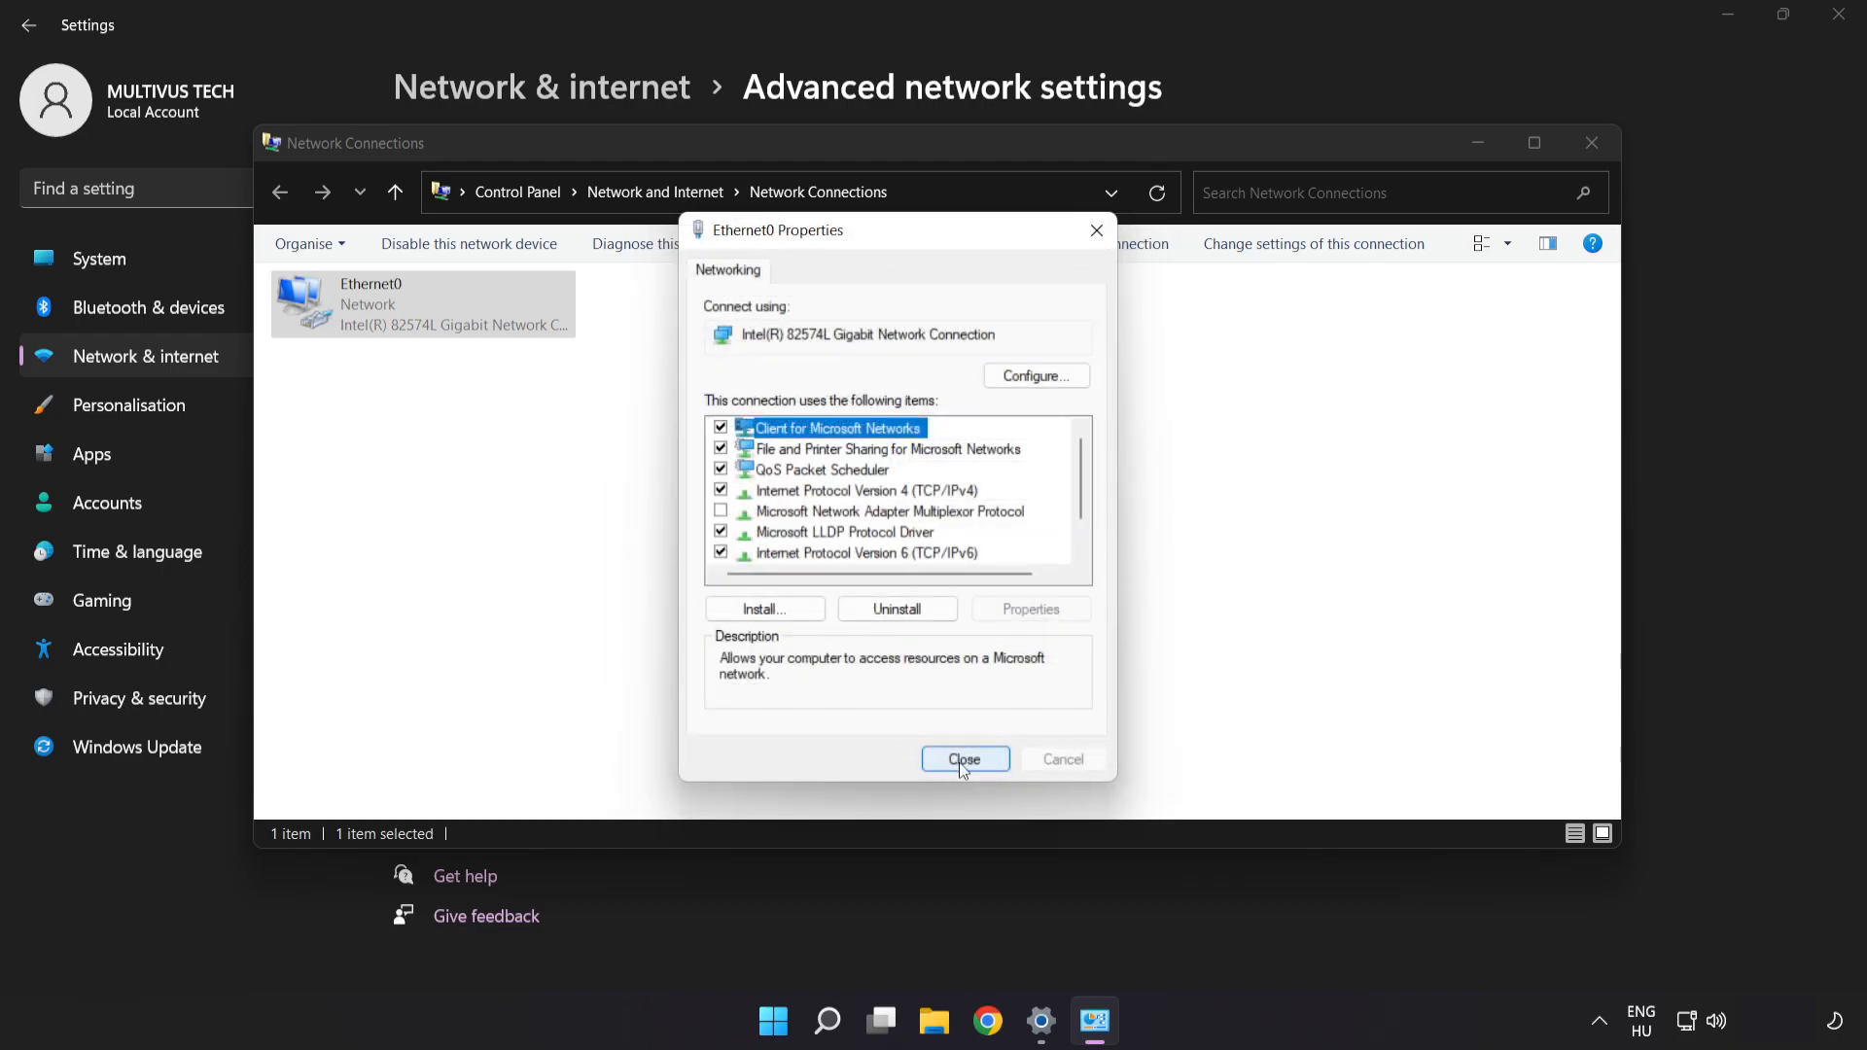
{"action": "left_click", "coordinate": [965, 758]}
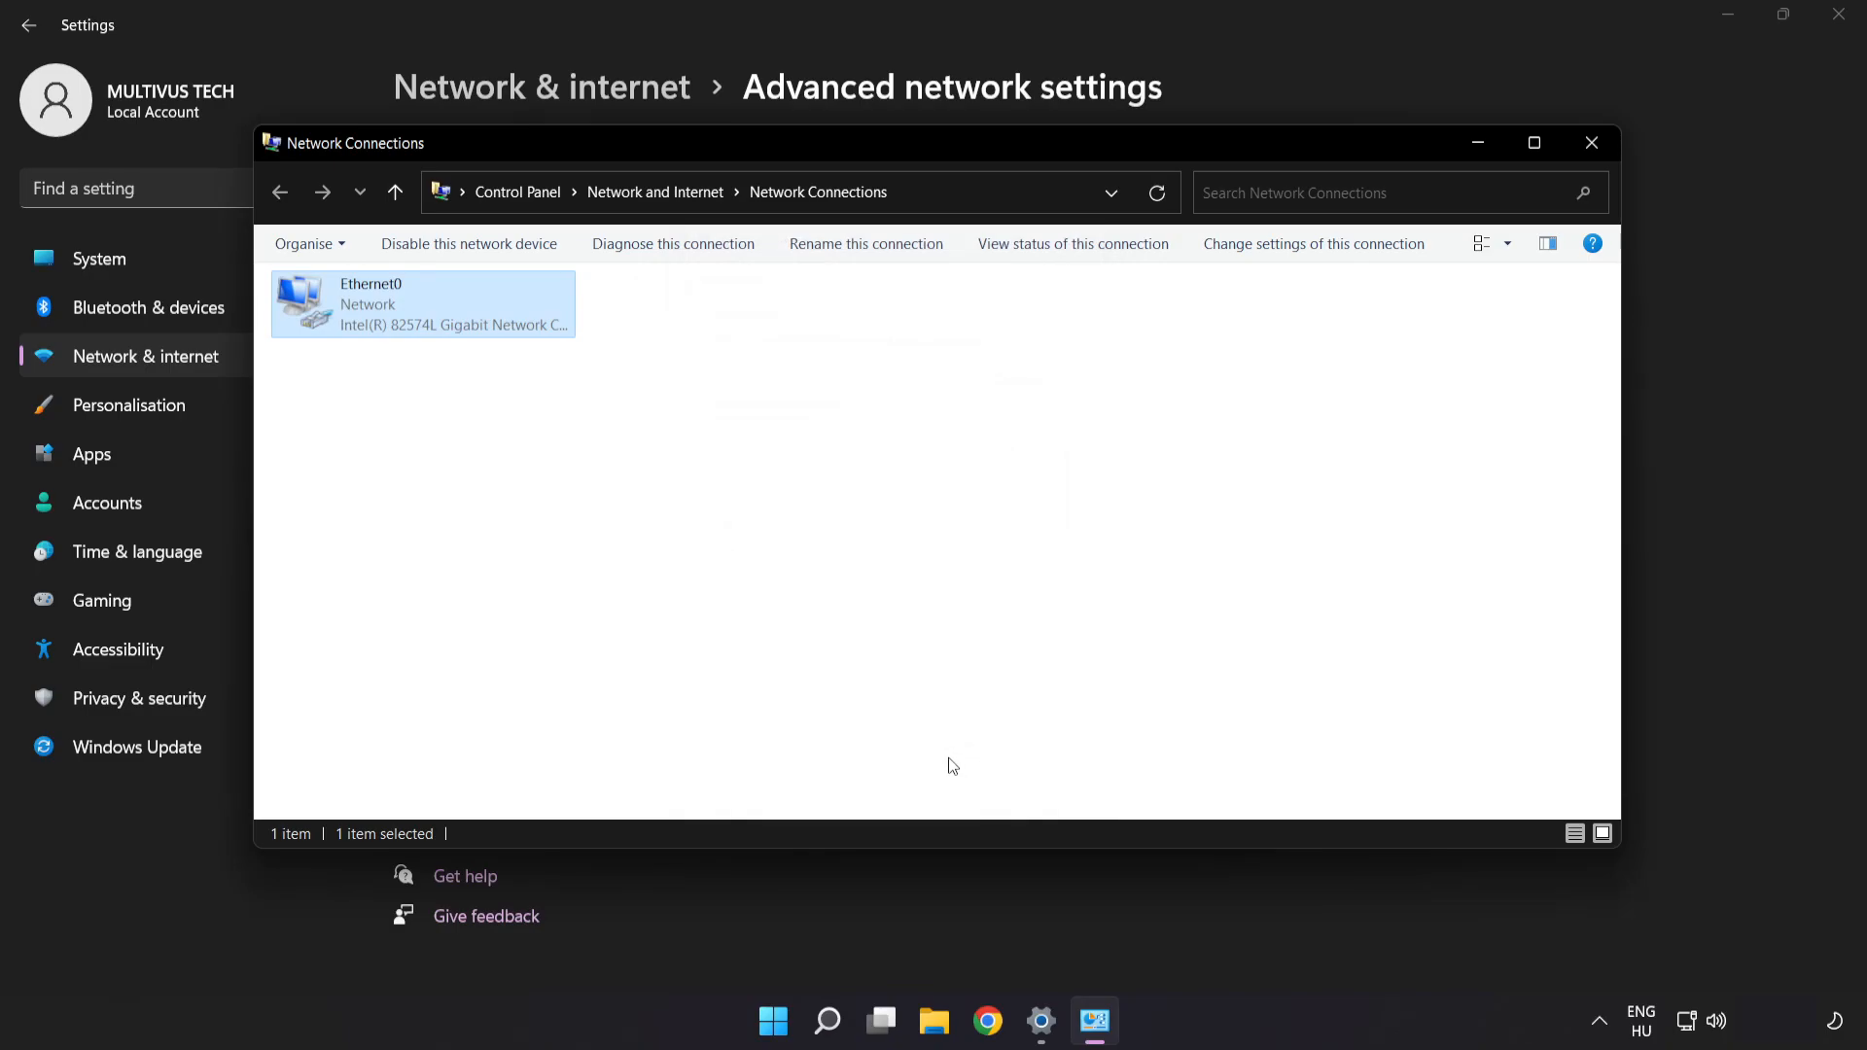
{"action": "mouse_move", "coordinate": [1590, 142]}
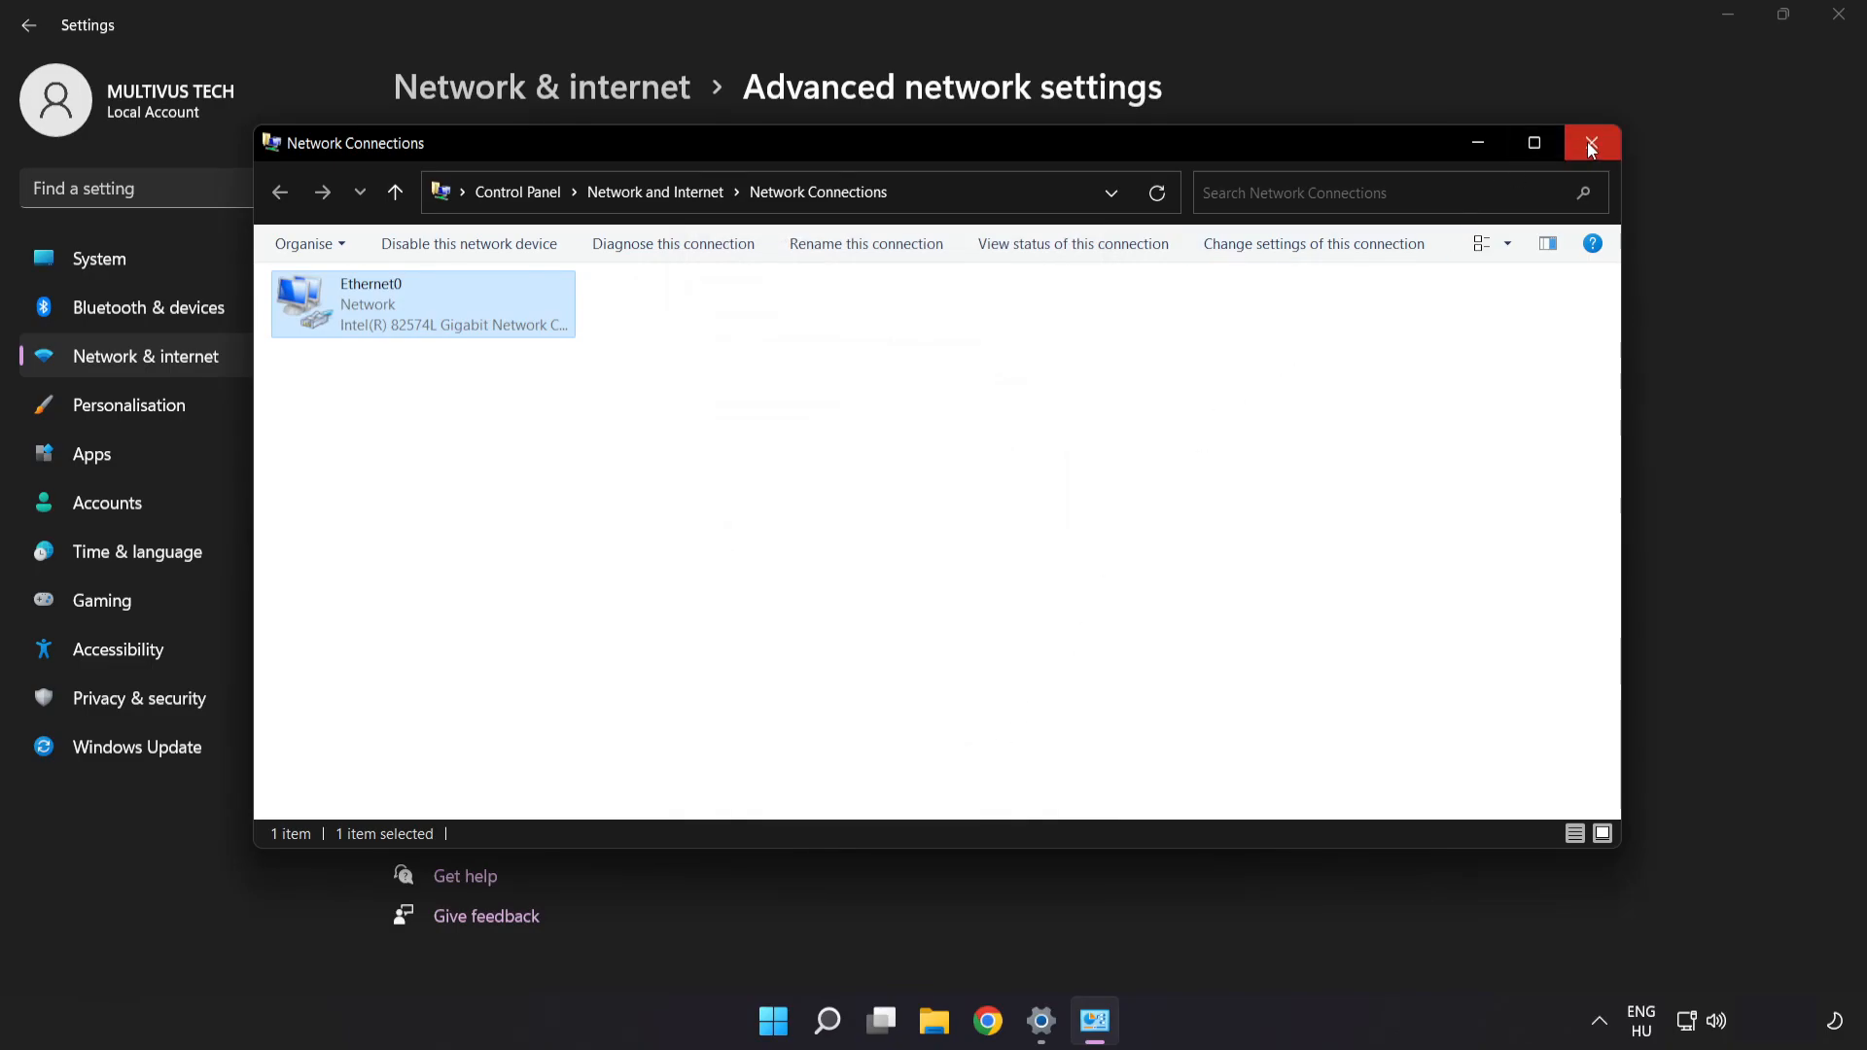
{"action": "left_click", "coordinate": [1592, 142]}
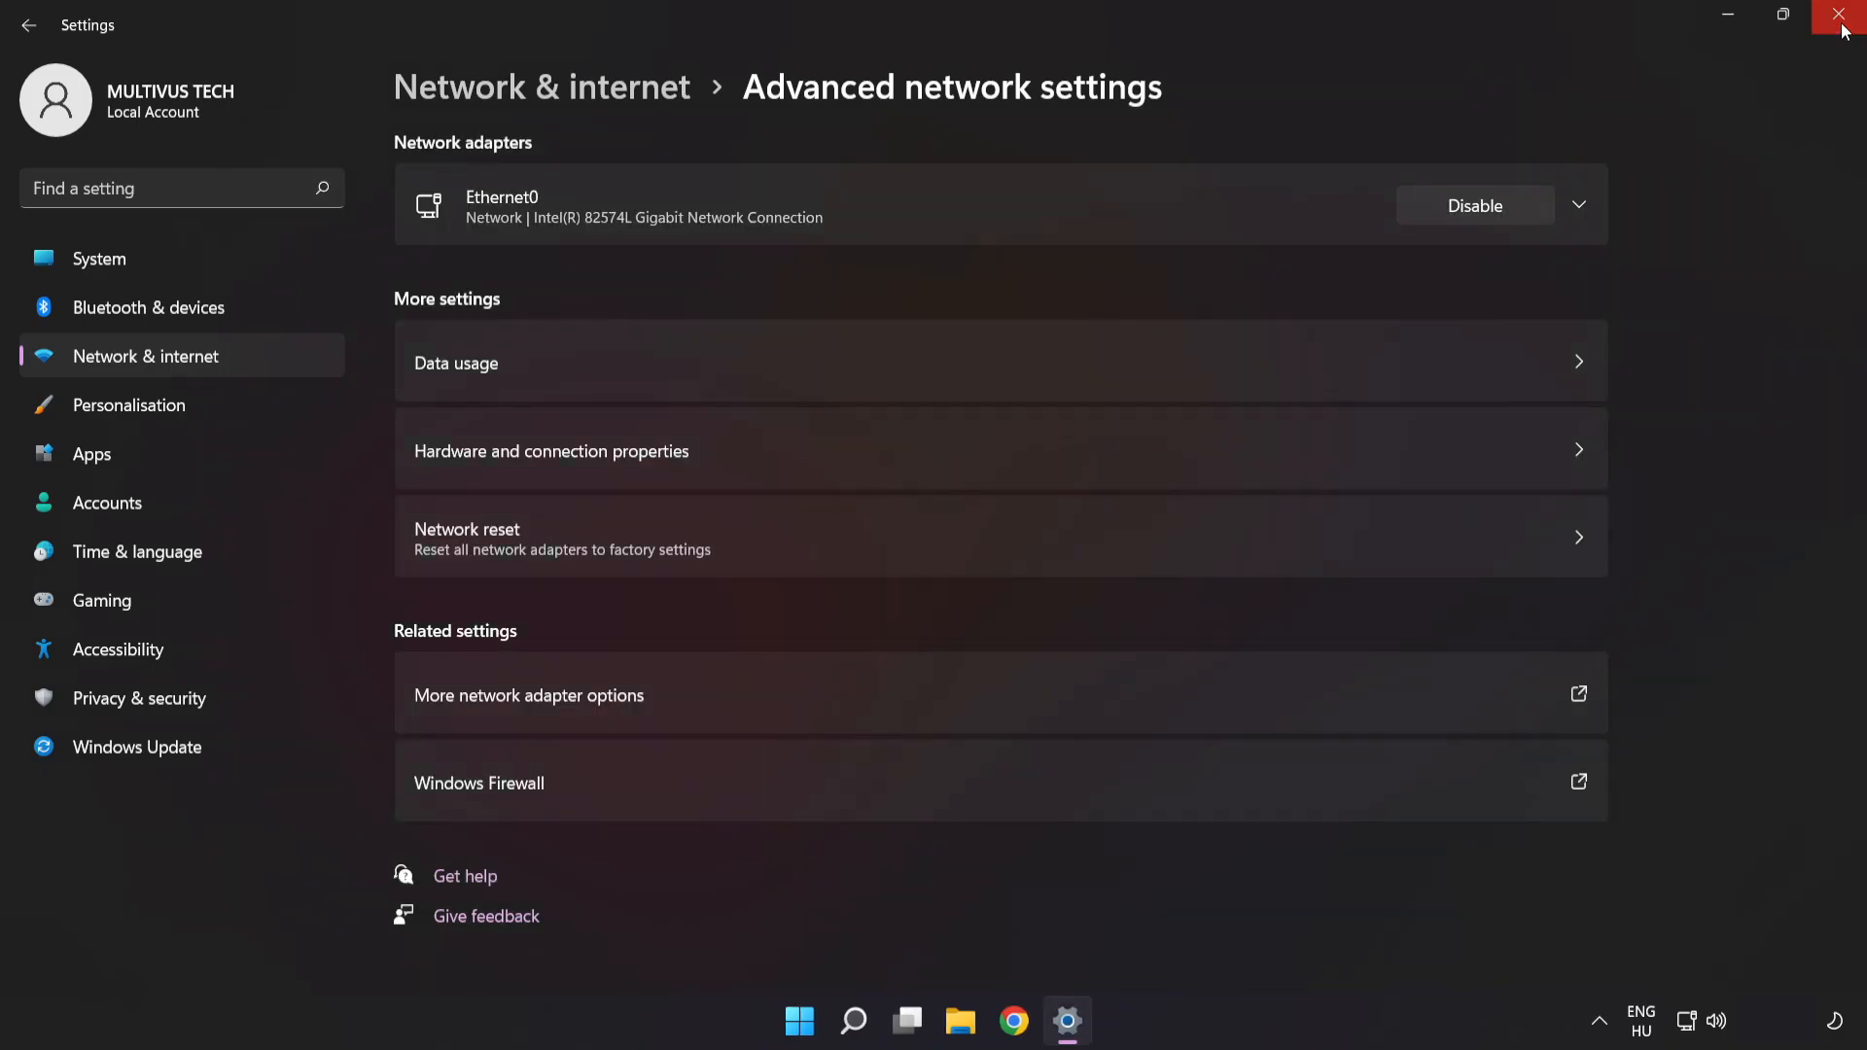
{"action": "left_click", "coordinate": [1844, 16]}
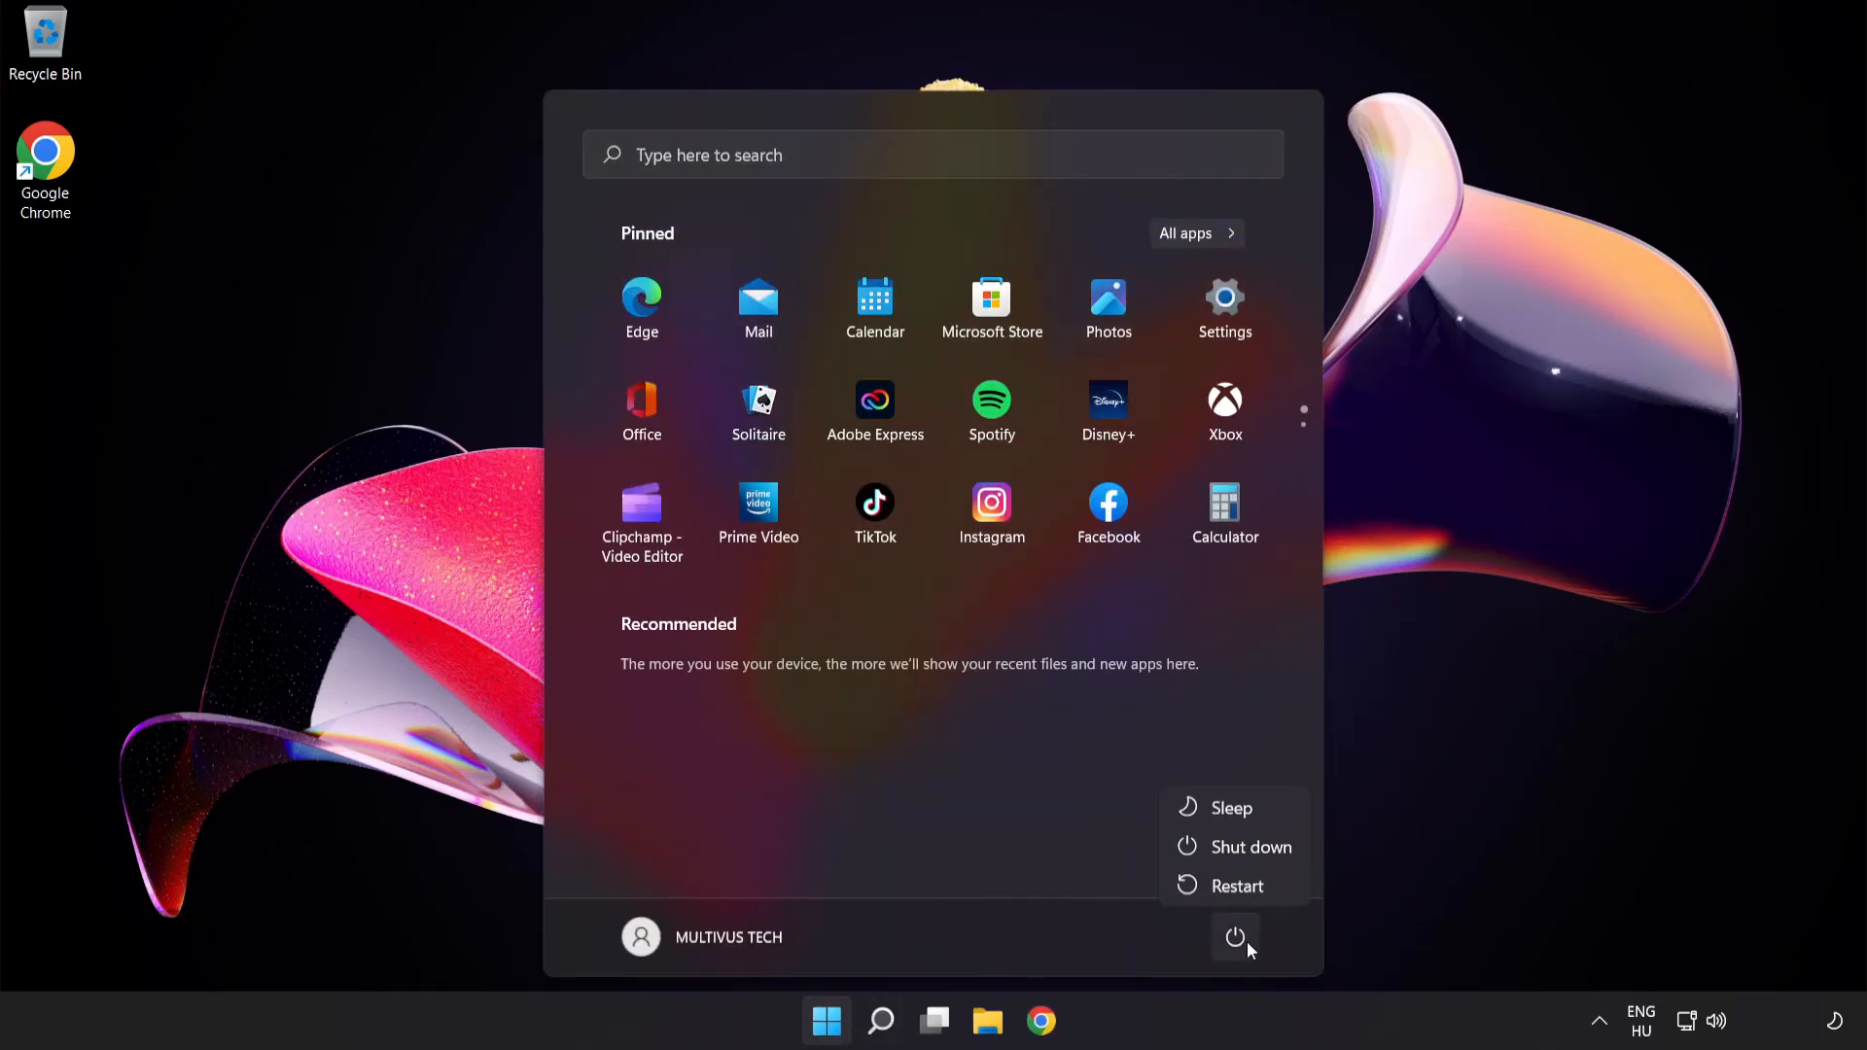
{"action": "mouse_move", "coordinate": [1239, 885]}
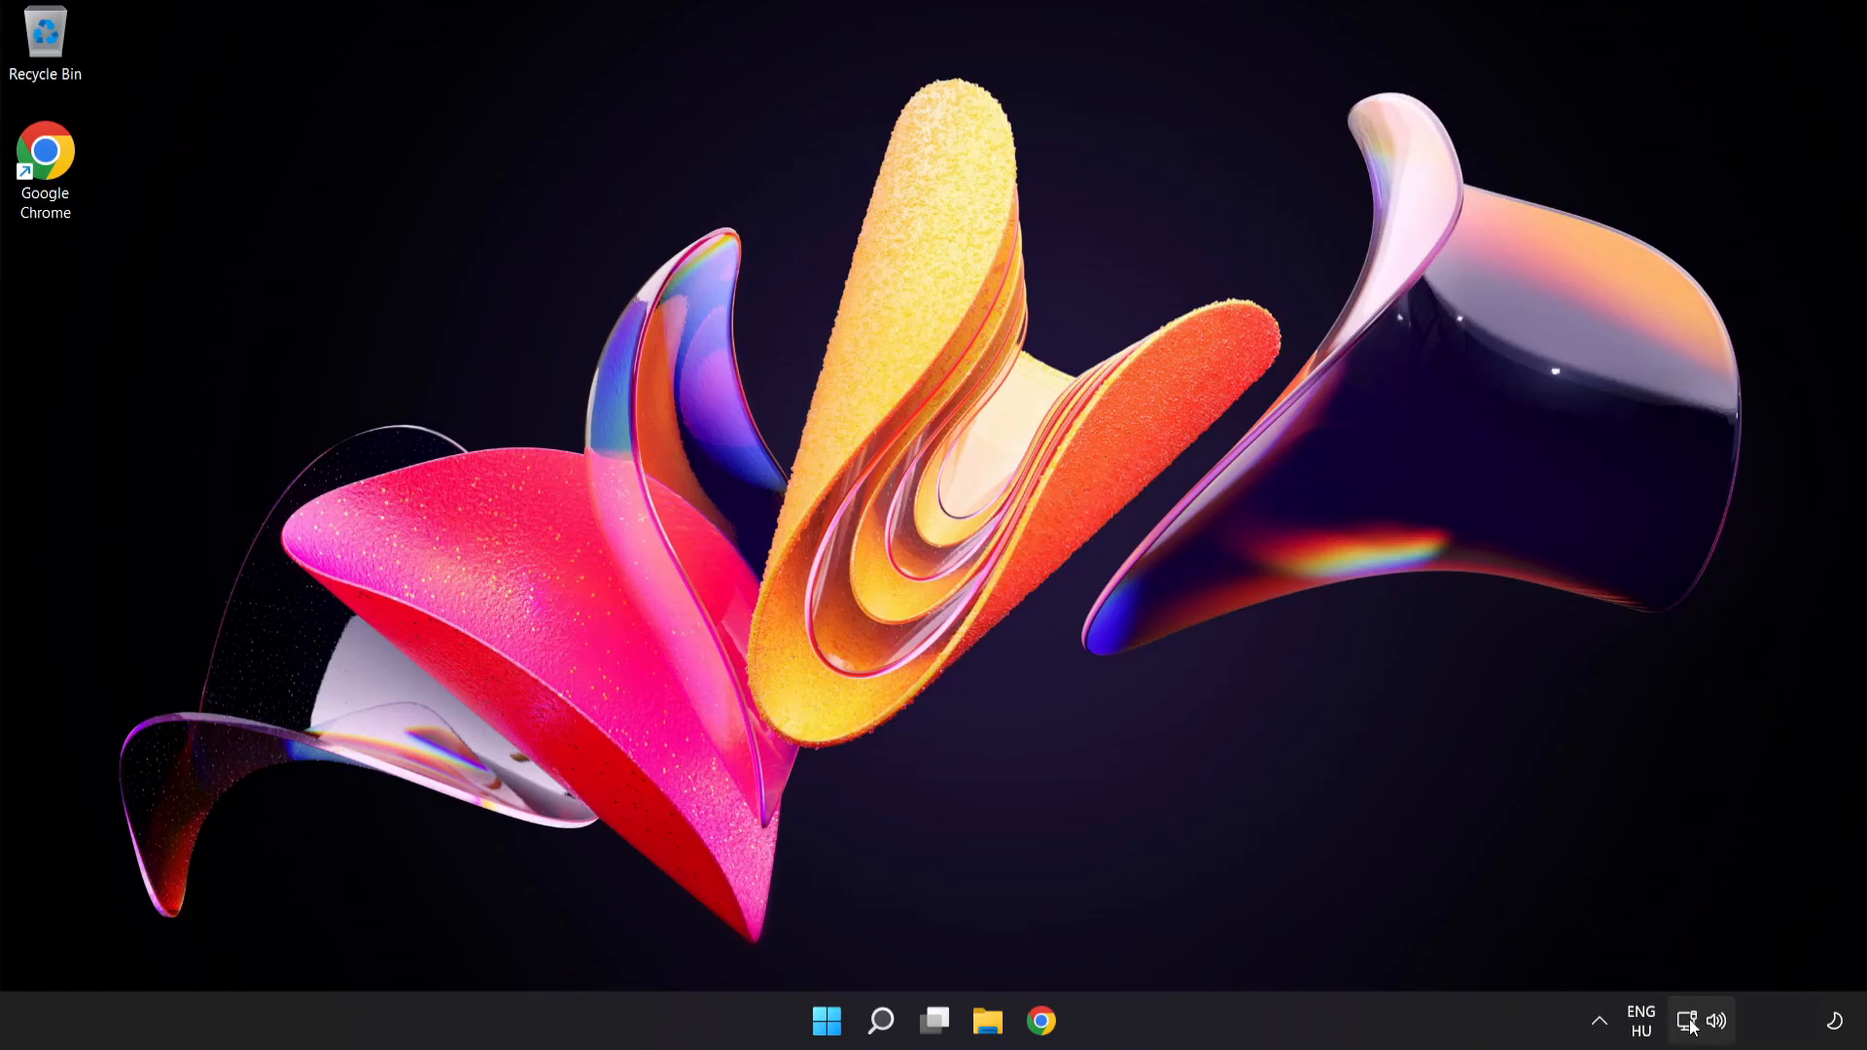
{"action": "mouse_move", "coordinate": [1688, 1020]}
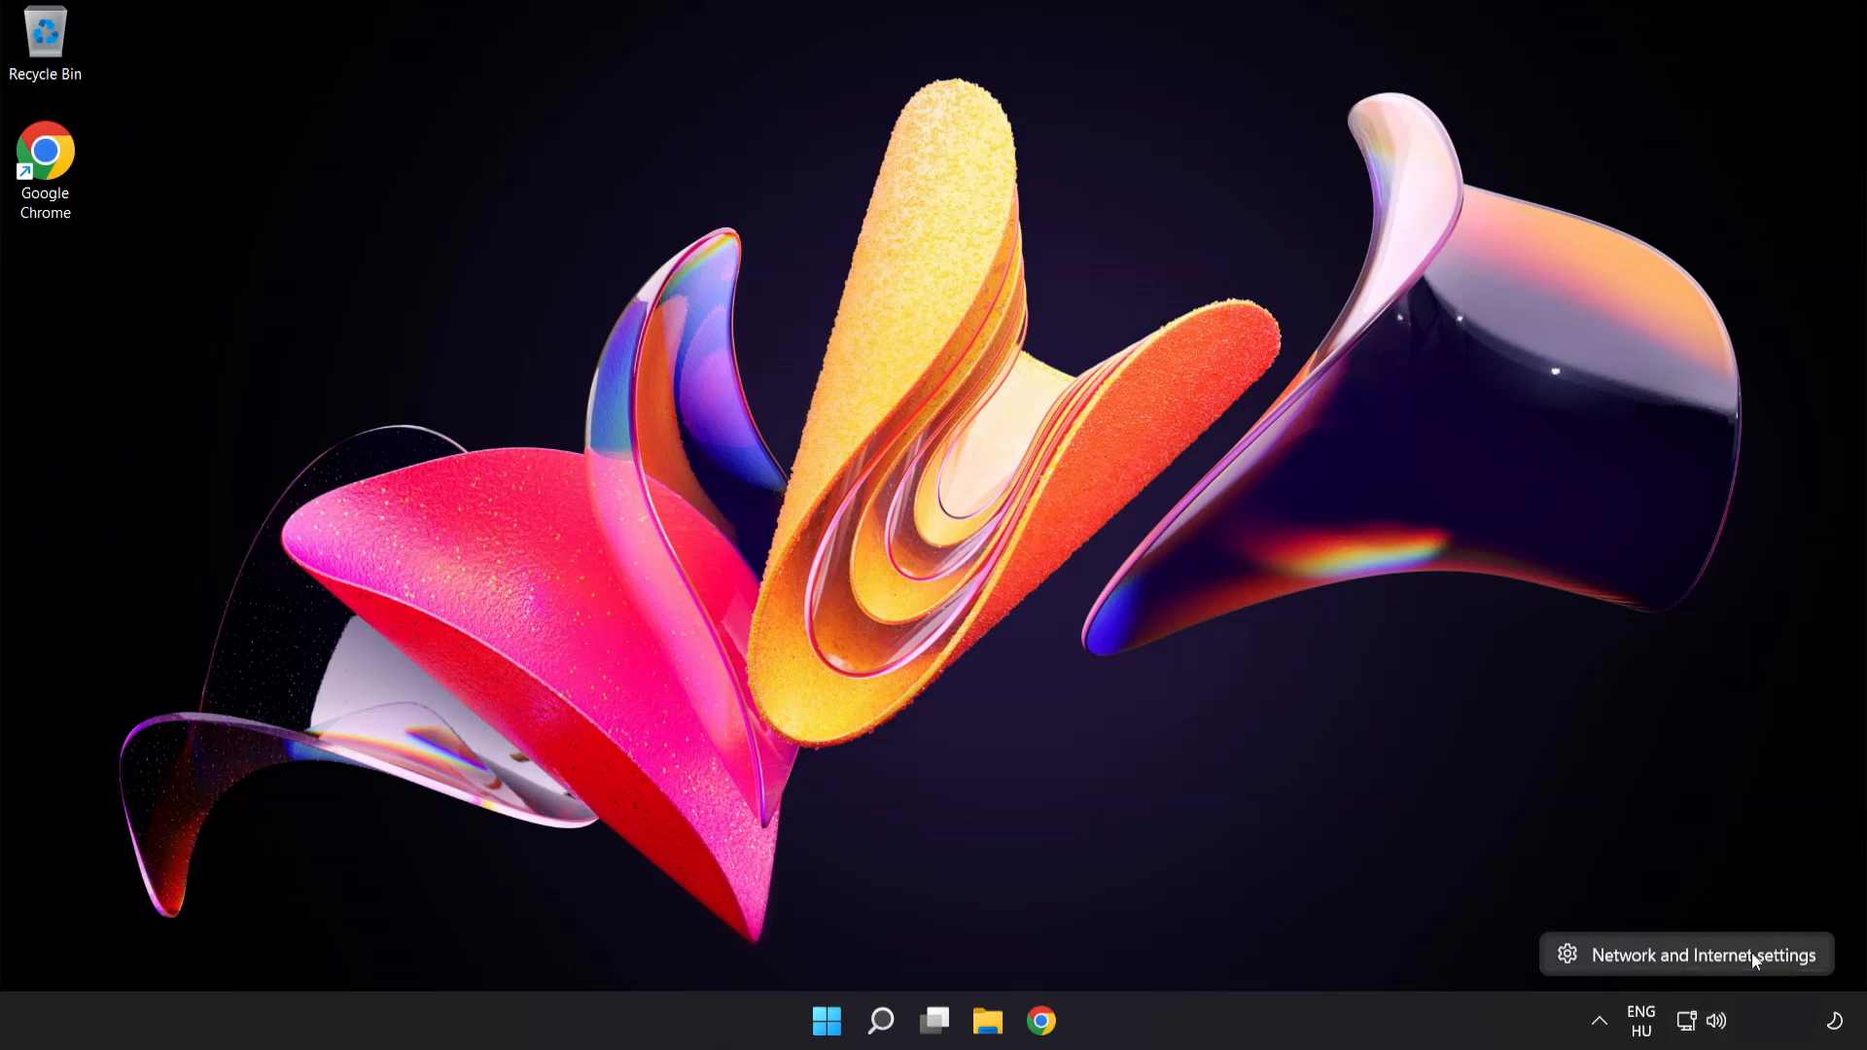
Reopen Network & internet settings from the tray network icon
{"action": "left_click", "coordinate": [1703, 953]}
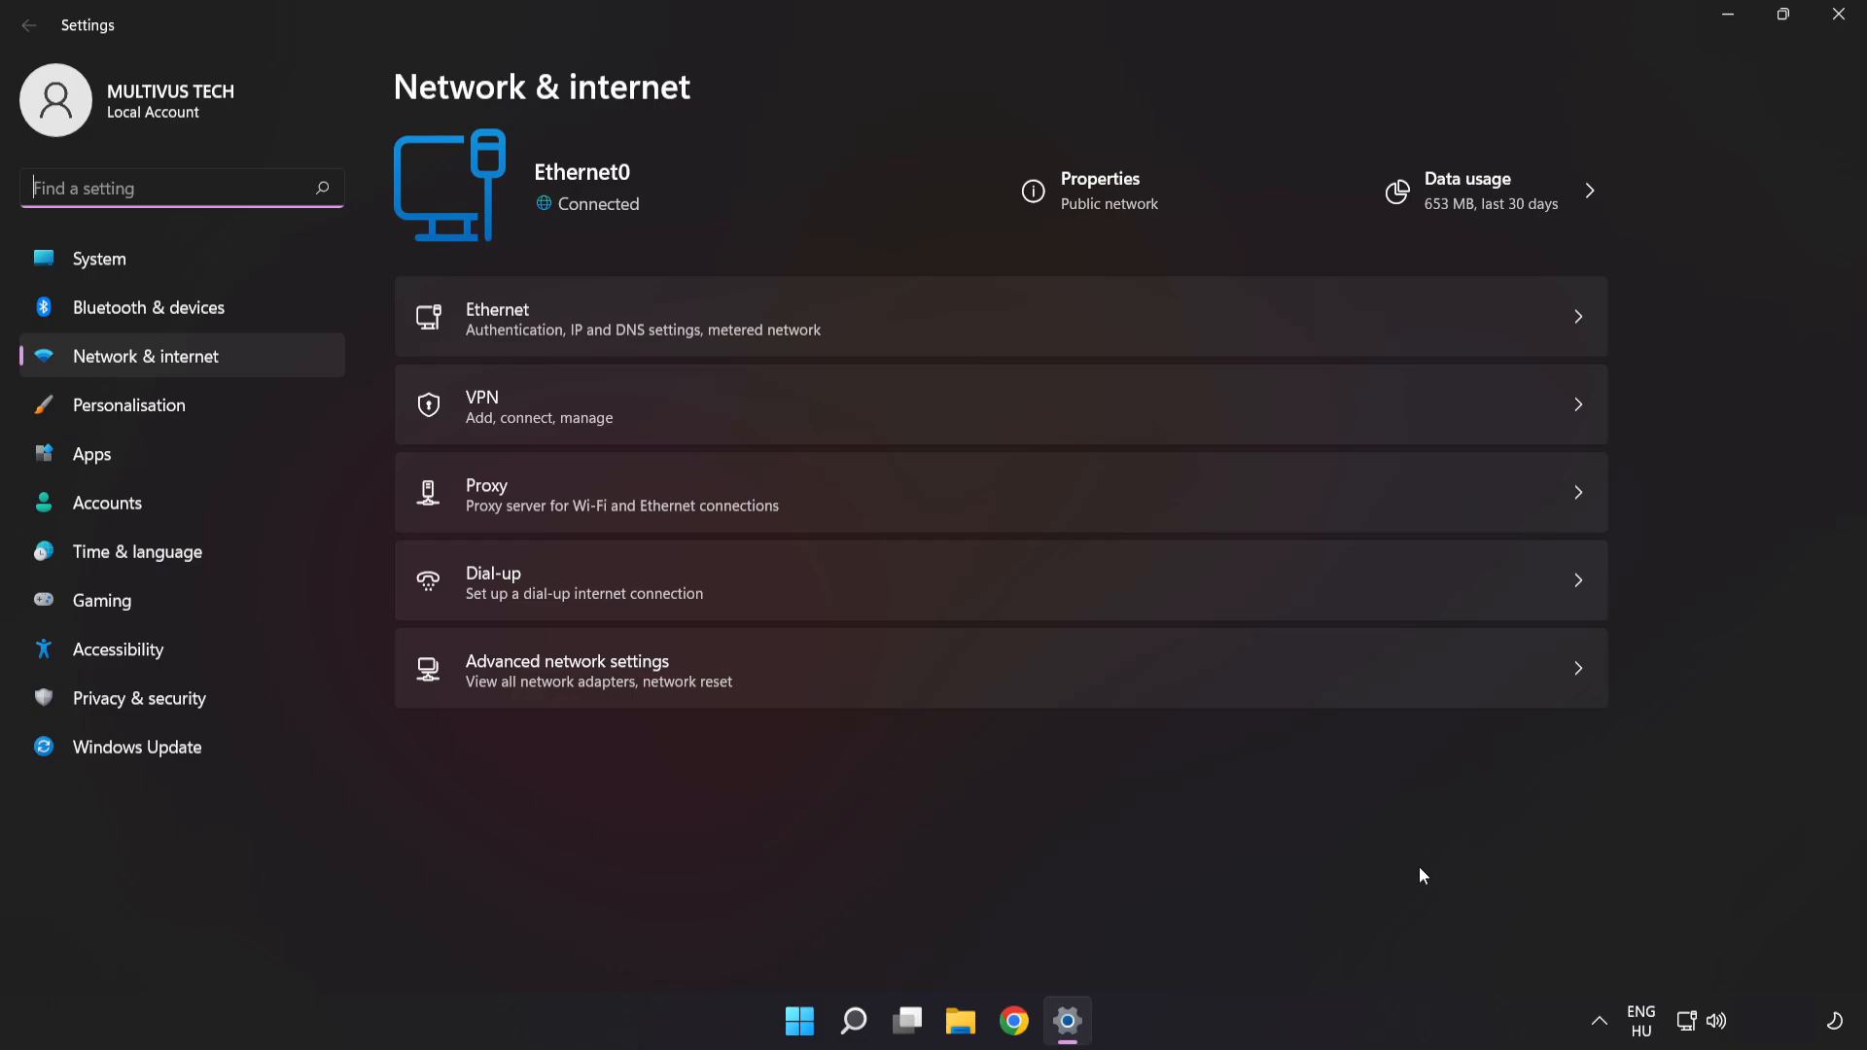
{"action": "mouse_move", "coordinate": [947, 687]}
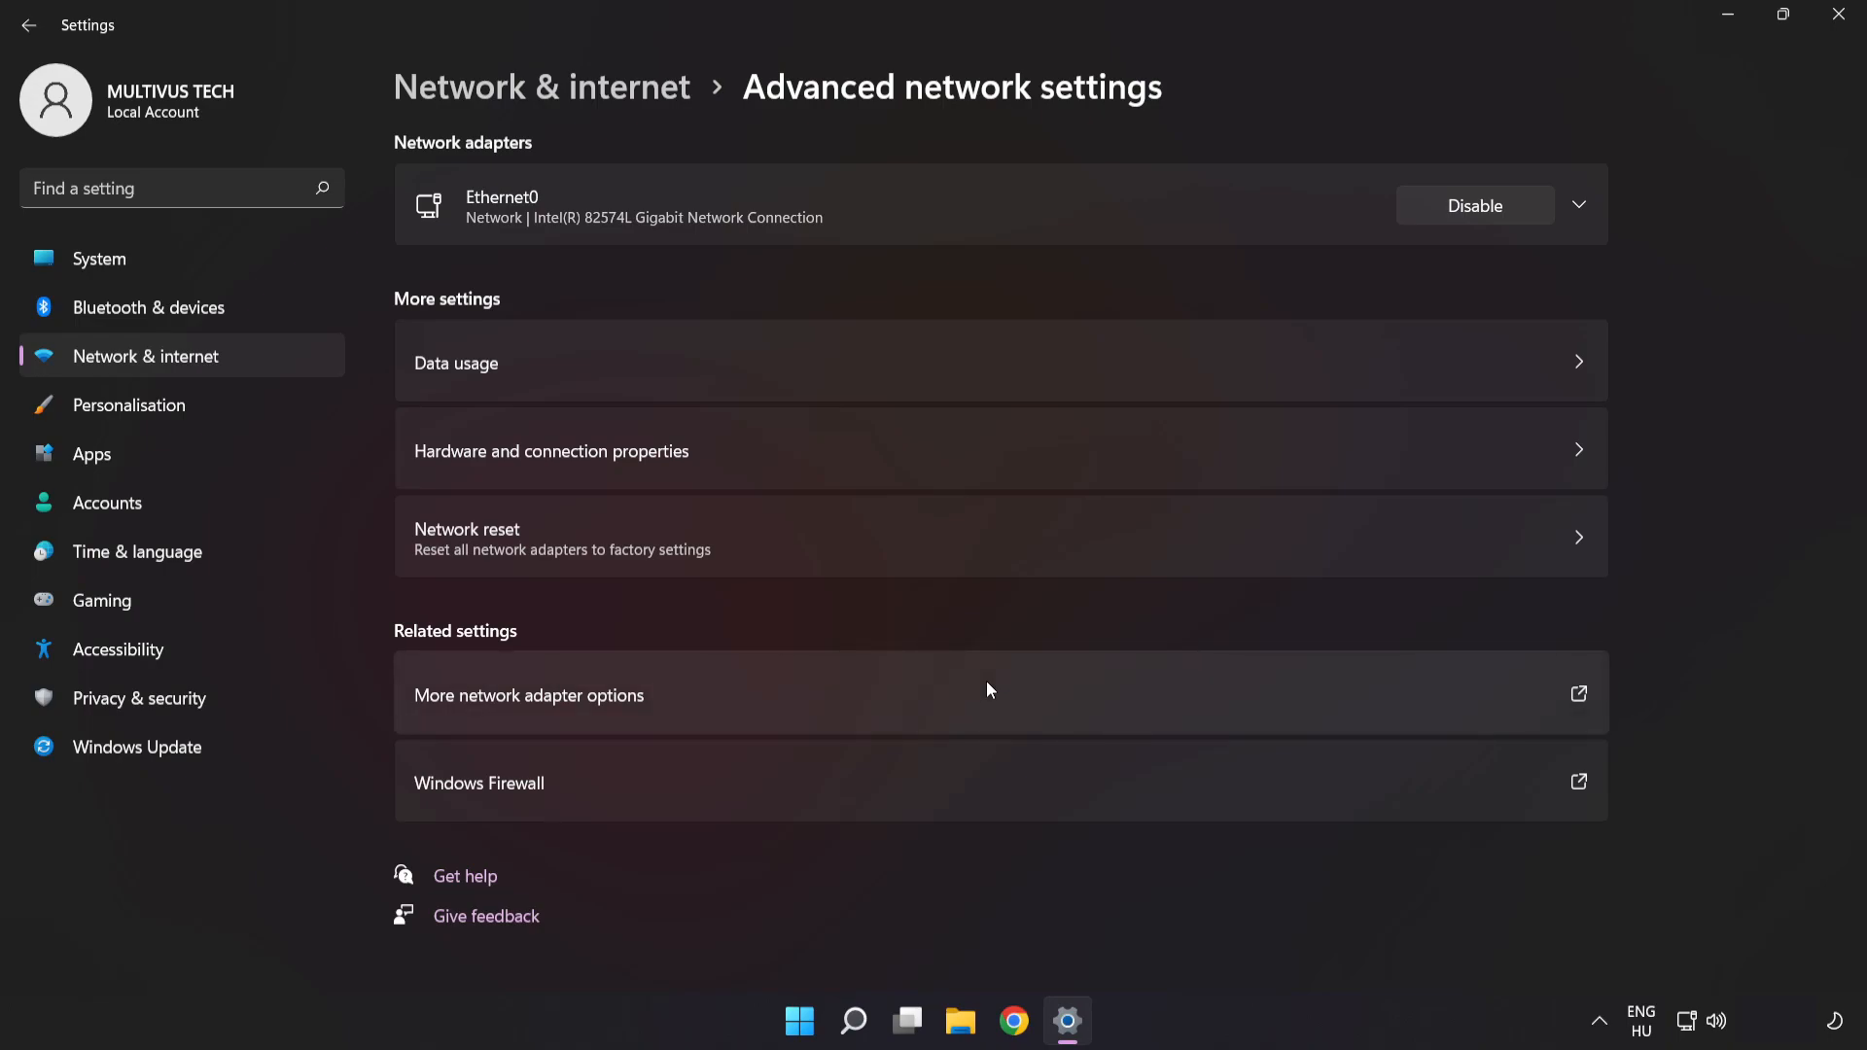
{"action": "mouse_move", "coordinate": [484, 562]}
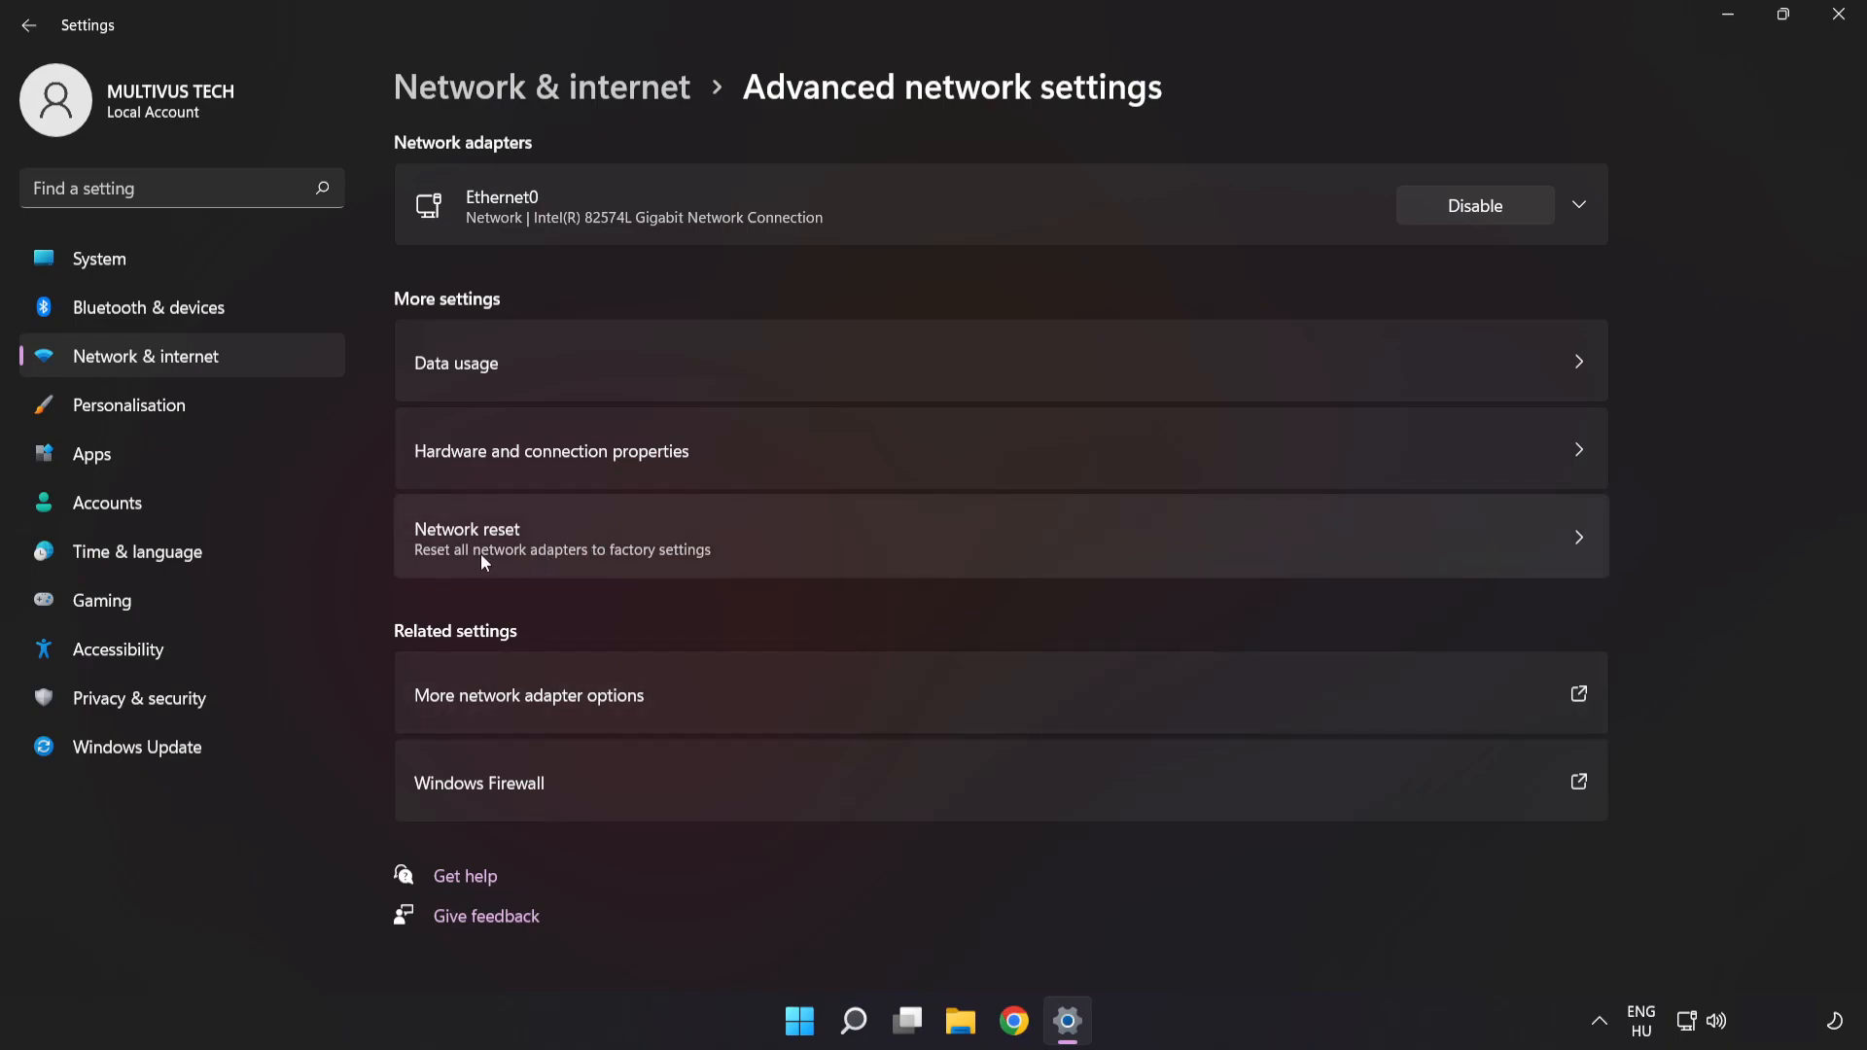
{"action": "mouse_move", "coordinate": [1077, 562]}
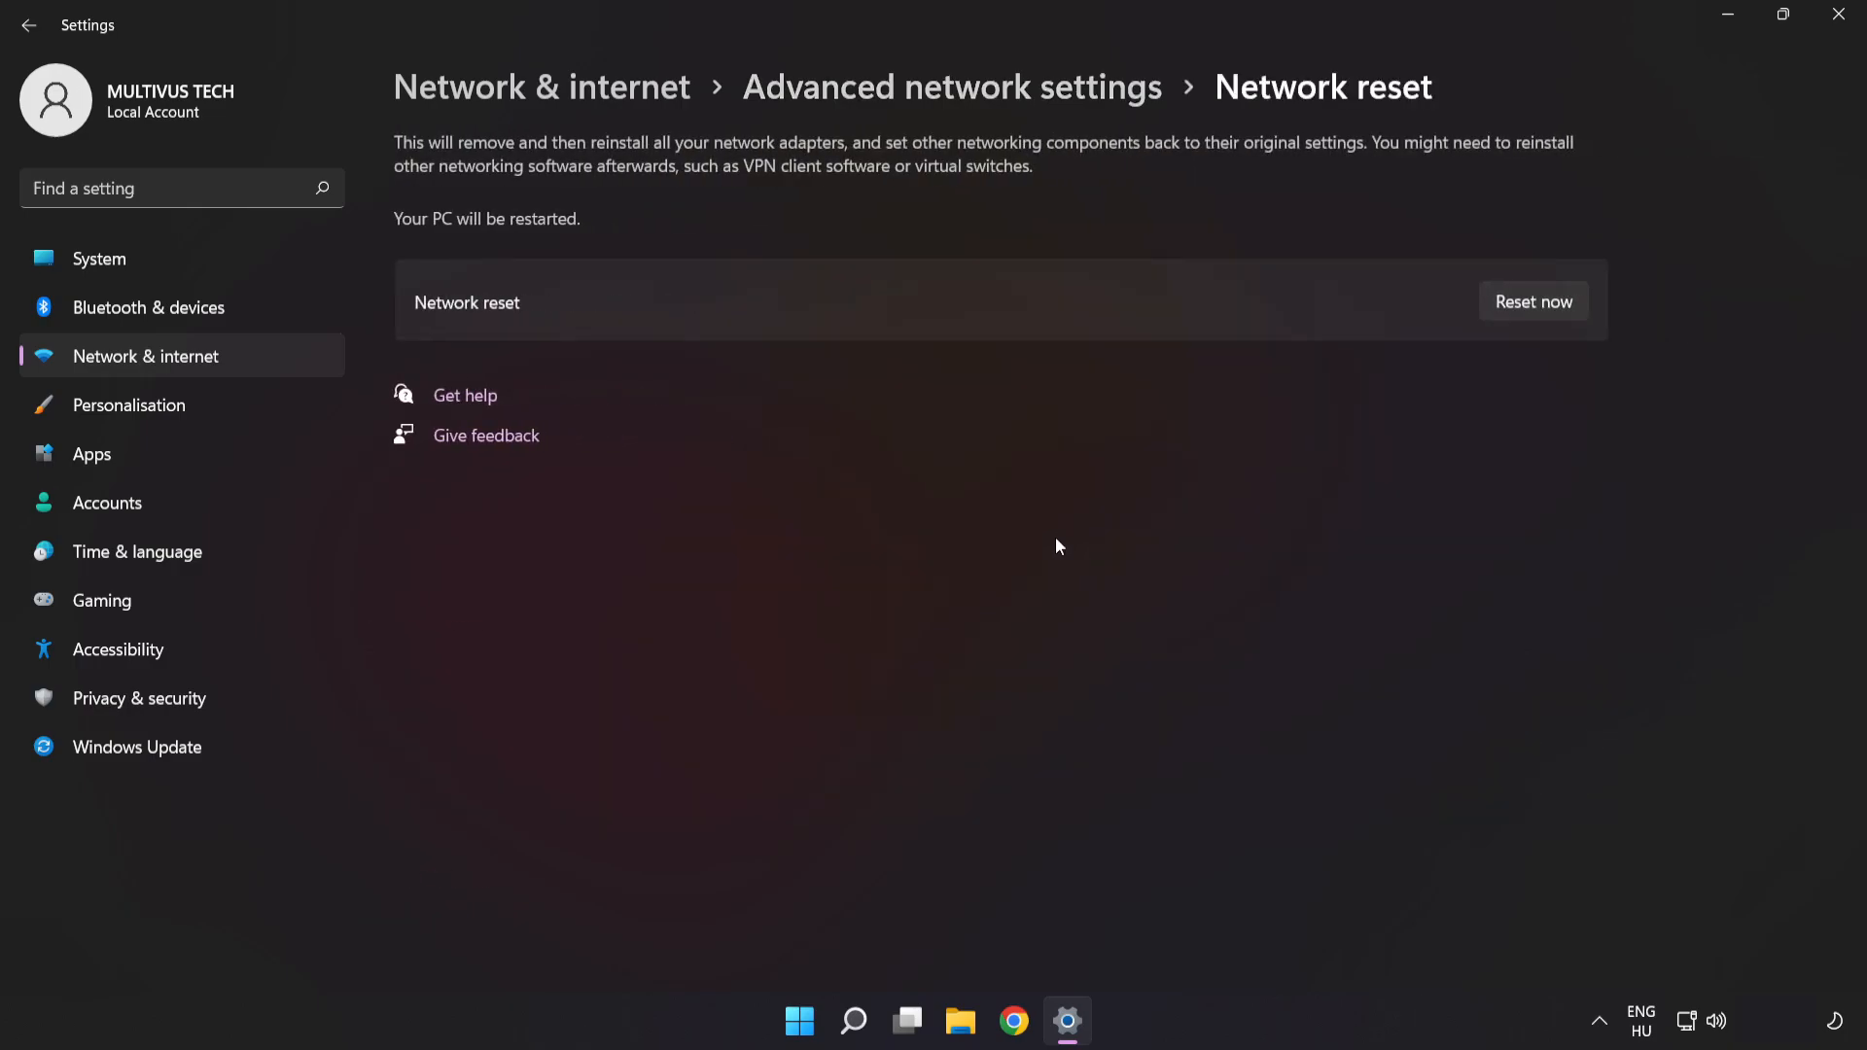
{"action": "mouse_move", "coordinate": [1554, 272]}
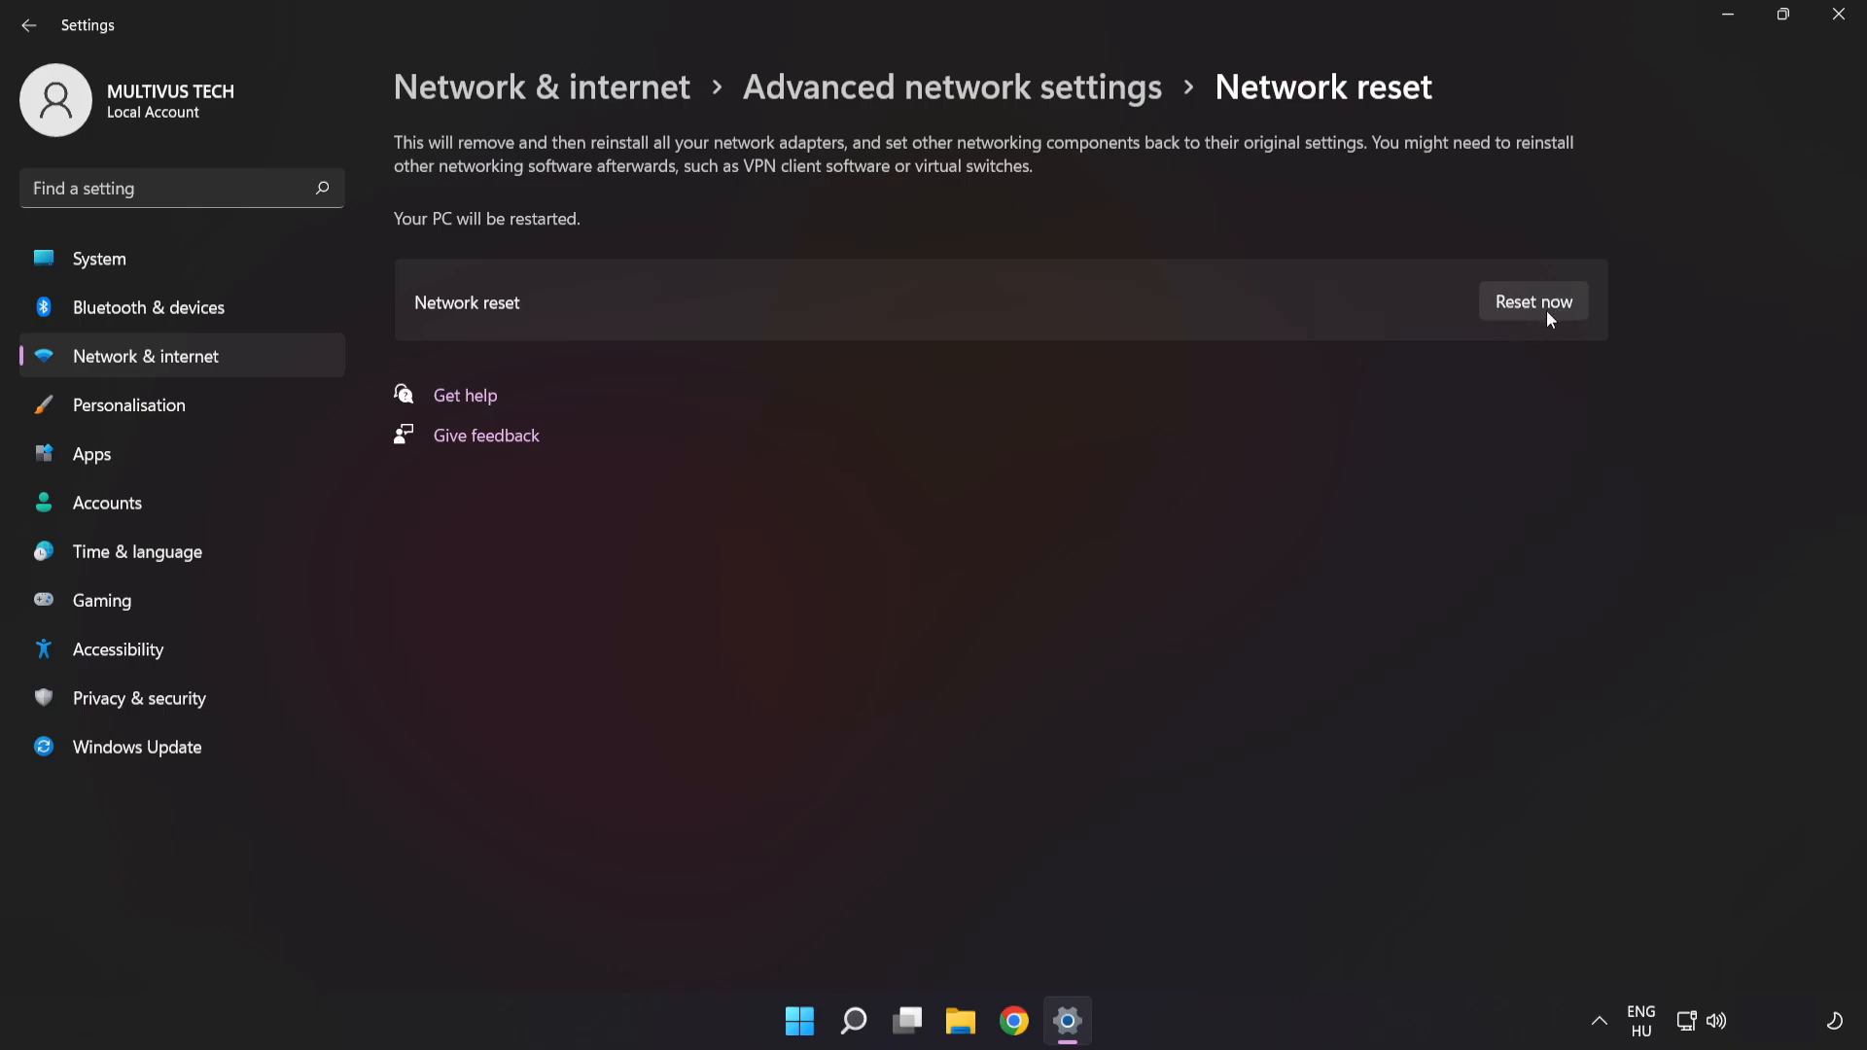
Run Network reset now, confirm it, and dismiss the sign-out notice
{"action": "left_click", "coordinate": [1534, 301]}
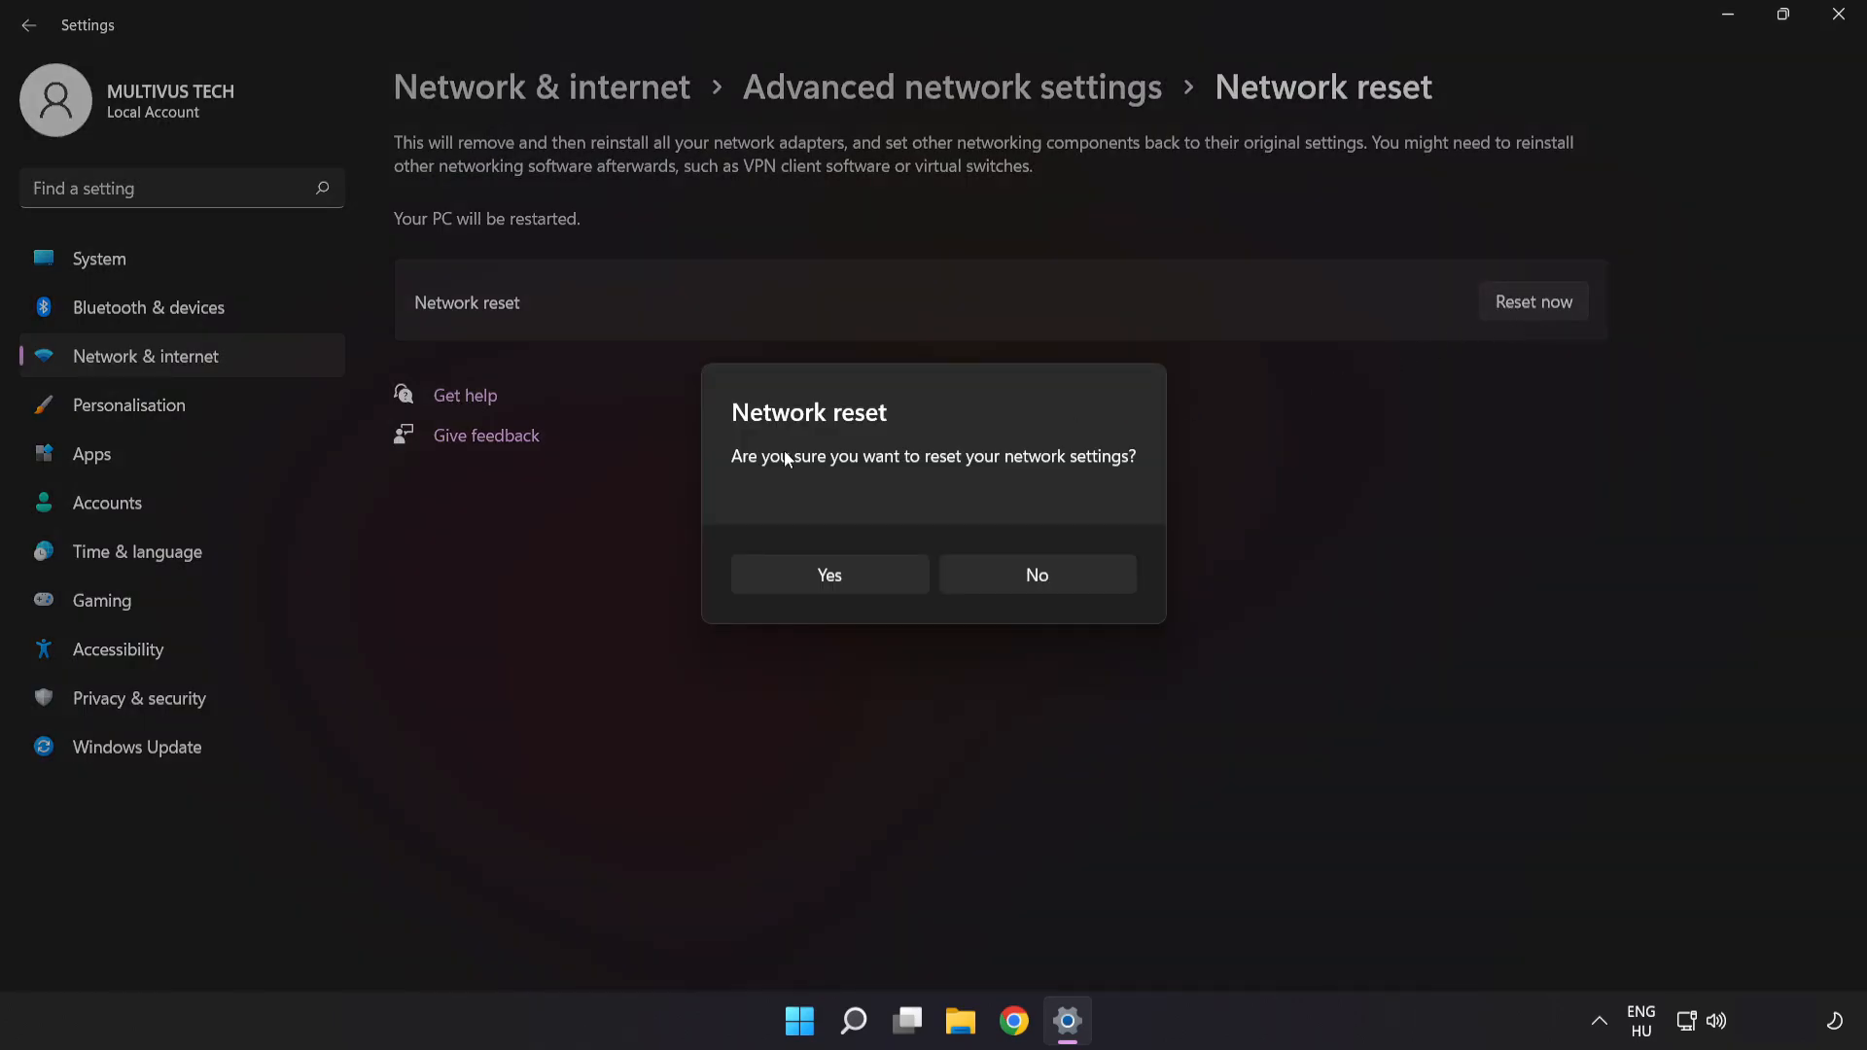
{"action": "mouse_move", "coordinate": [772, 593]}
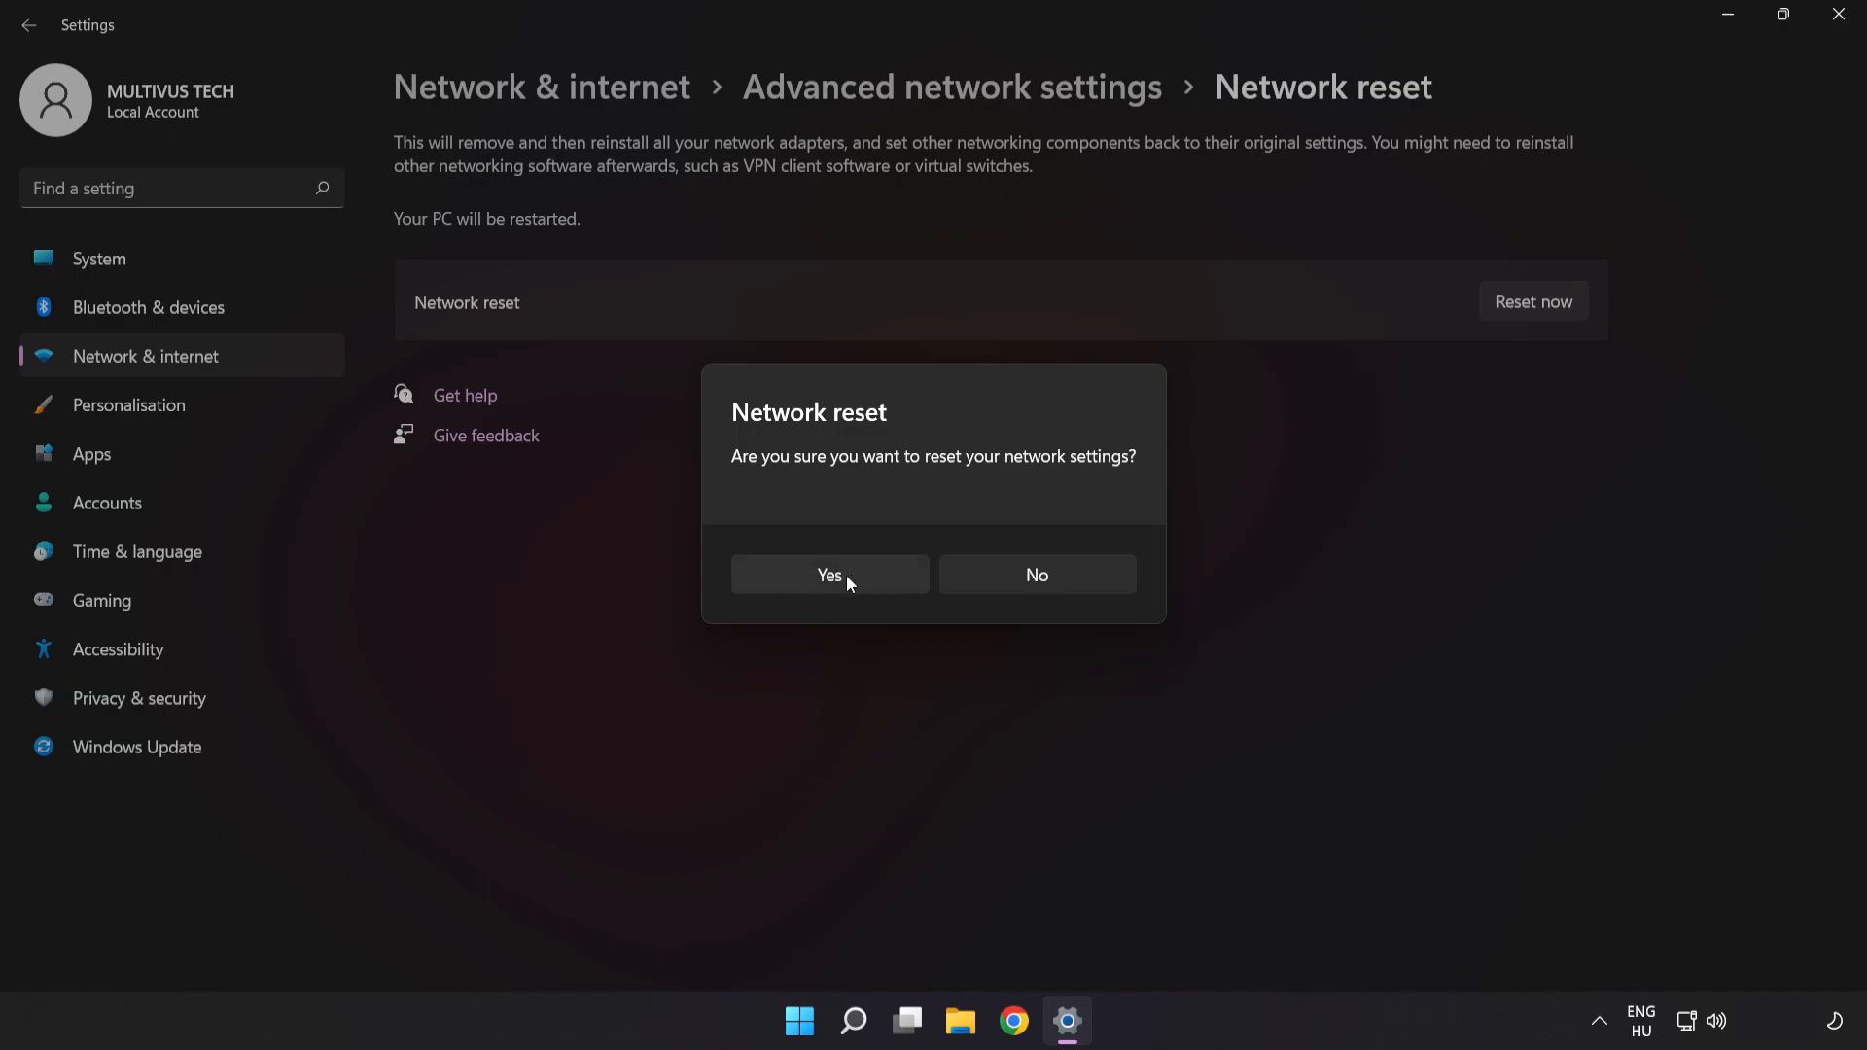
{"action": "left_click", "coordinate": [829, 574]}
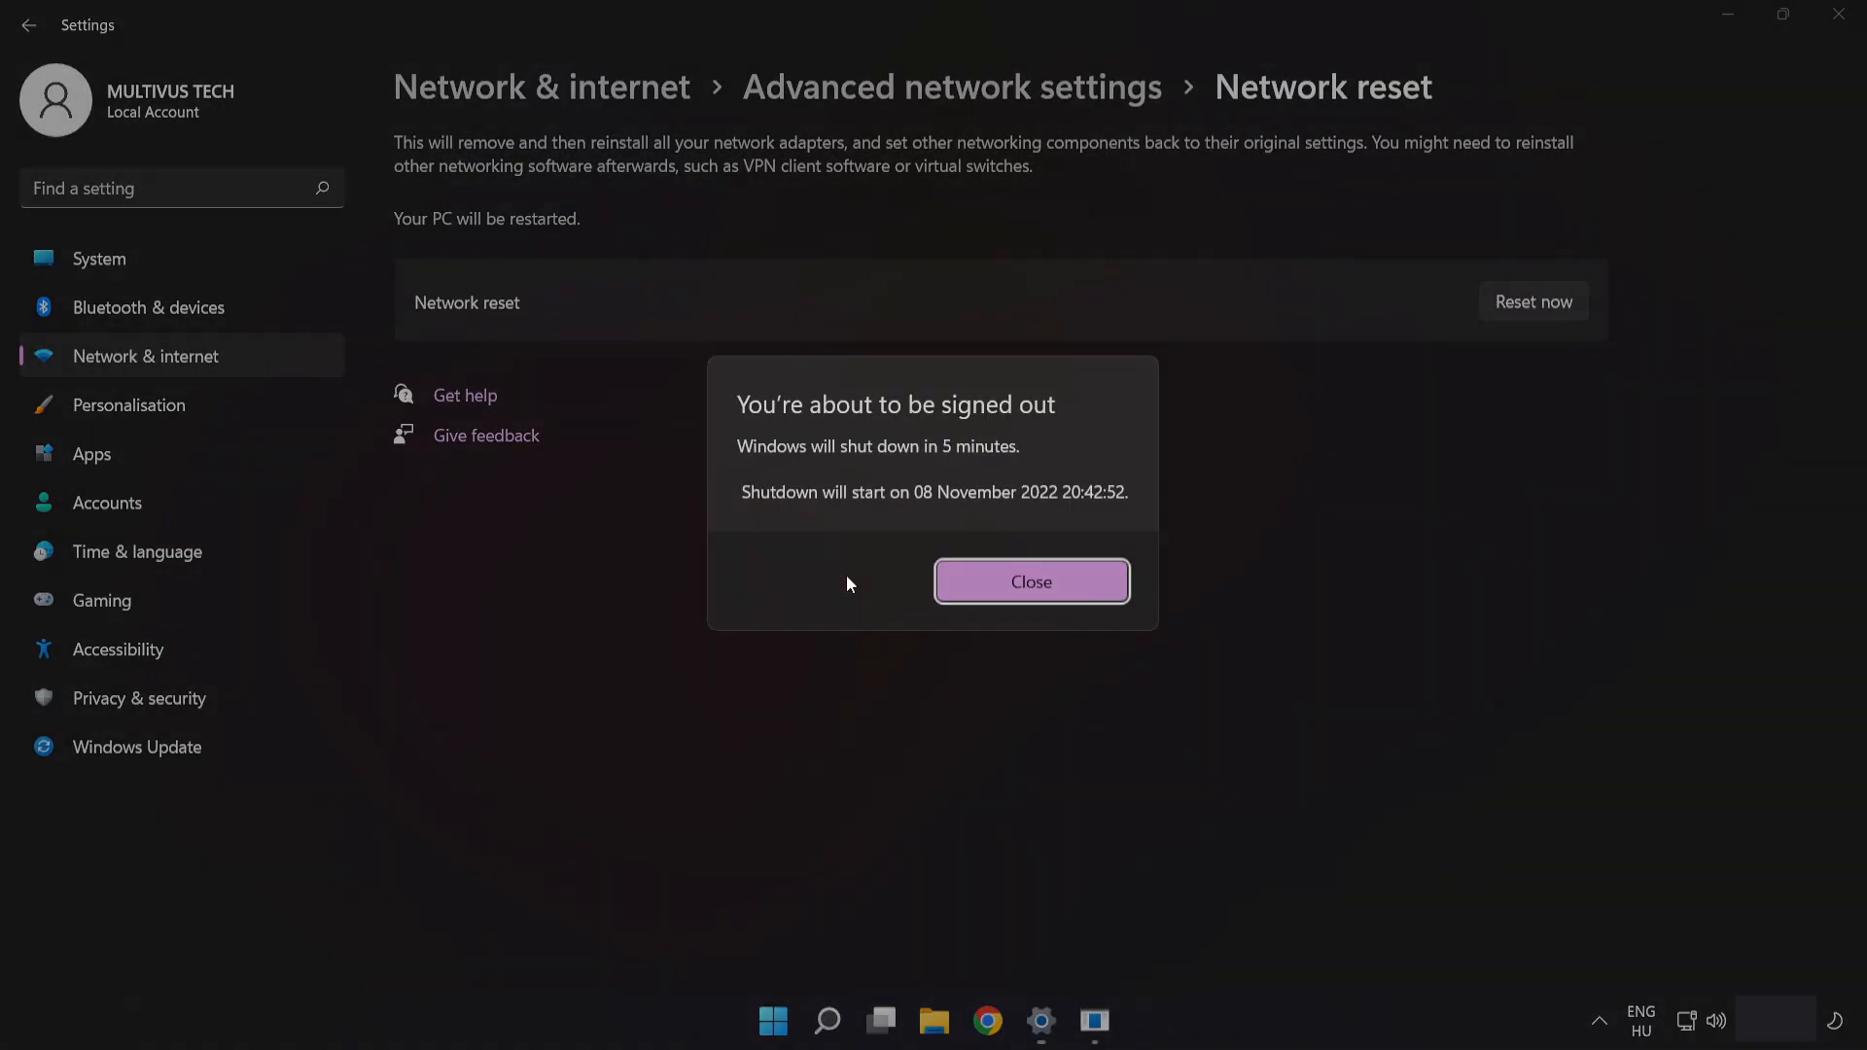
{"action": "mouse_move", "coordinate": [973, 463]}
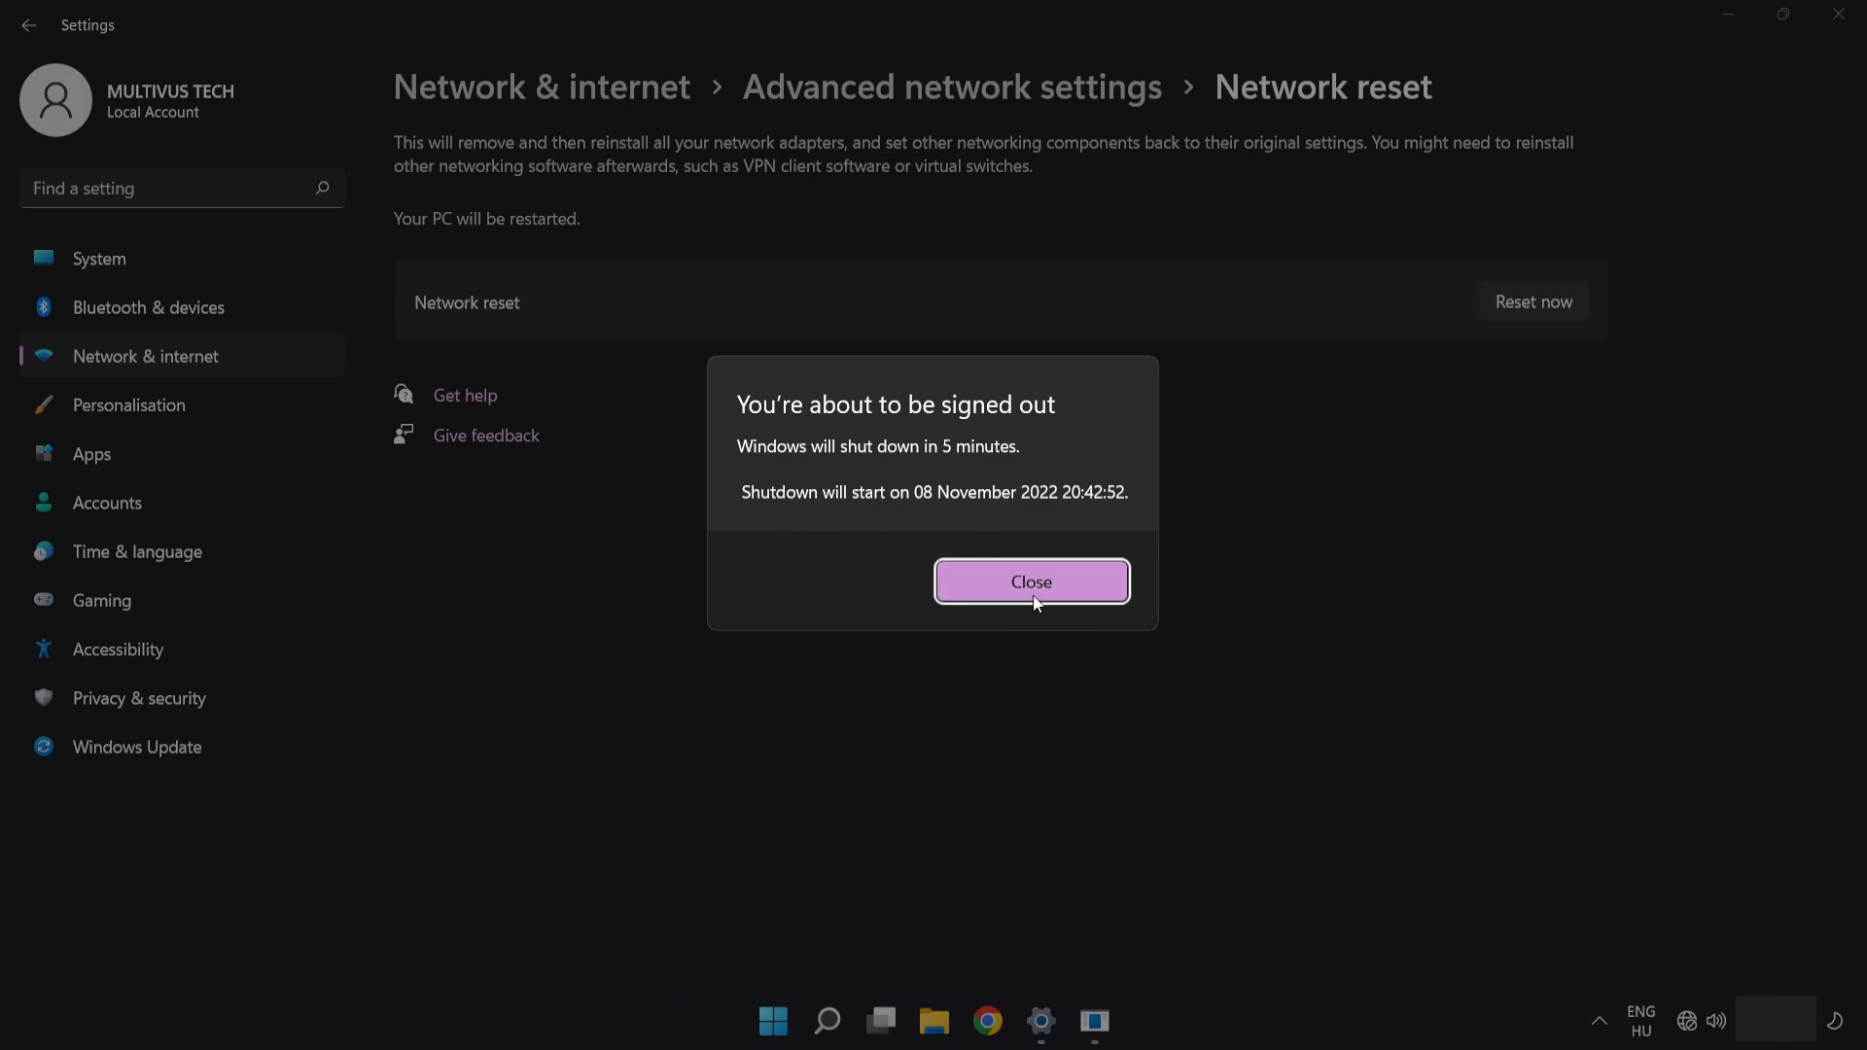
{"action": "left_click", "coordinate": [1031, 582]}
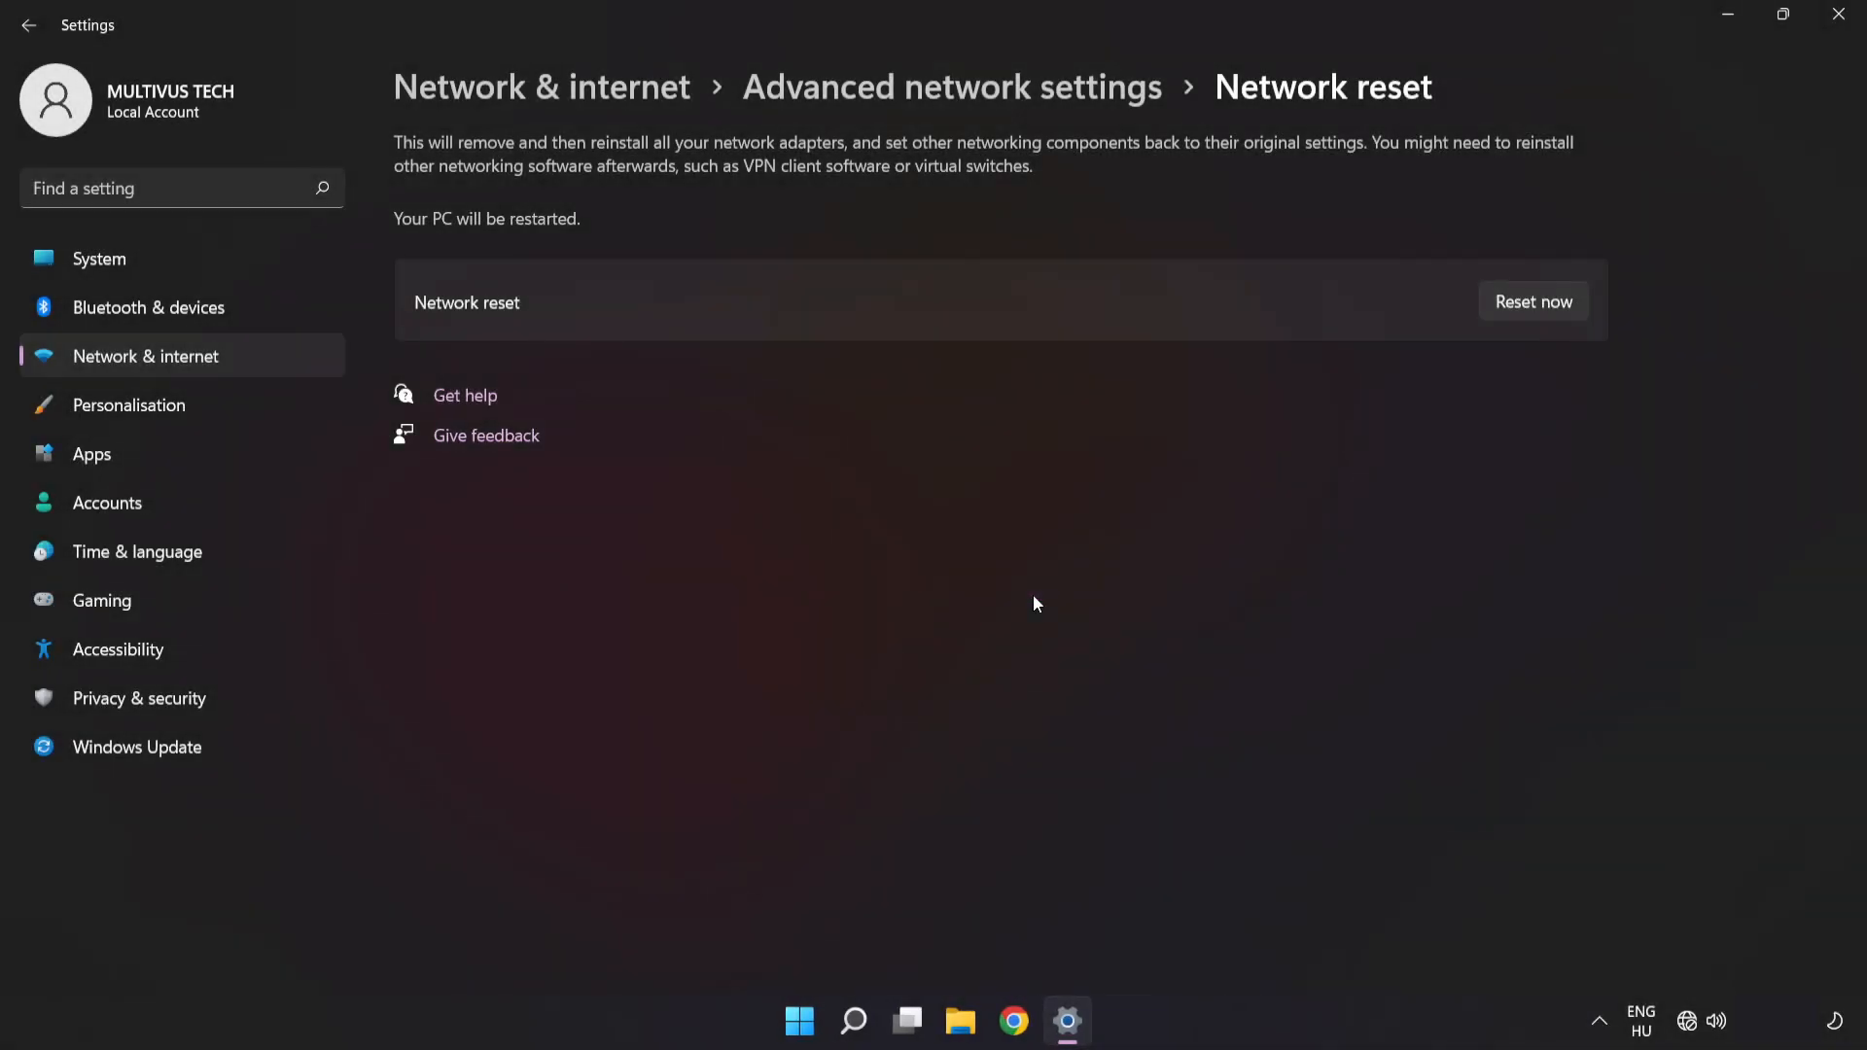
{"action": "mouse_move", "coordinate": [1844, 18]}
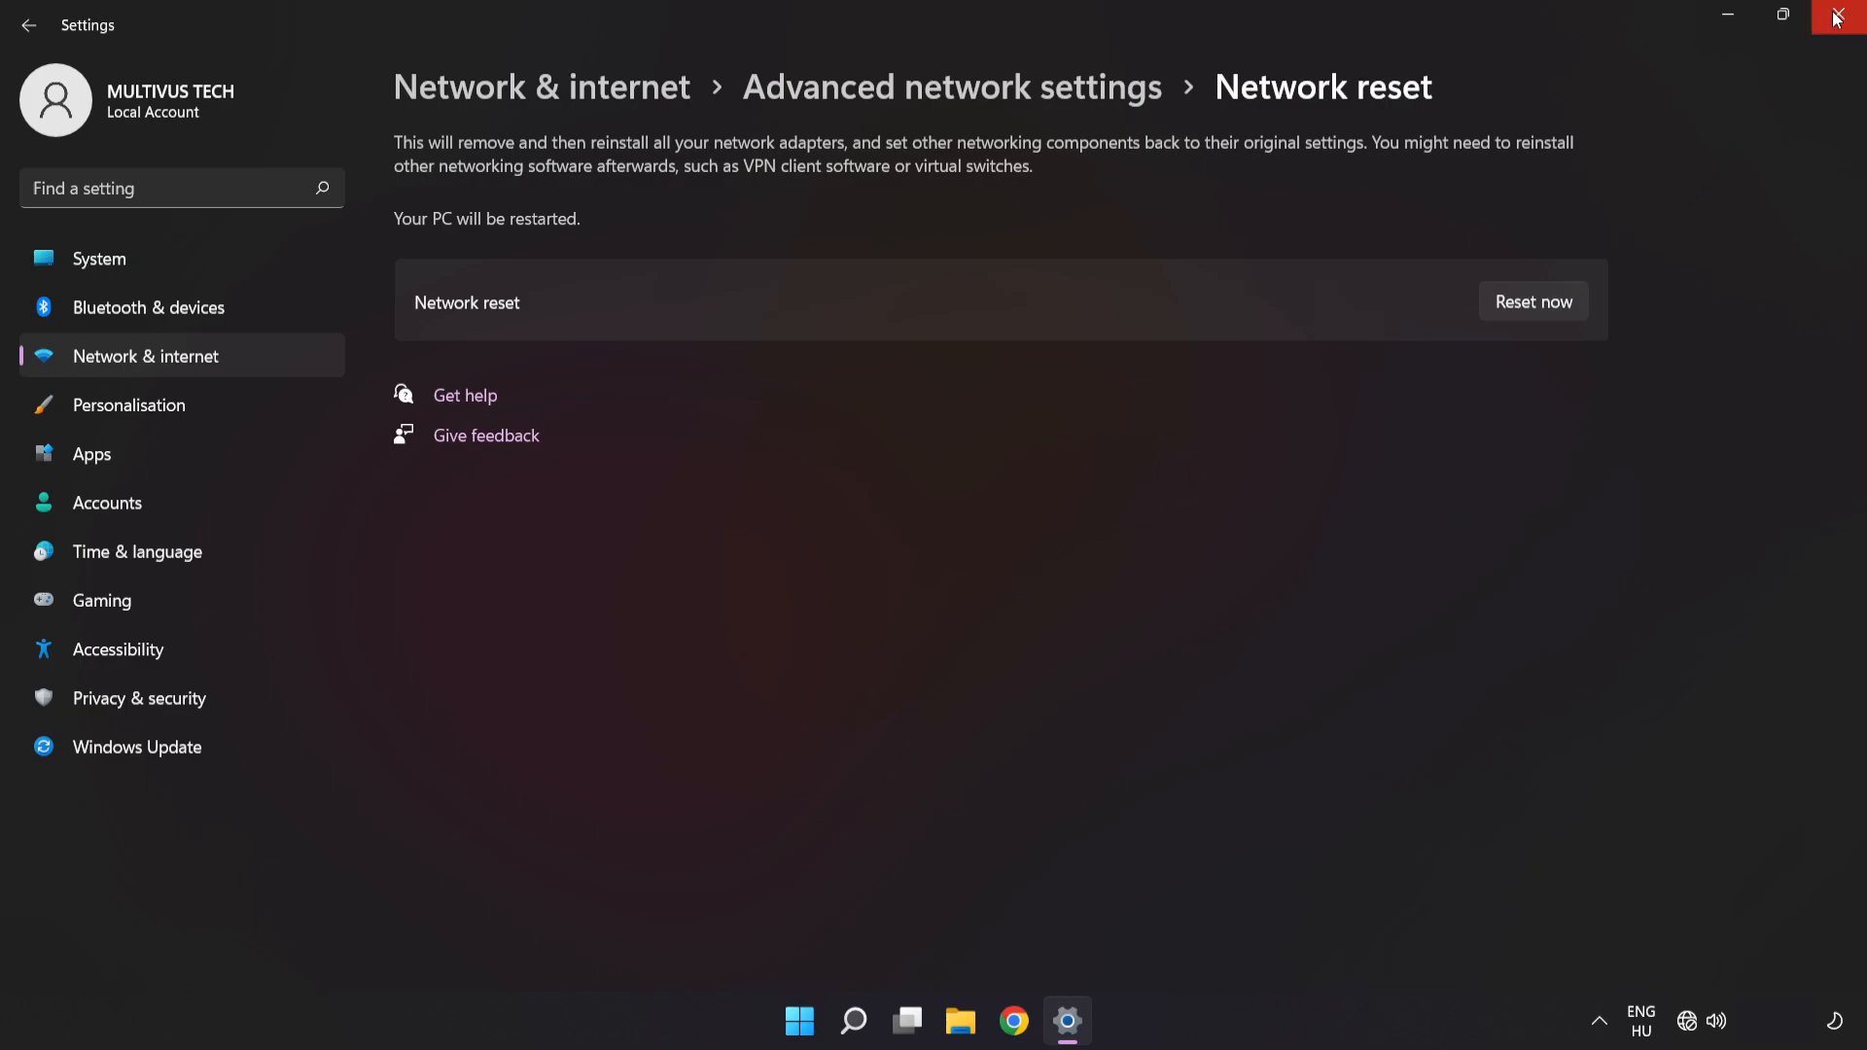
Close Settings and bring up the Start menu power options to restart
{"action": "left_click", "coordinate": [1843, 18]}
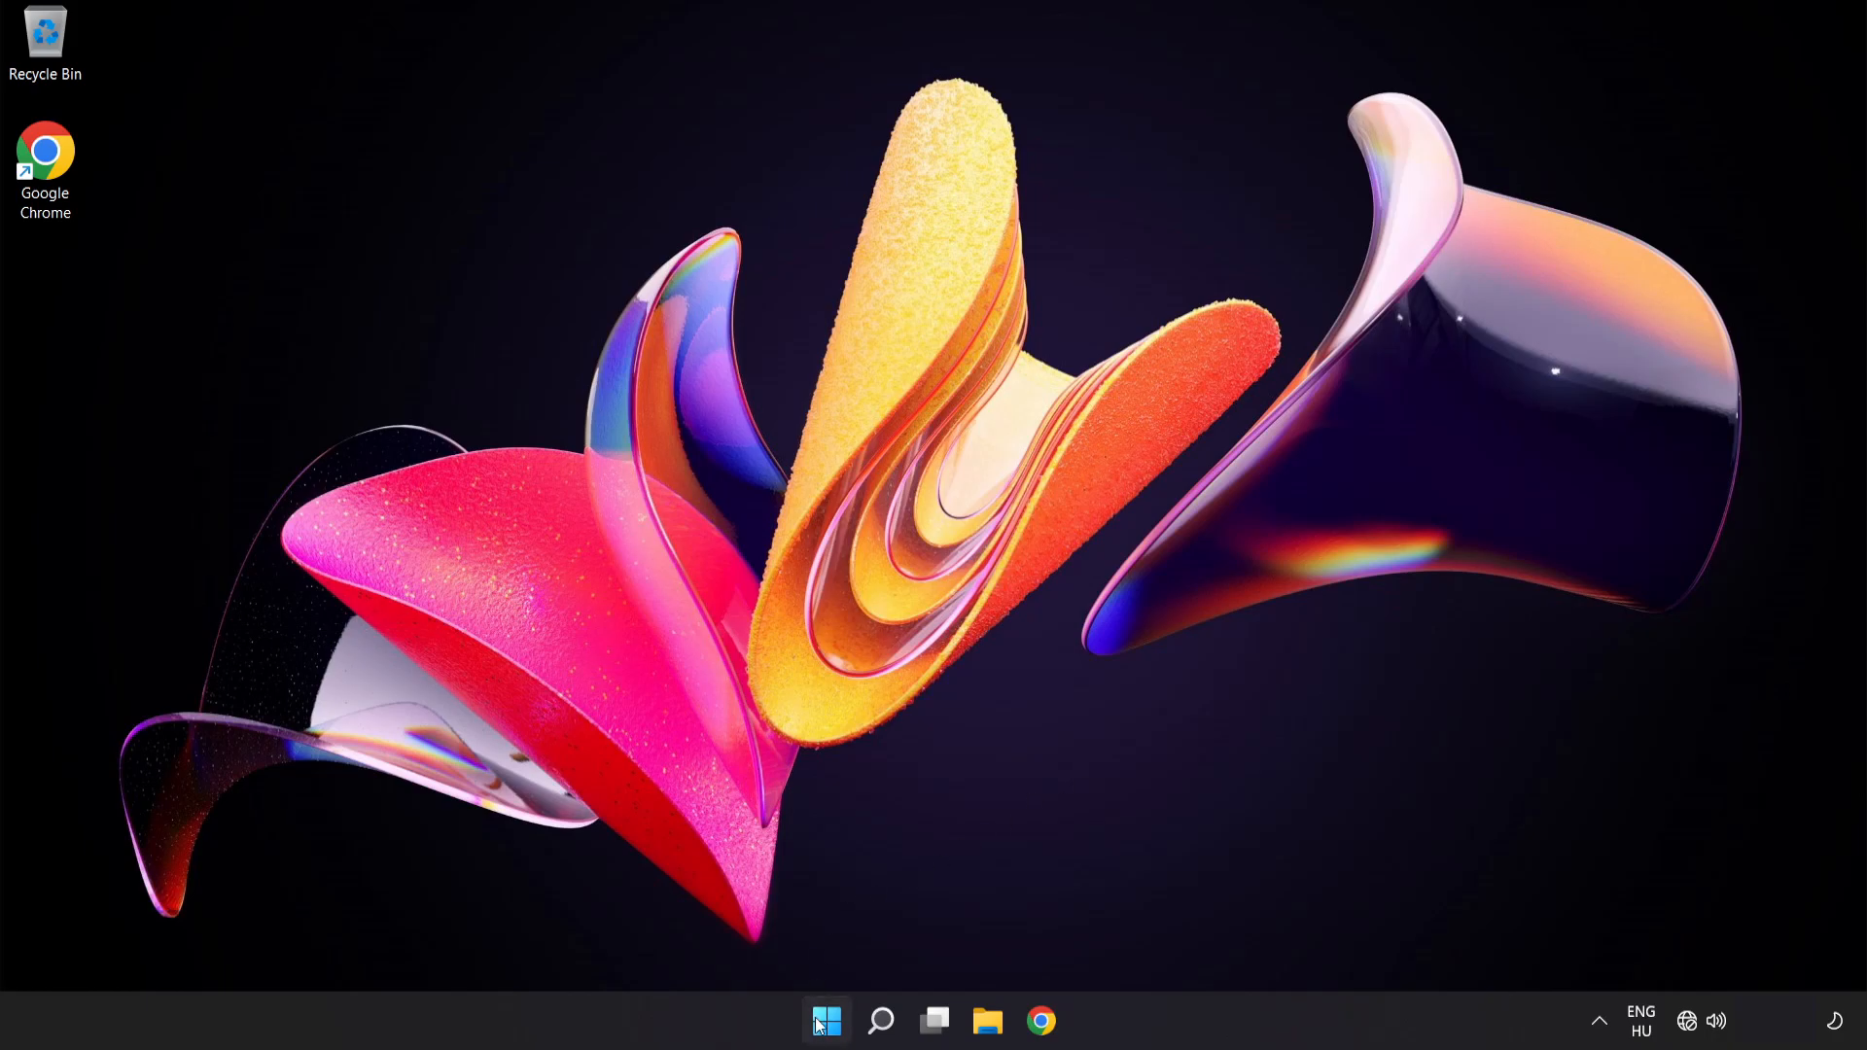
{"action": "left_click", "coordinate": [825, 1021]}
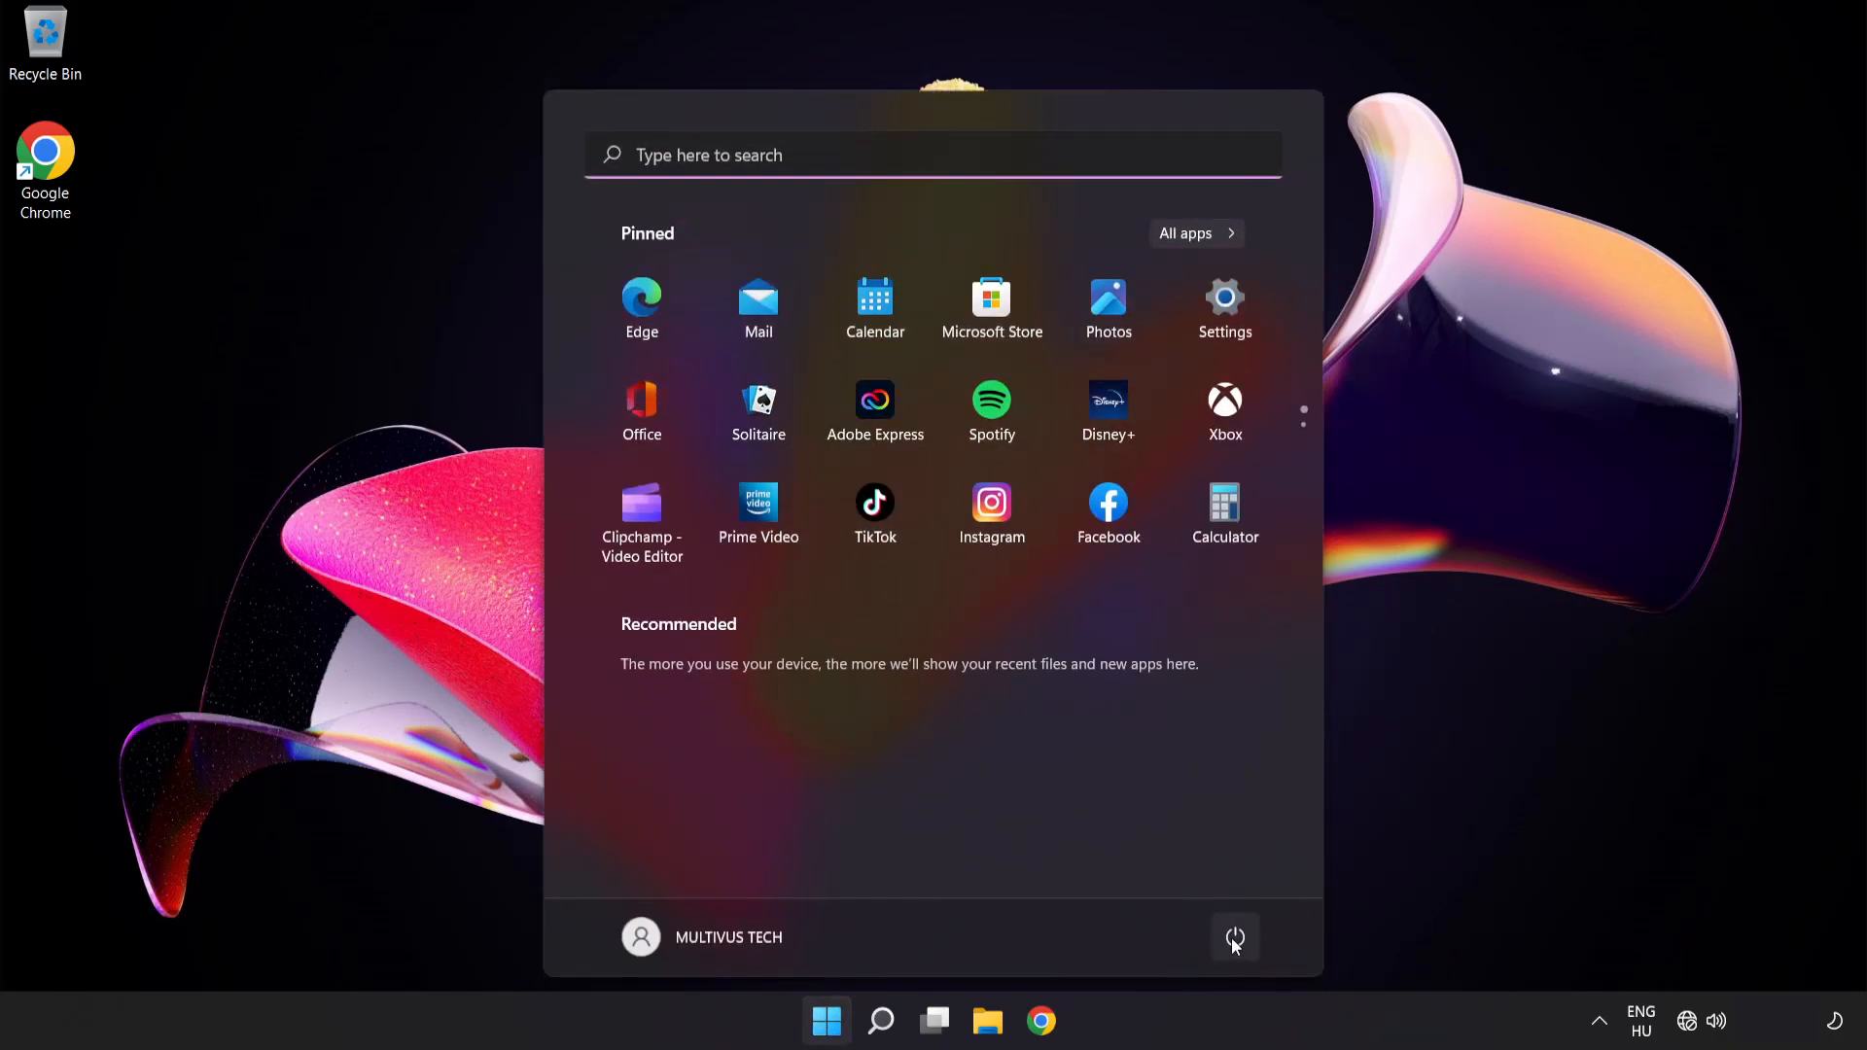
{"action": "left_click", "coordinate": [1235, 938]}
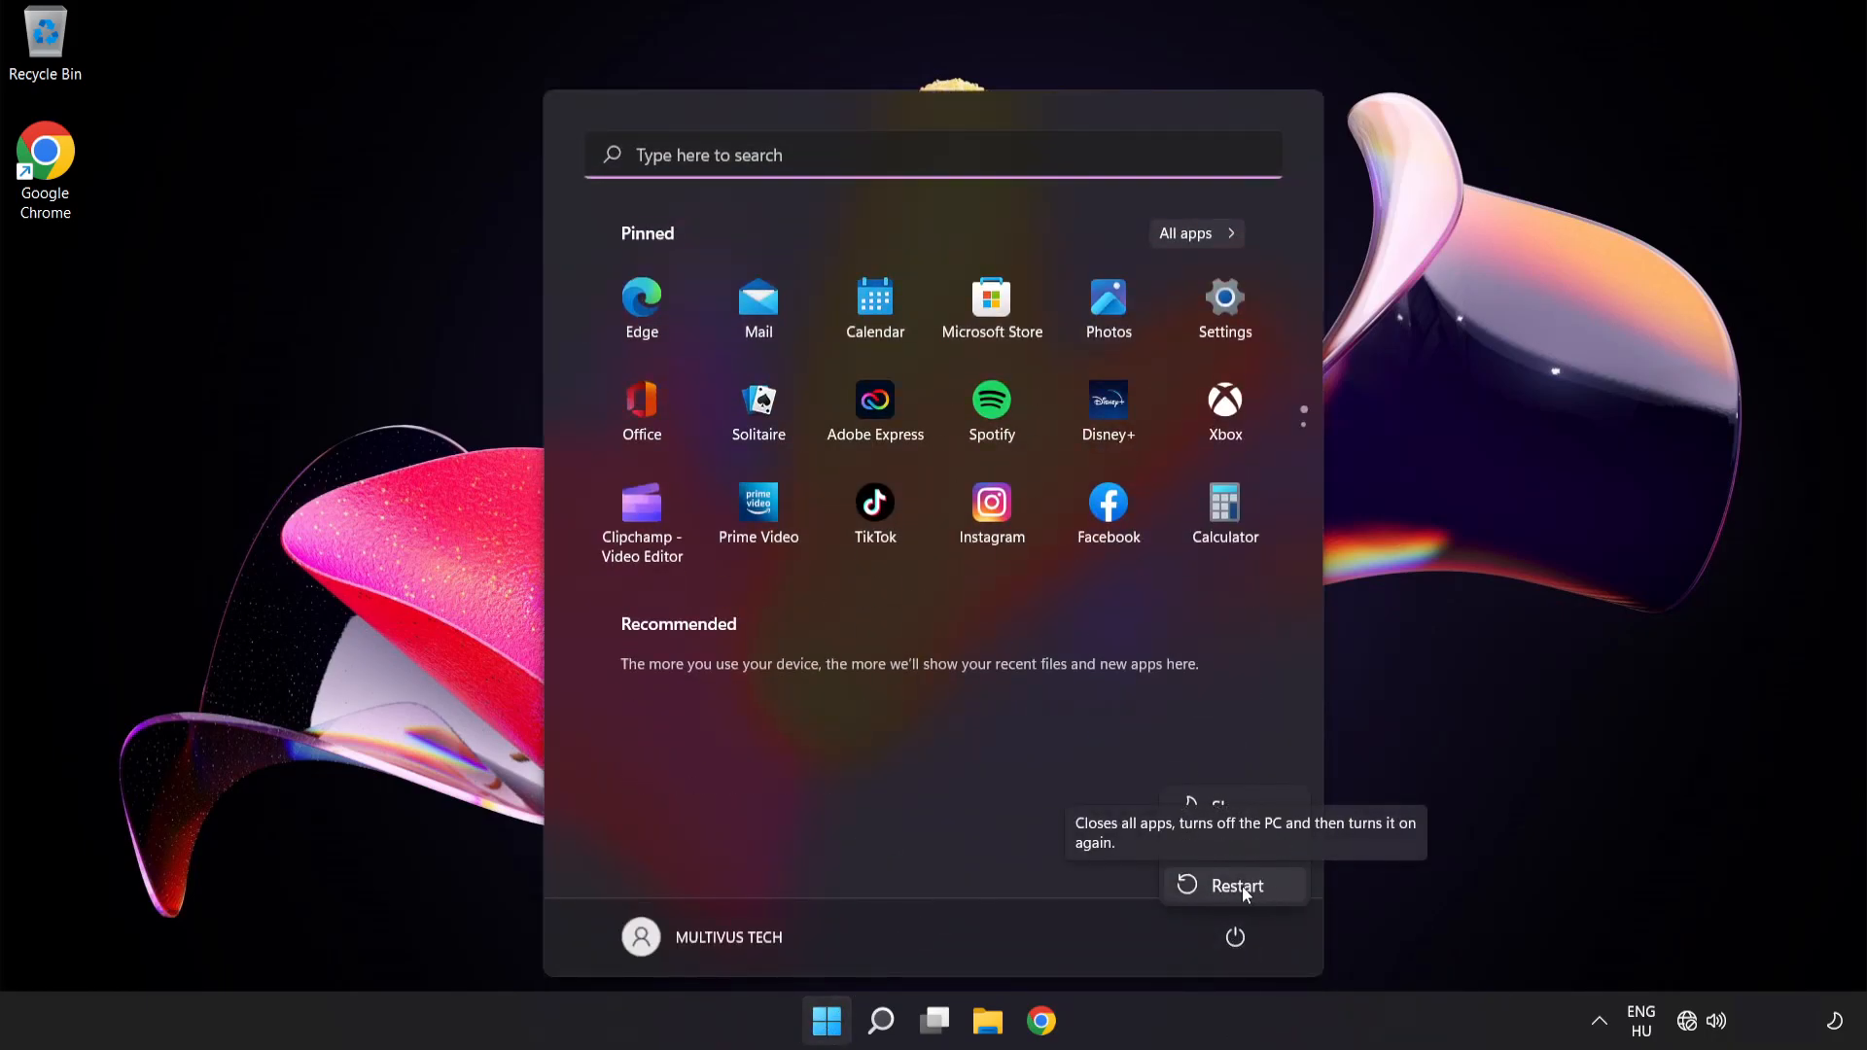